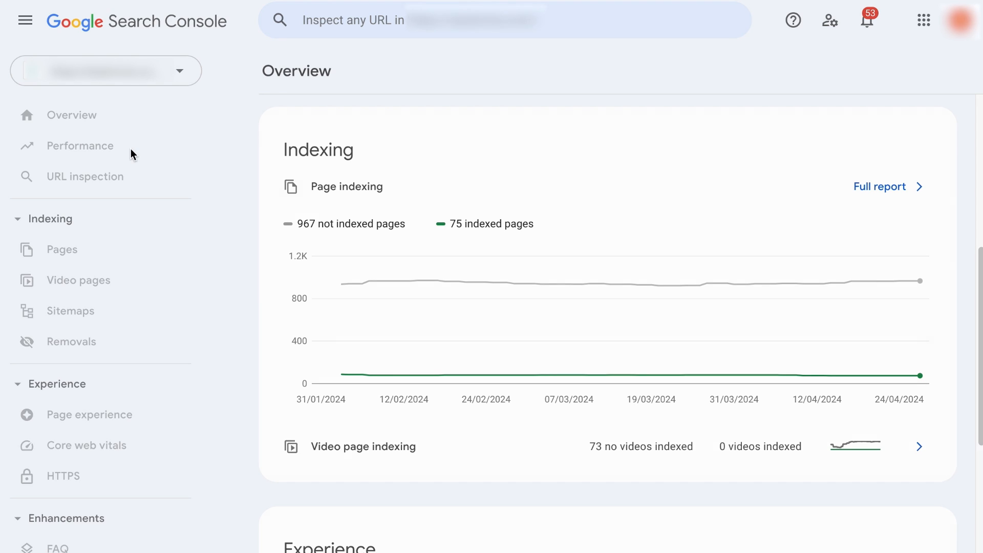
# - Open the Performance report from the sidebar and scroll back to its top
pyautogui.click(81, 145)
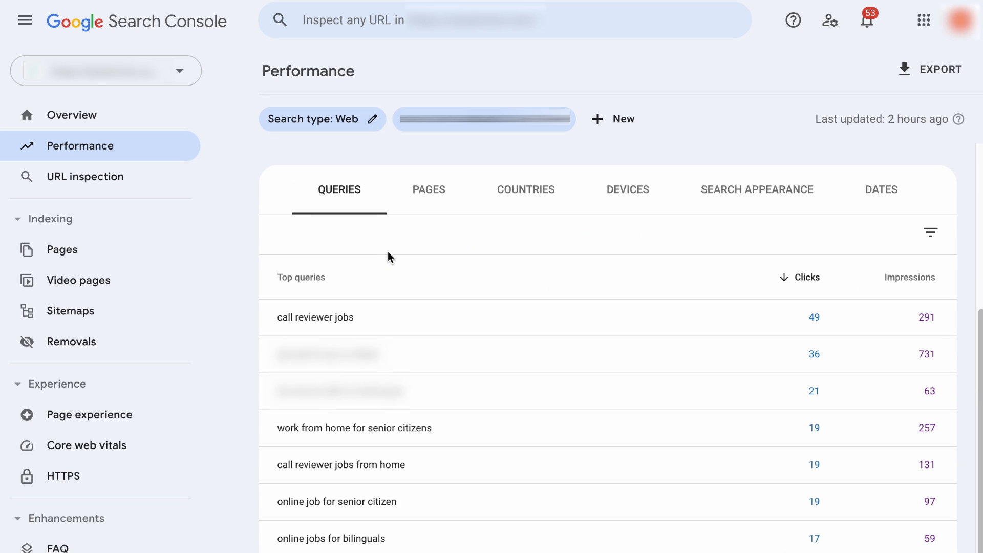
pyautogui.moveTo(339, 196)
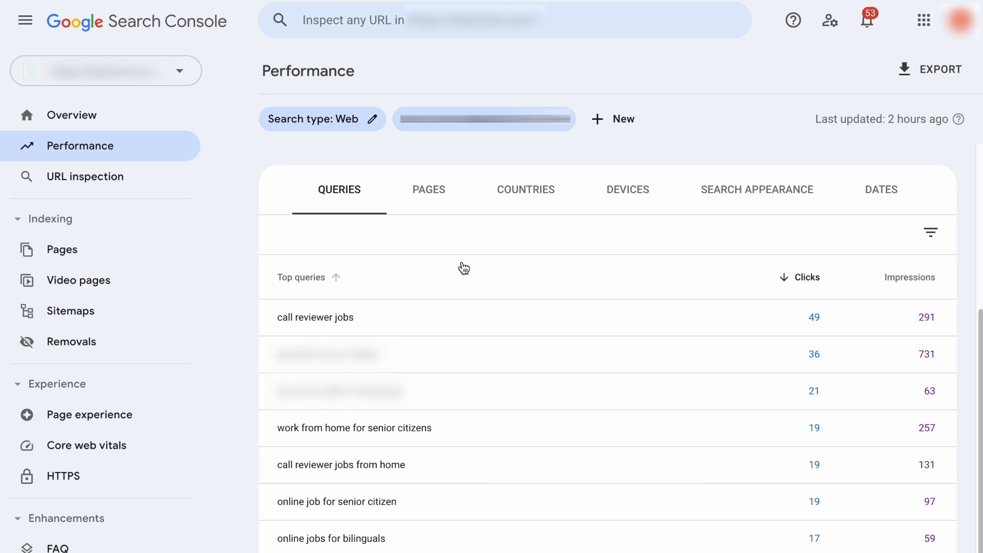
pyautogui.scroll(3)
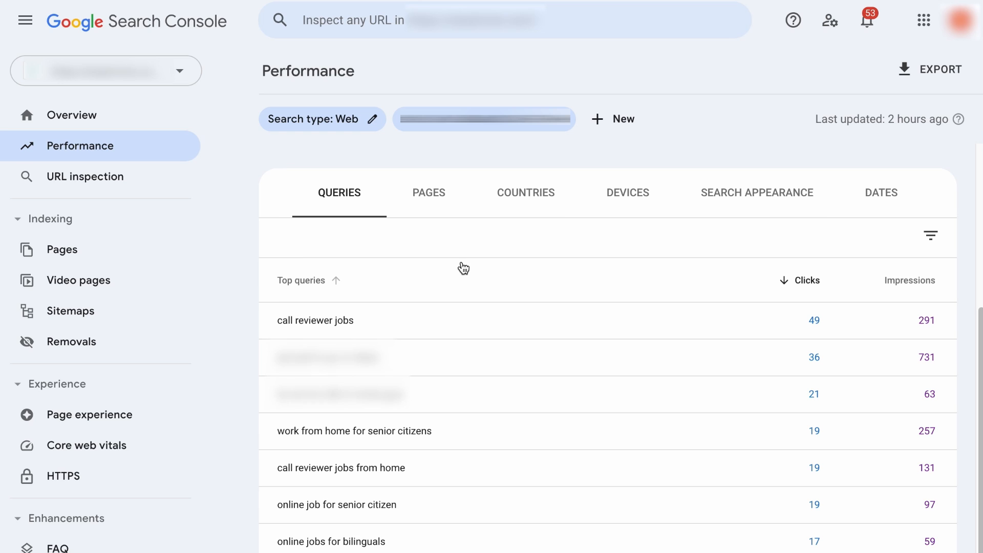
# - Add a new Query filter set to Custom (regex) with the expression (?i)^(what)
pyautogui.click(611, 120)
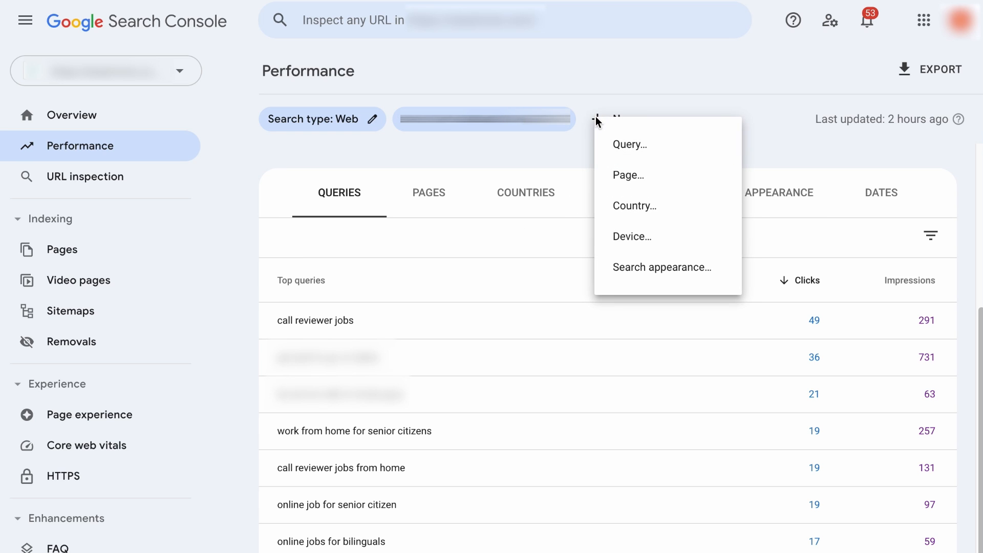
pyautogui.moveTo(629, 144)
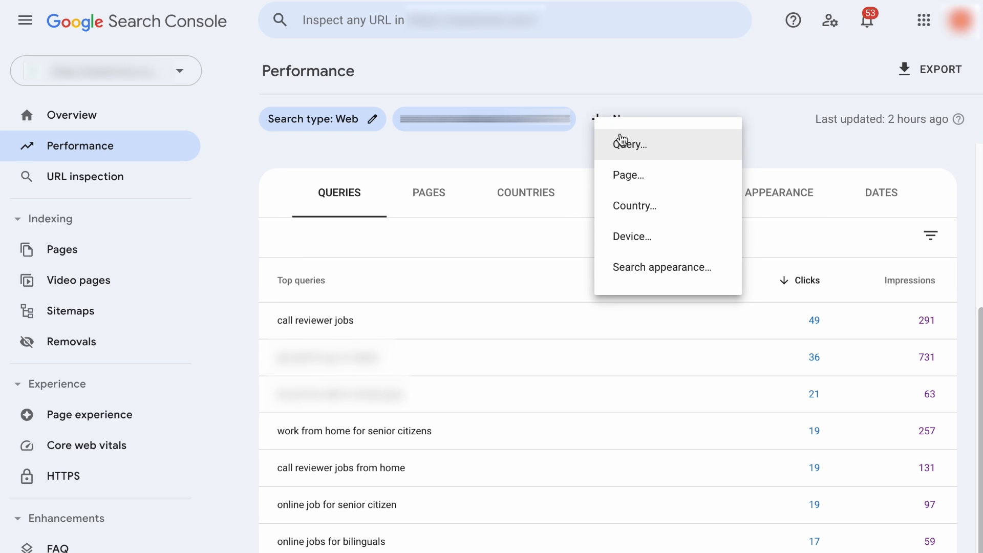
pyautogui.click(630, 143)
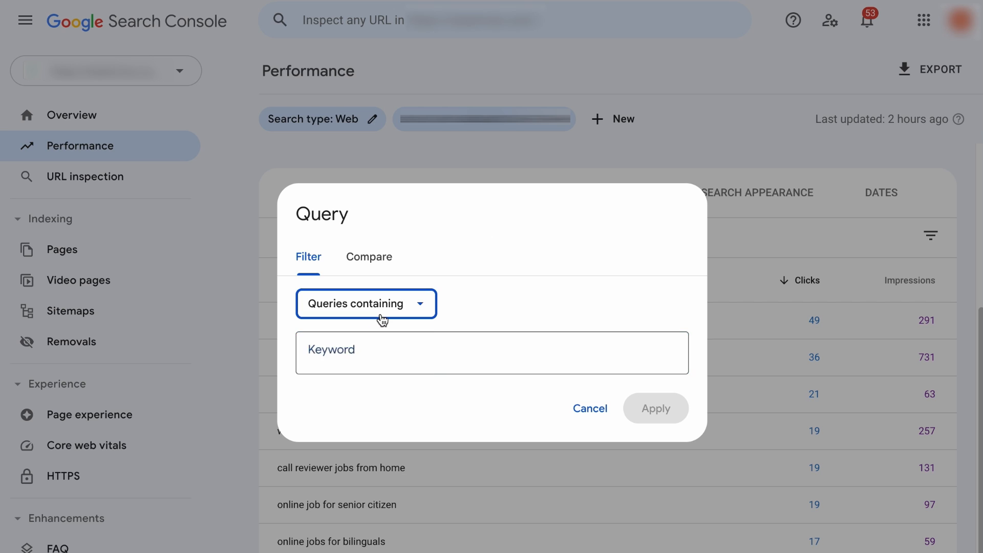
pyautogui.click(365, 303)
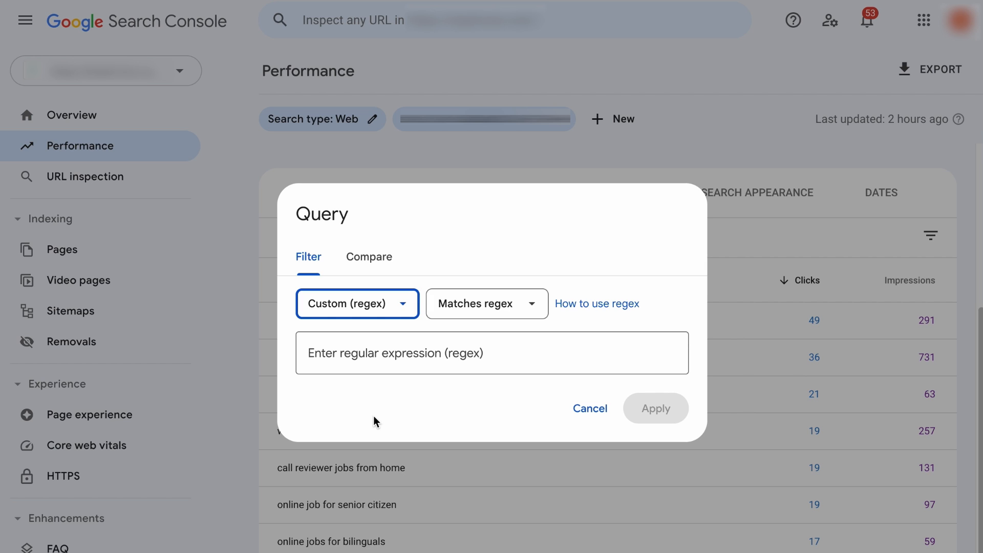
pyautogui.moveTo(371, 419)
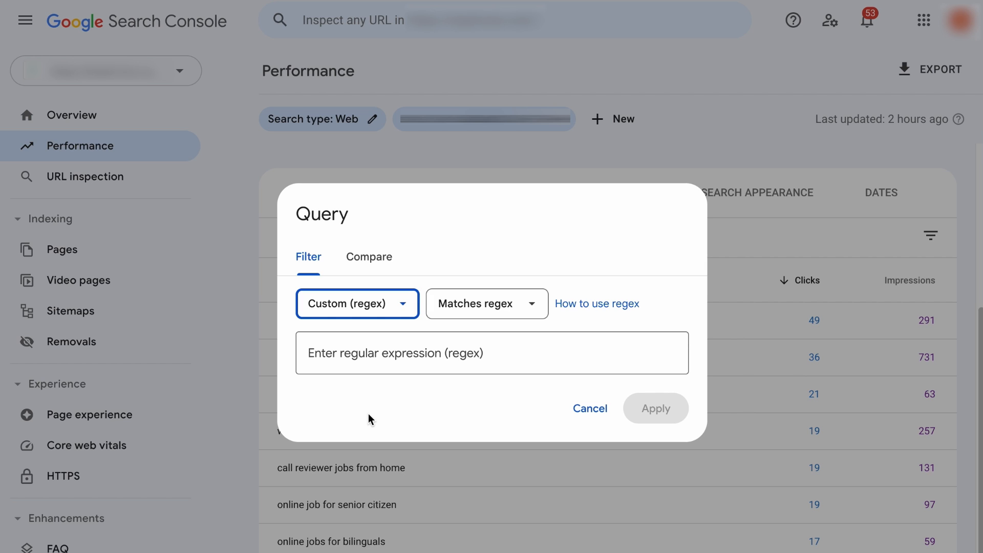
pyautogui.moveTo(372, 365)
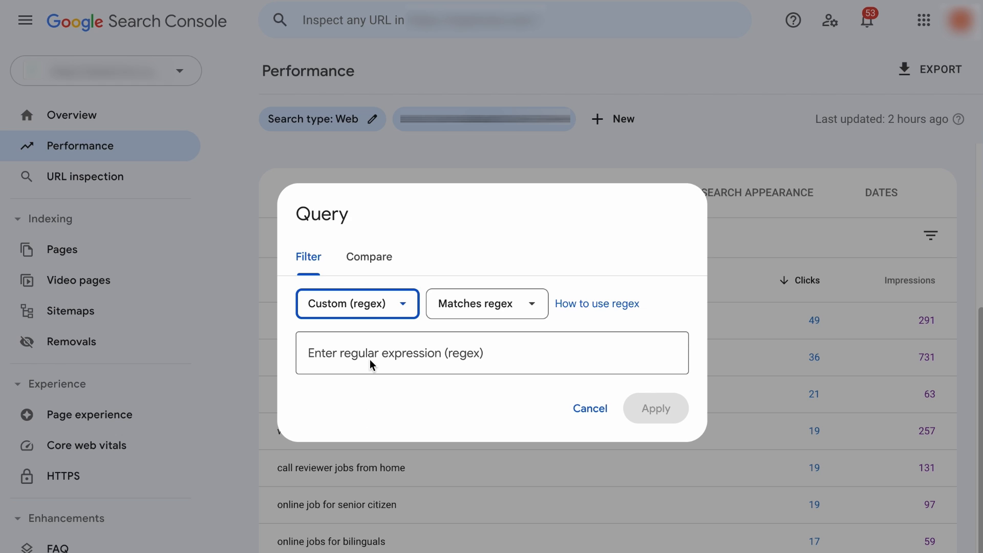
pyautogui.write('(?i)')
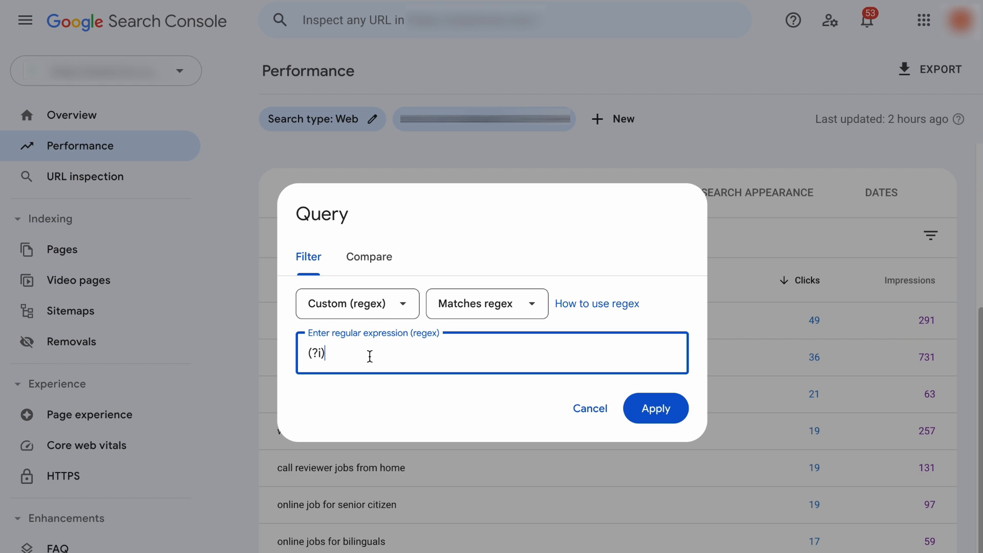
pyautogui.write('^(what)')
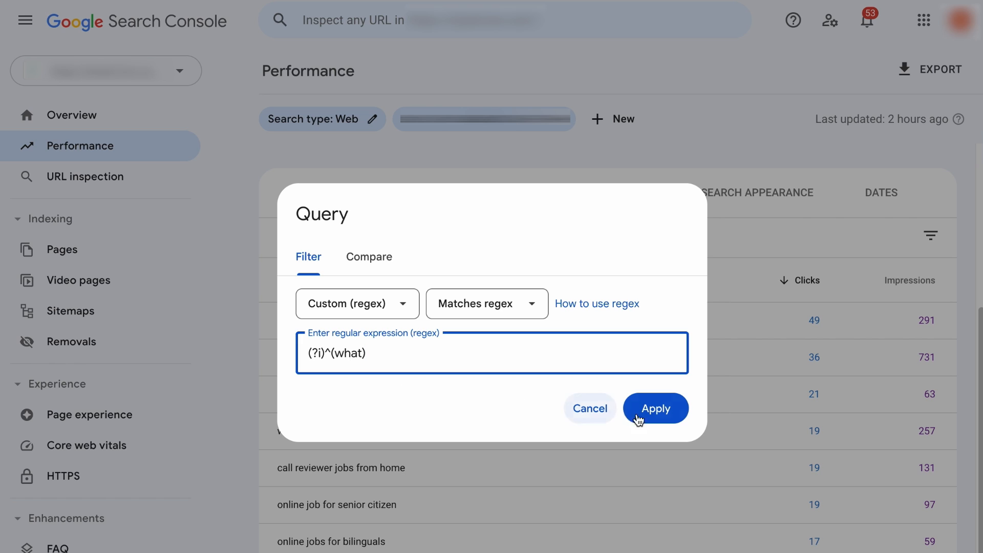
# - Apply the what-queries regex filter, then revise it to a how-queries filter
pyautogui.click(655, 408)
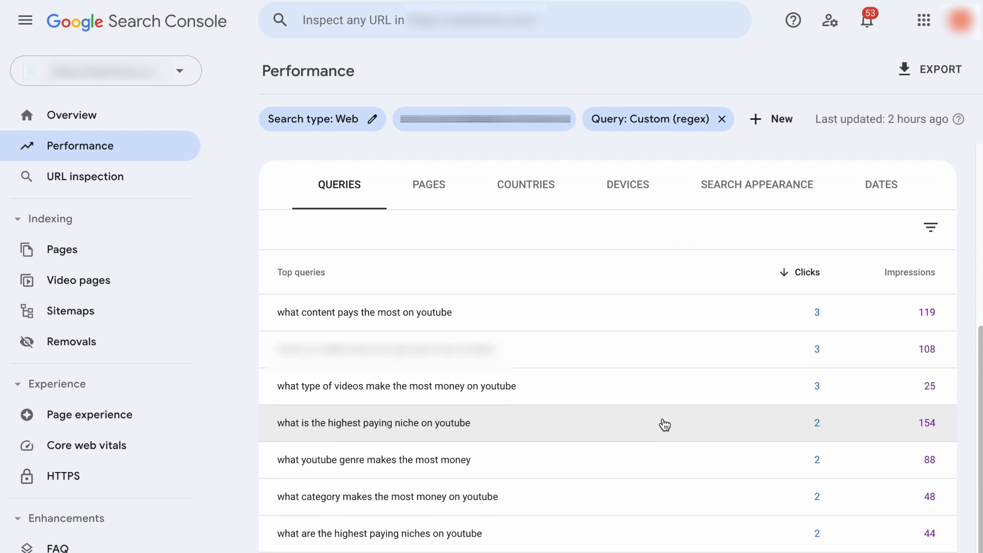
pyautogui.scroll(-3)
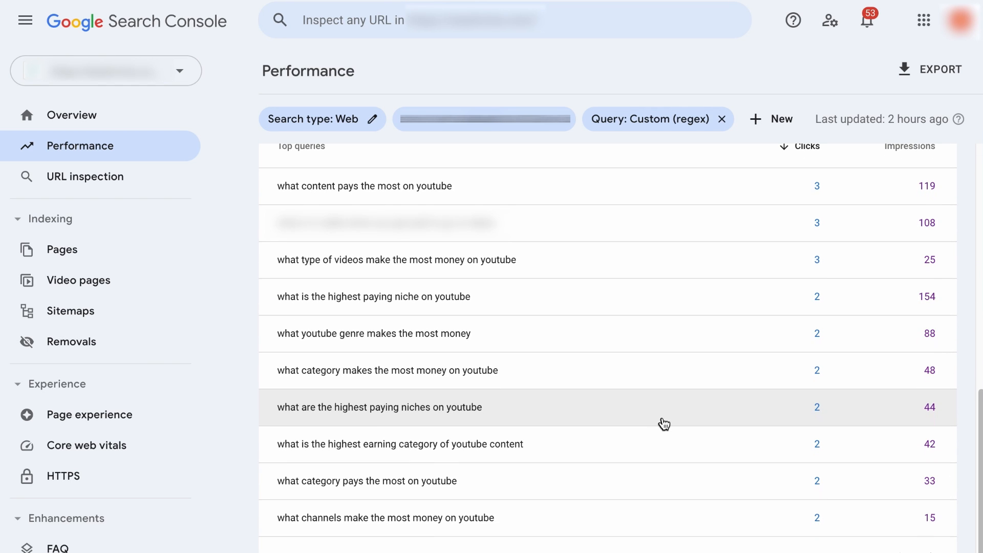
pyautogui.moveTo(431, 245)
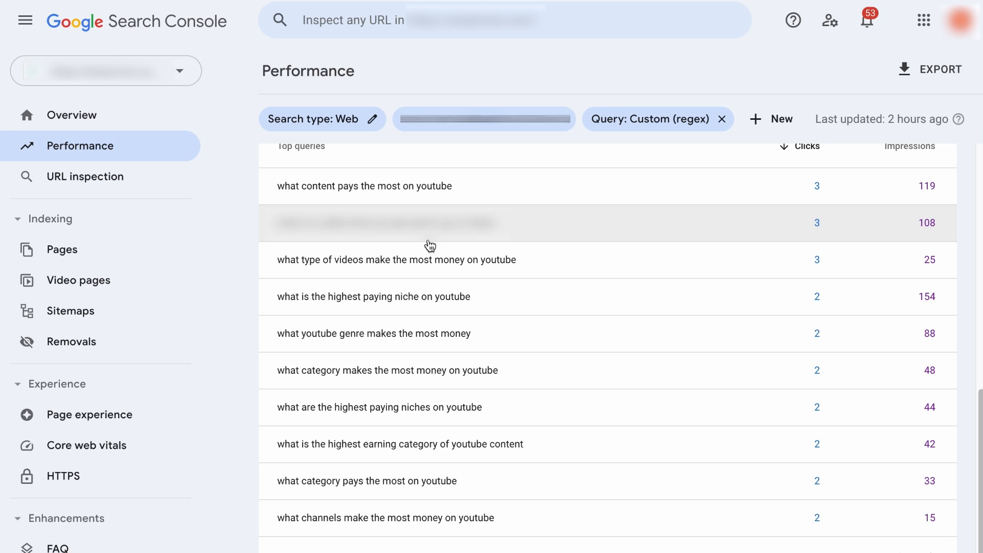
pyautogui.click(650, 119)
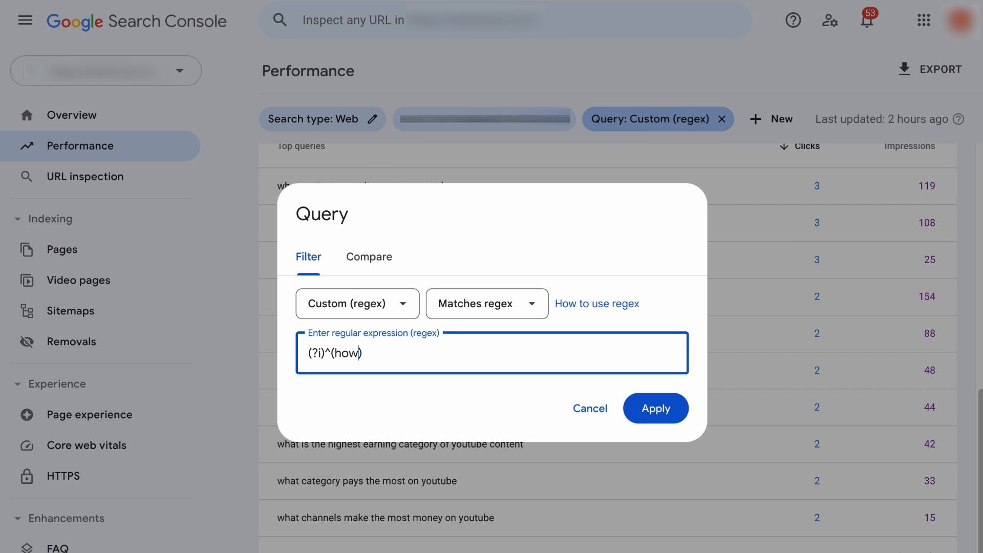
pyautogui.click(655, 408)
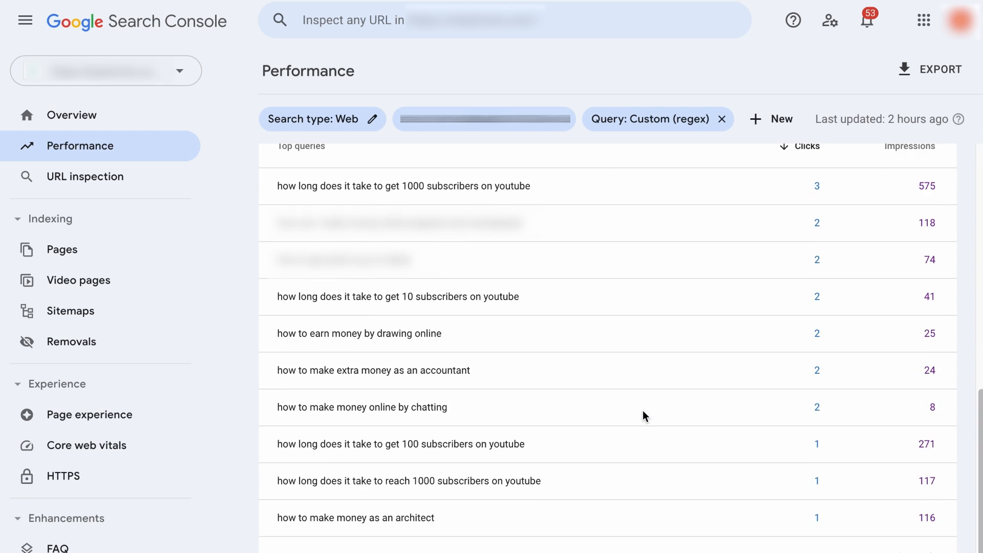
# - Extend the query regex to (?i)^(how|where|what) and apply it
pyautogui.click(648, 119)
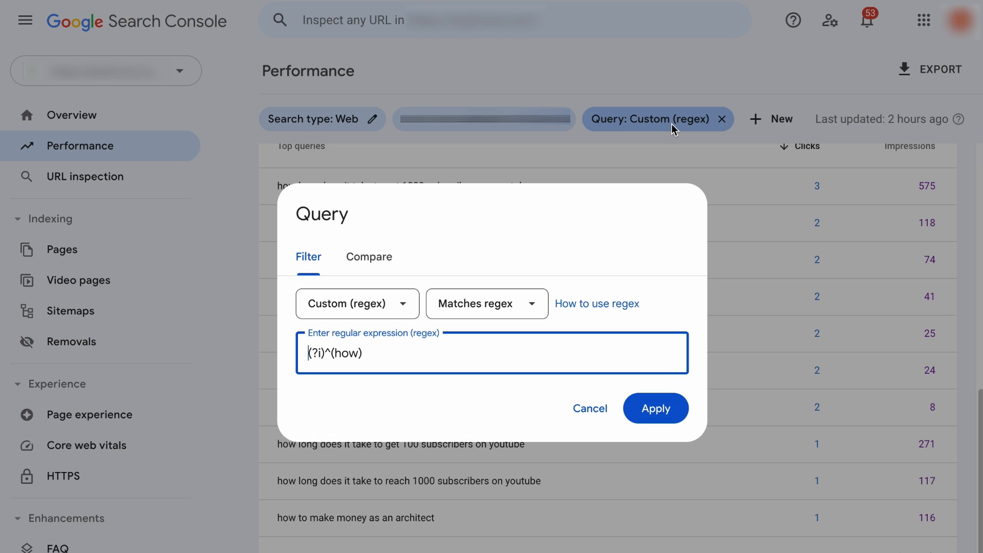
pyautogui.moveTo(333, 357)
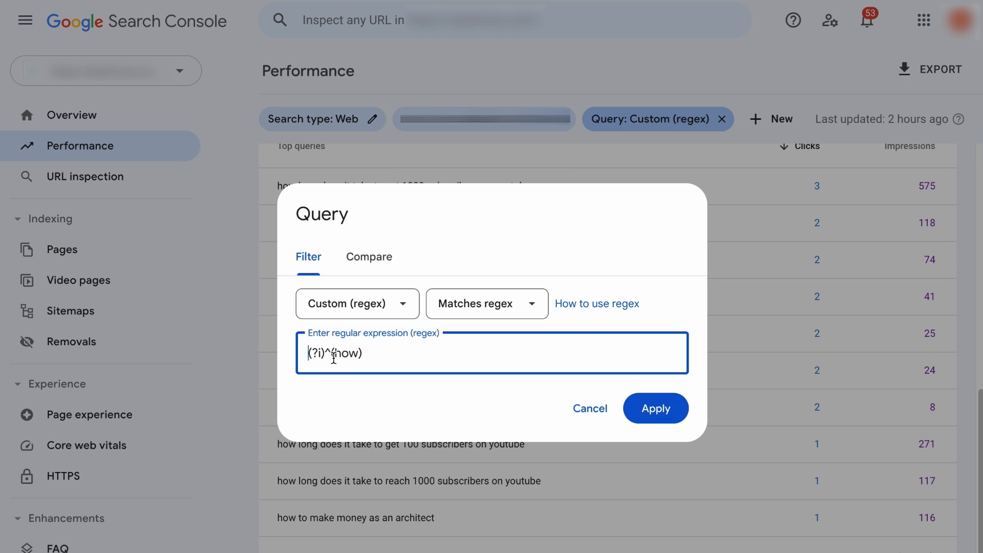
pyautogui.doubleClick(344, 352)
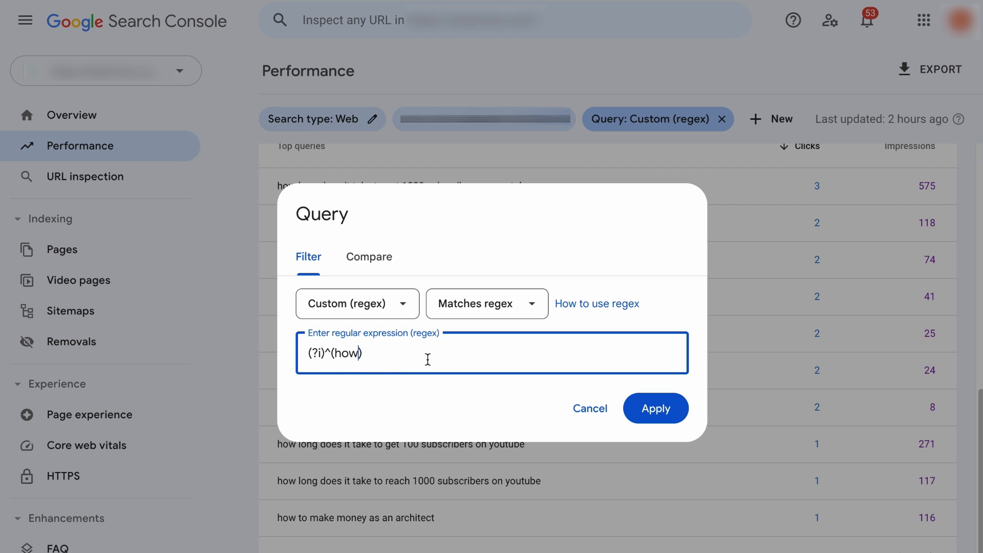
pyautogui.write('|where')
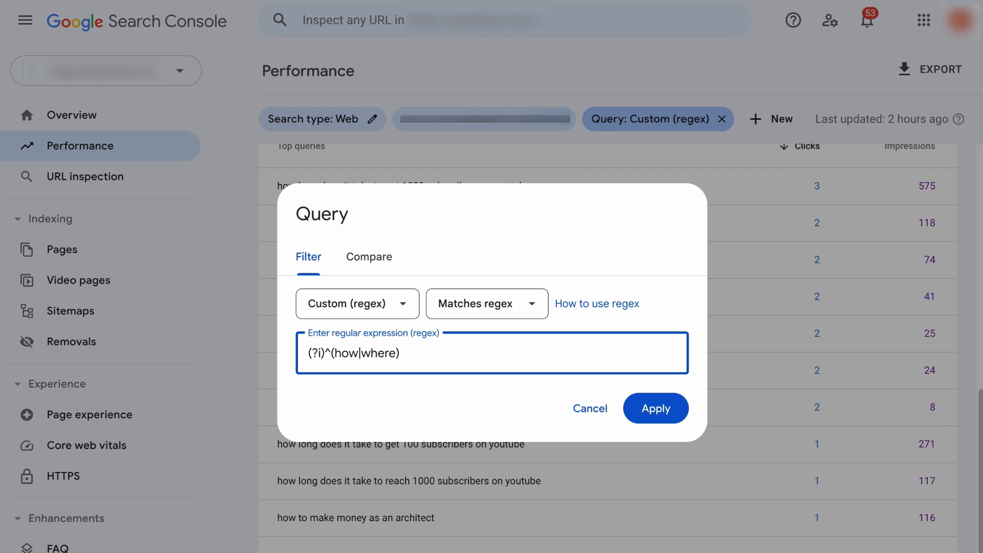
pyautogui.write('|wh')
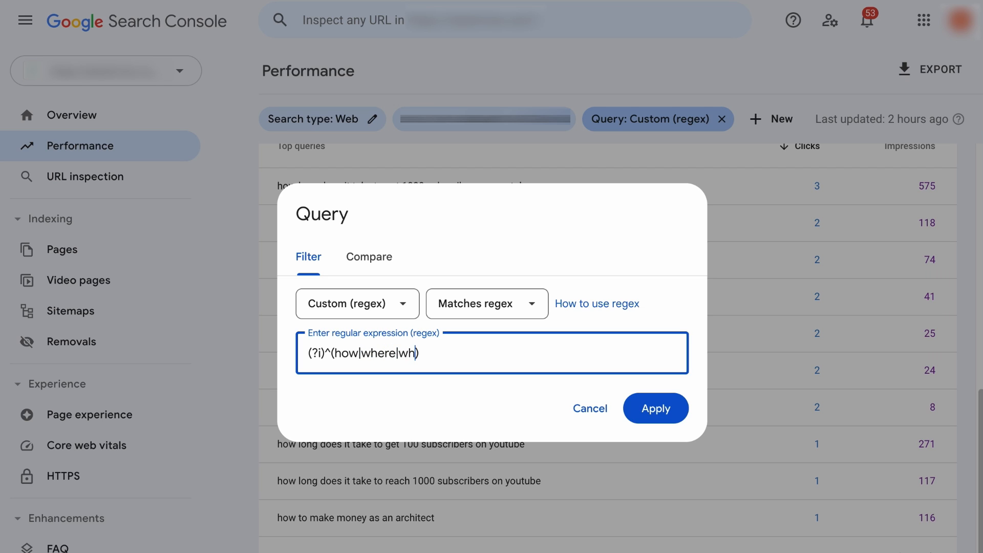
pyautogui.write('at')
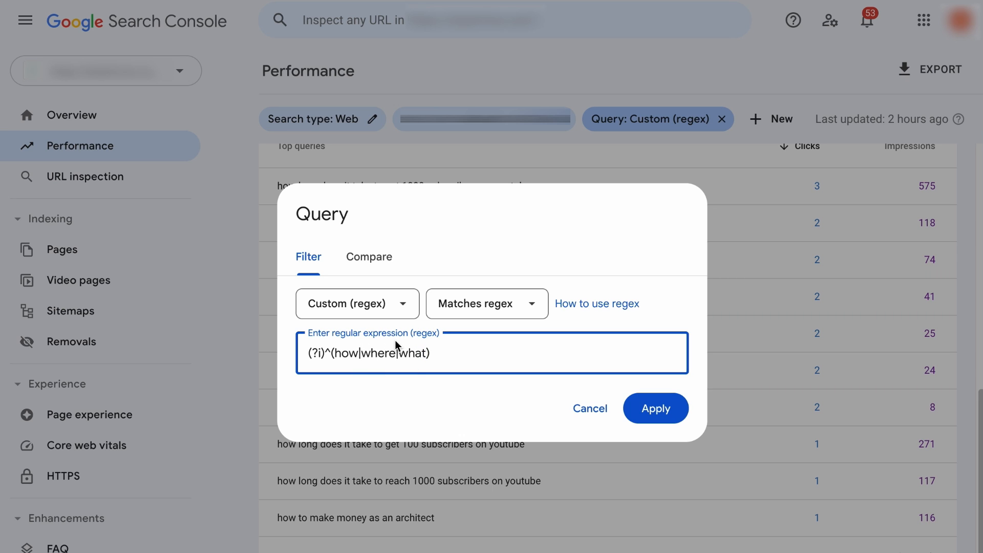
pyautogui.click(655, 408)
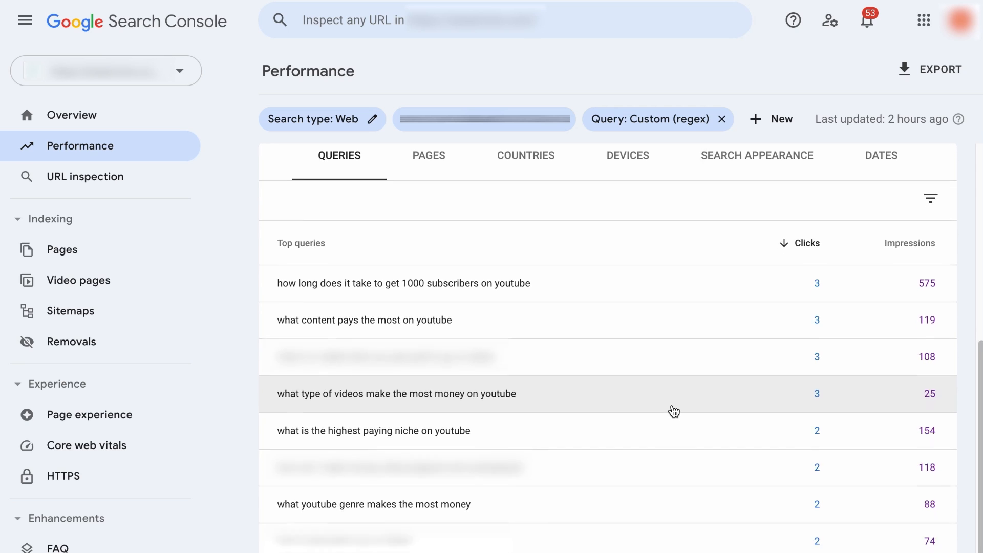
pyautogui.scroll(-3)
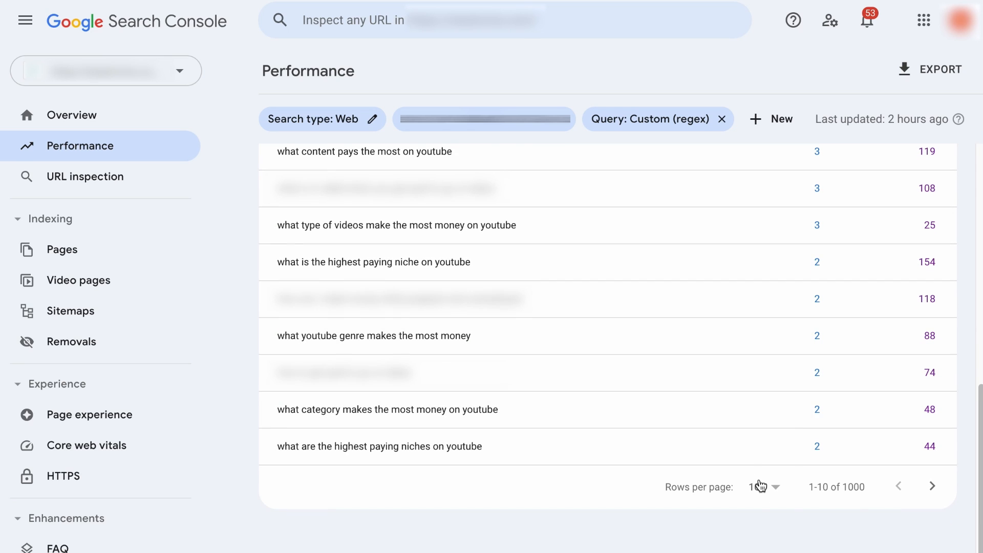
pyautogui.scroll(-3)
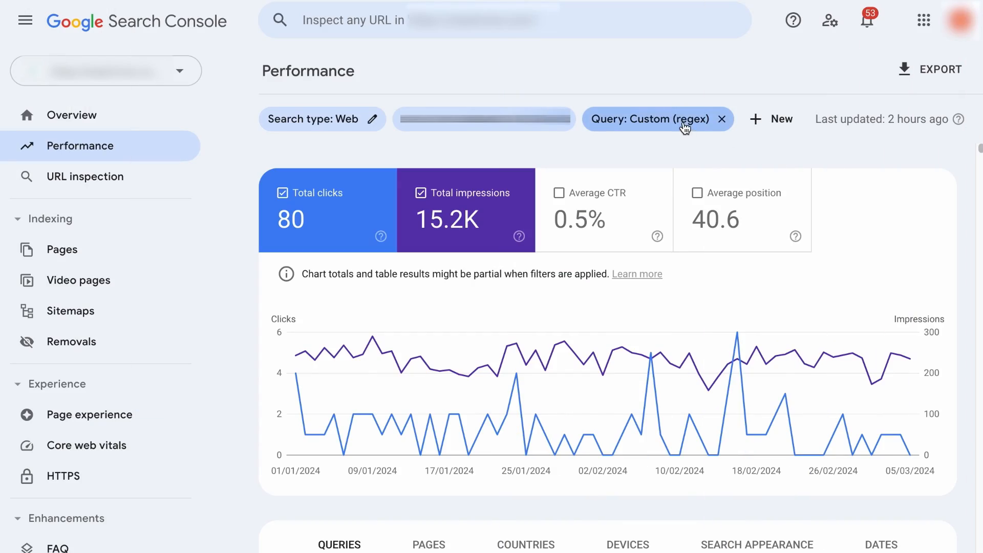
# - Replace the query regex with ^(?i)[\w\W\s\S]{1,10}$ and apply it
pyautogui.click(650, 119)
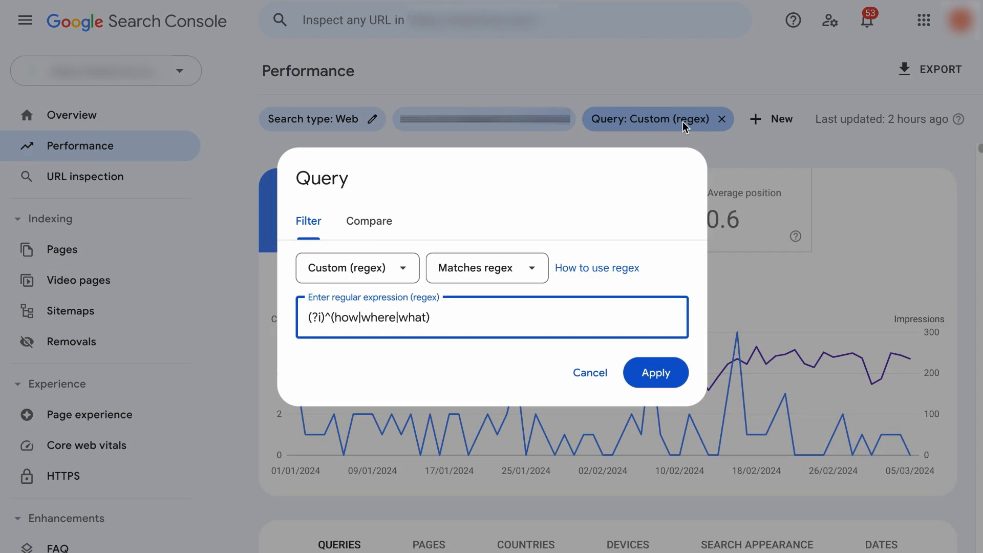
pyautogui.tripleClick(369, 318)
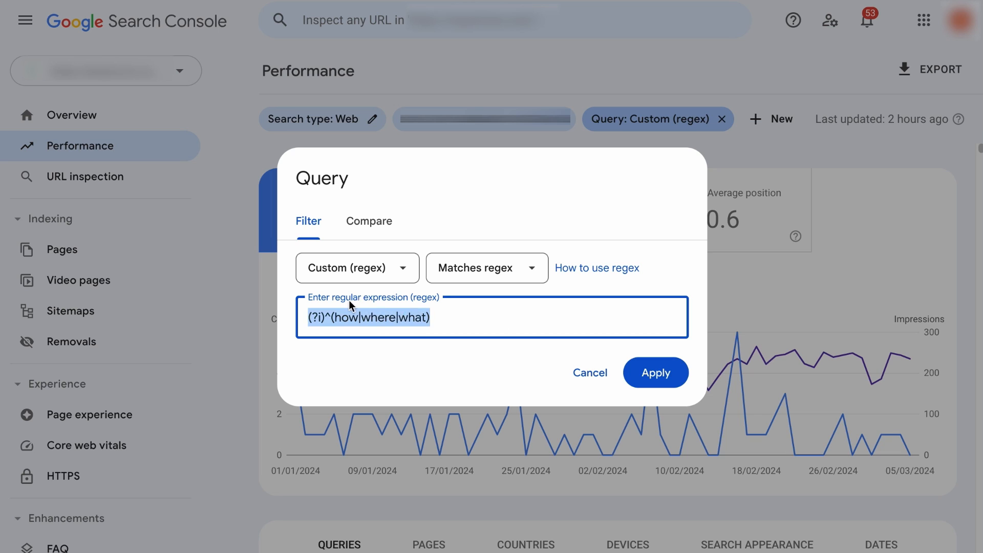
pyautogui.write('^(?i)[\\w\\W\\s\\S]{1,10}$')
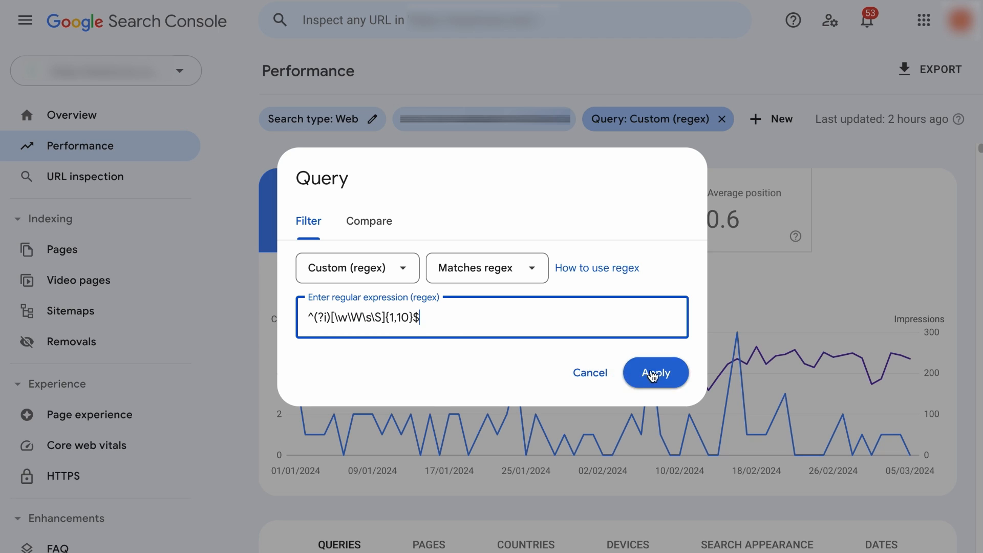
pyautogui.click(654, 372)
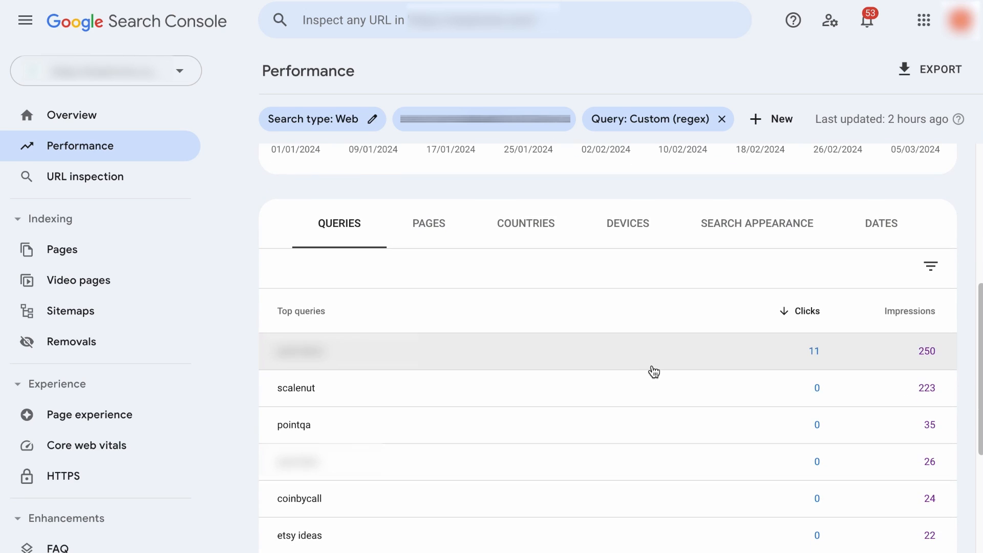
pyautogui.scroll(-3)
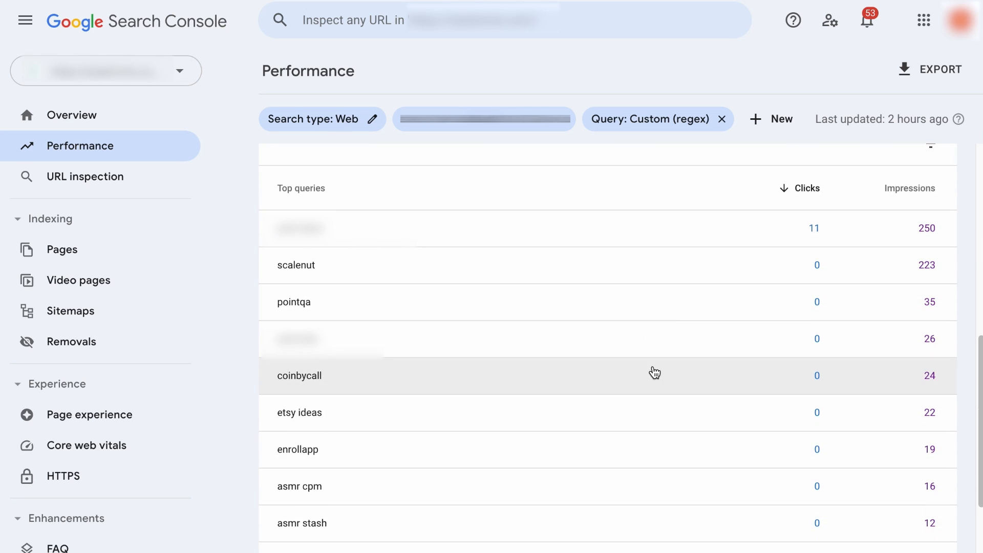
# - Change the length quantifier to {30,} to keep queries of 30+ characters
pyautogui.click(649, 119)
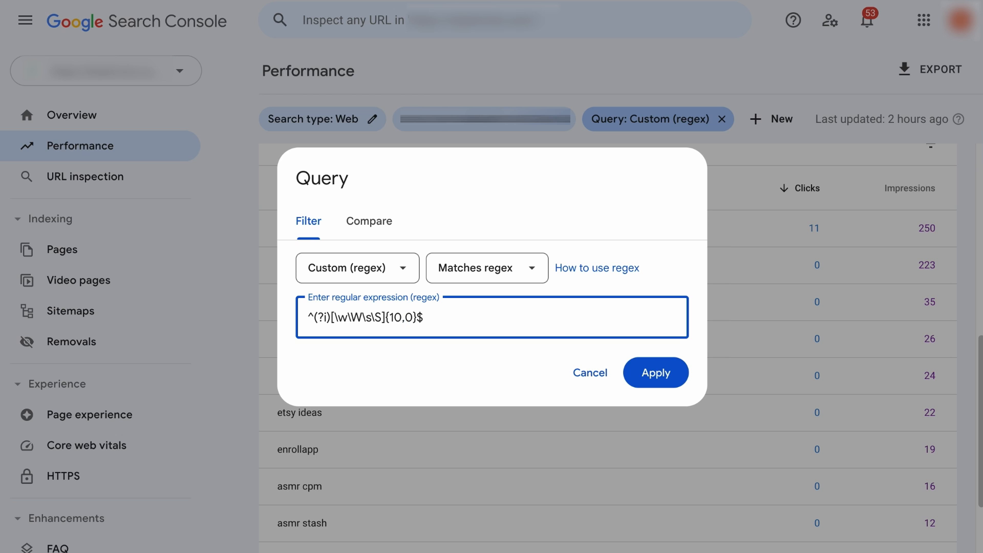
pyautogui.write('3')
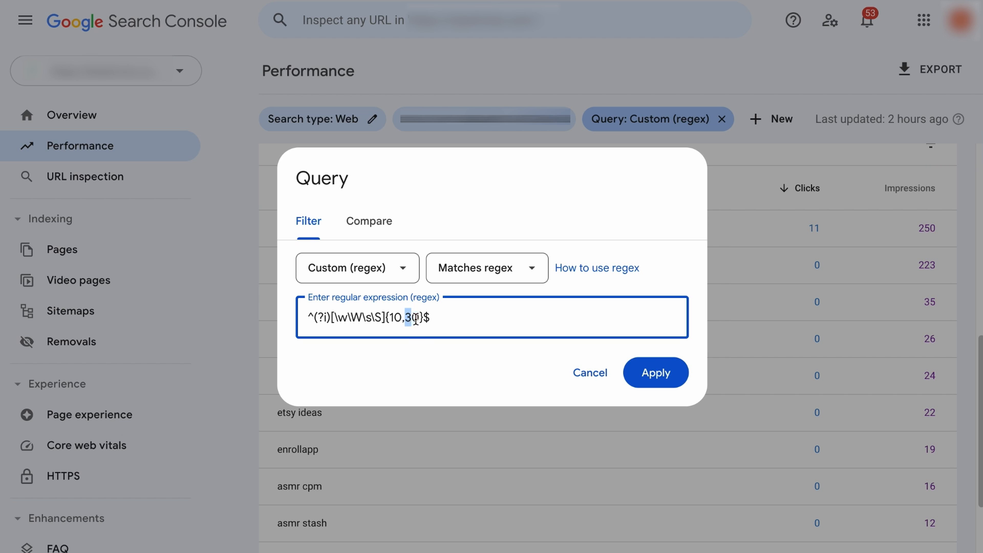
pyautogui.click(655, 372)
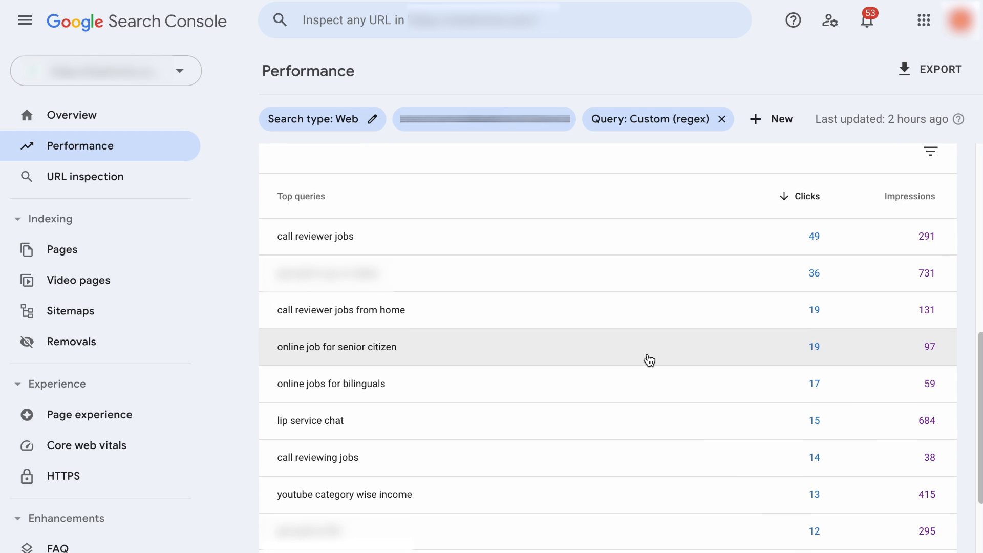
pyautogui.click(650, 118)
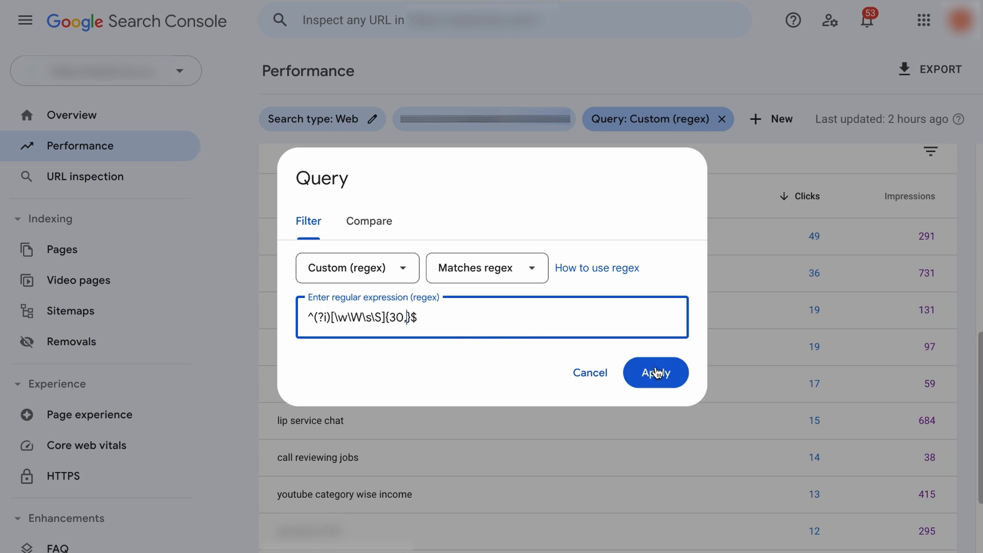
pyautogui.click(655, 372)
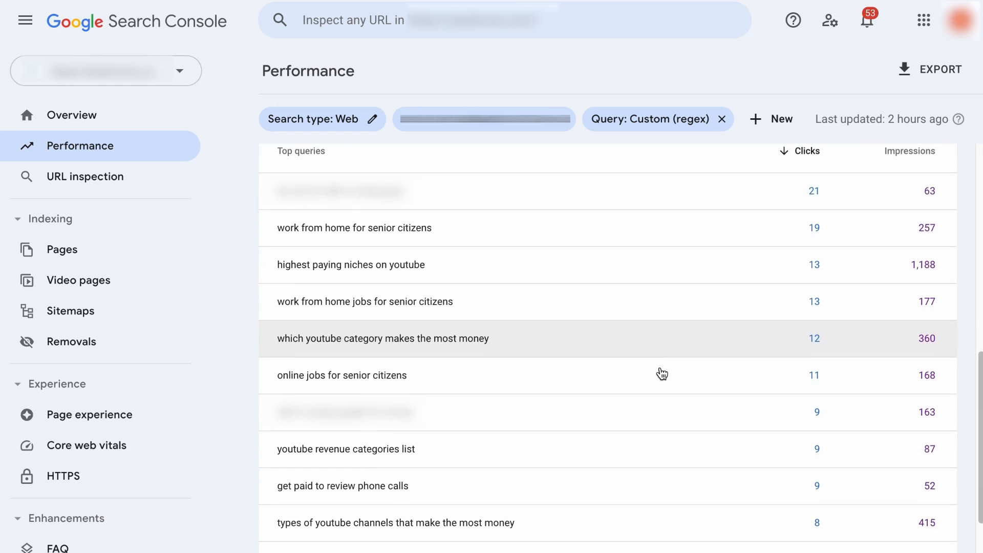
# - Apply word-count regex filters for single-word, then two-to-three-word queries
pyautogui.click(648, 119)
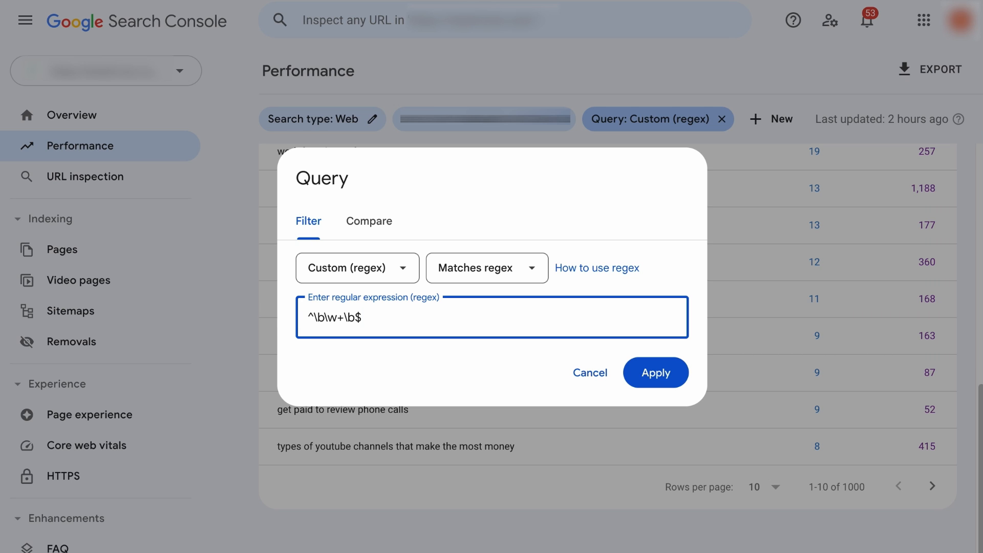
pyautogui.click(656, 372)
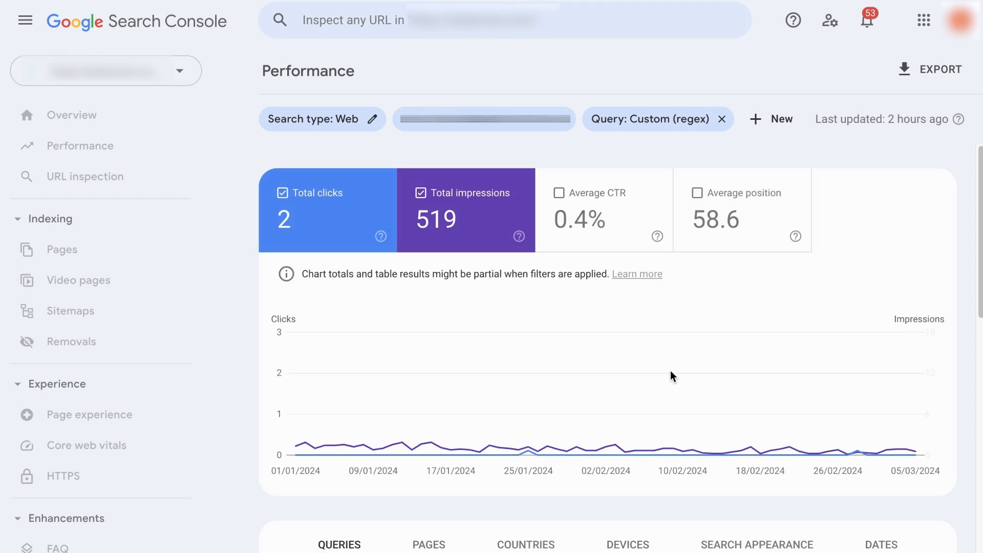
pyautogui.scroll(-3)
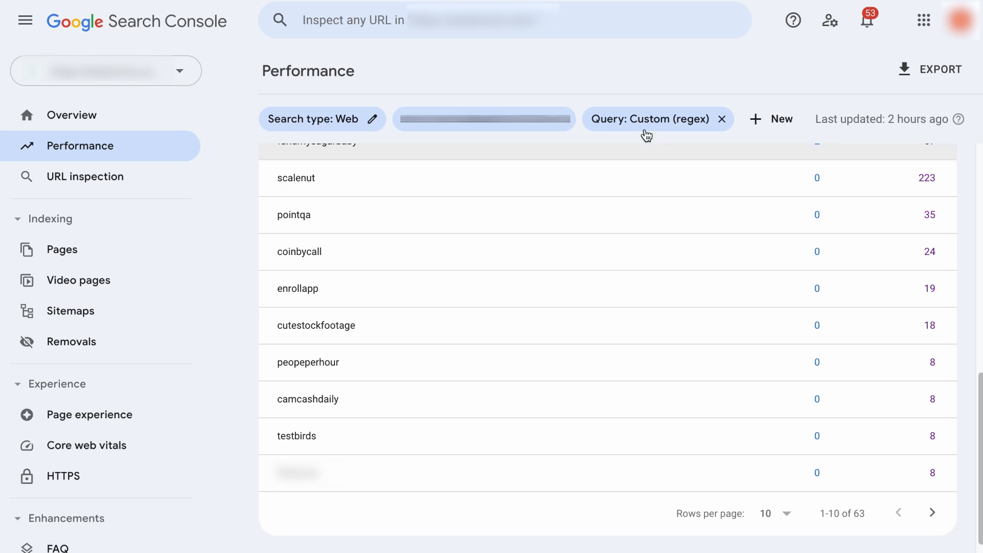
pyautogui.click(646, 118)
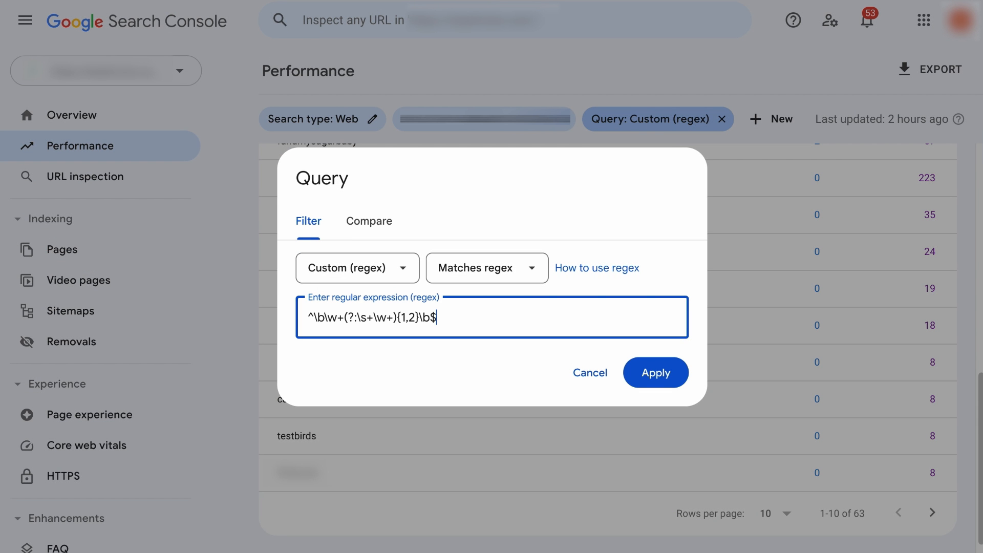
pyautogui.click(655, 372)
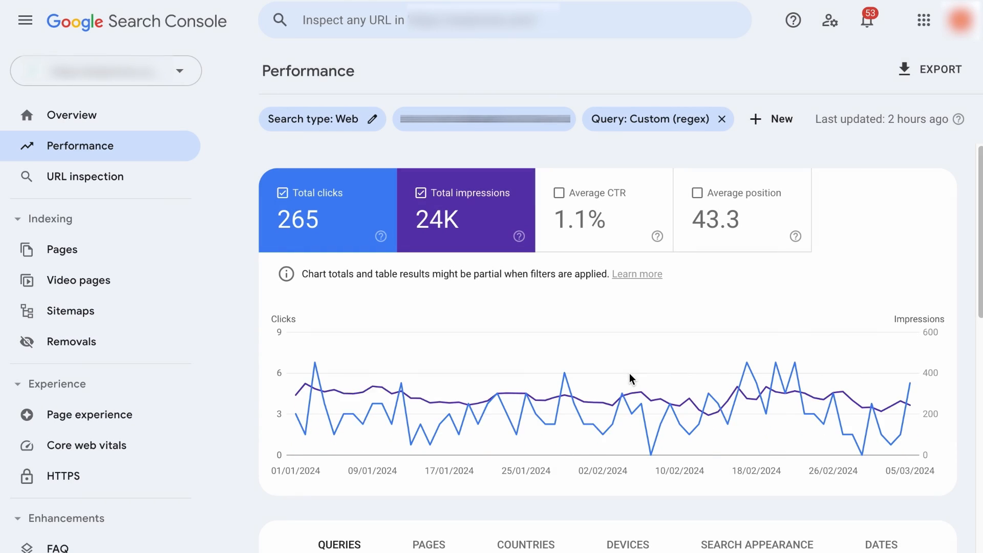
pyautogui.scroll(-3)
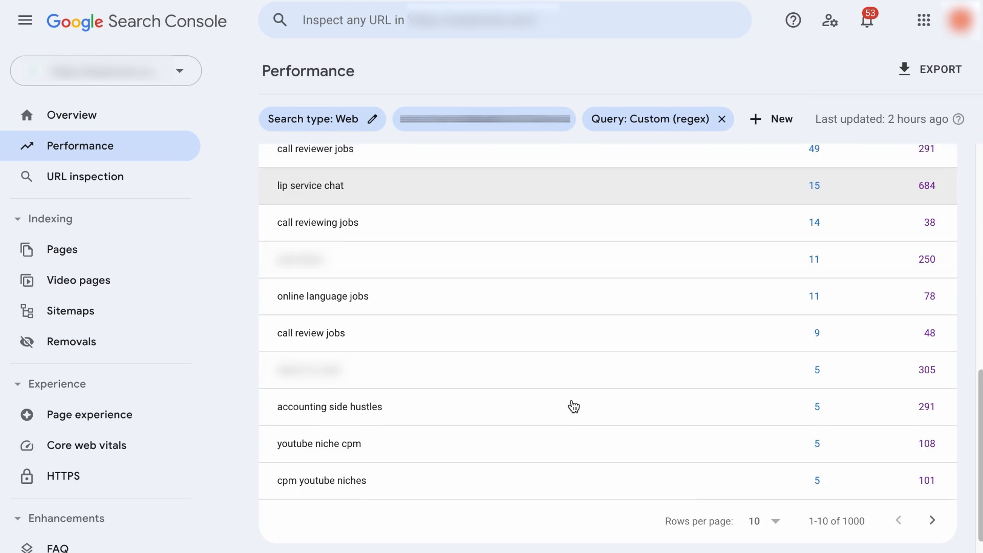
# - Change the word-count quantifier to {3,} for queries of four or more words
pyautogui.click(650, 119)
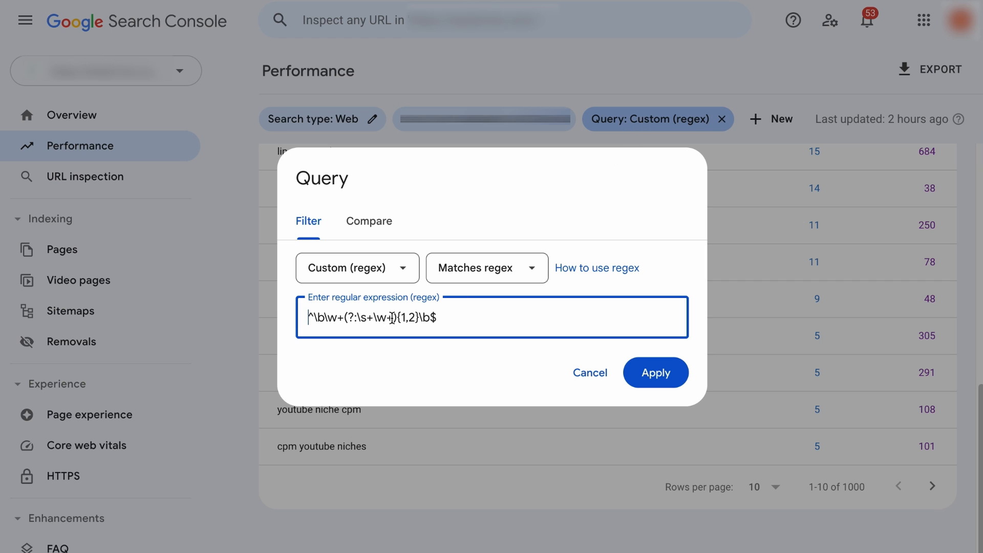
pyautogui.write('3')
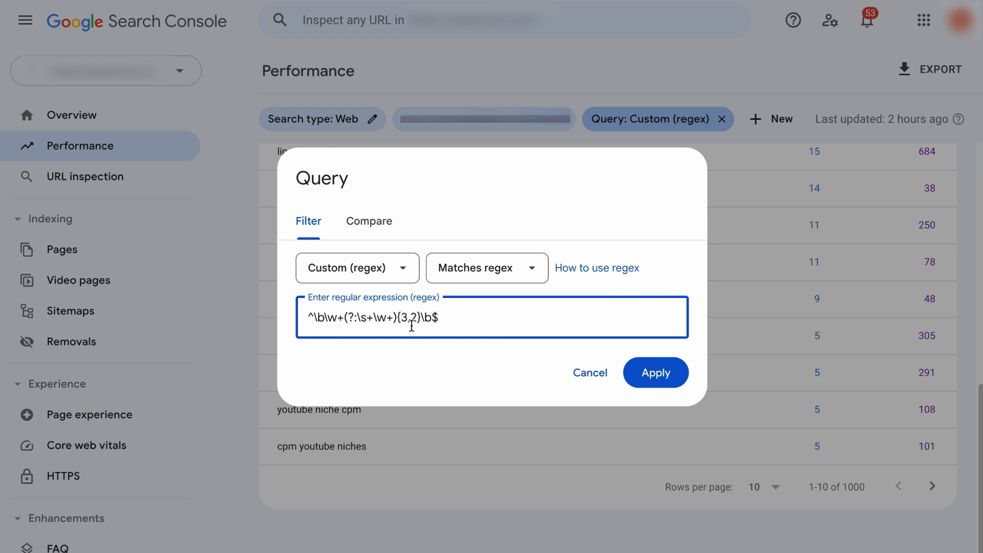
pyautogui.press('Backspace')
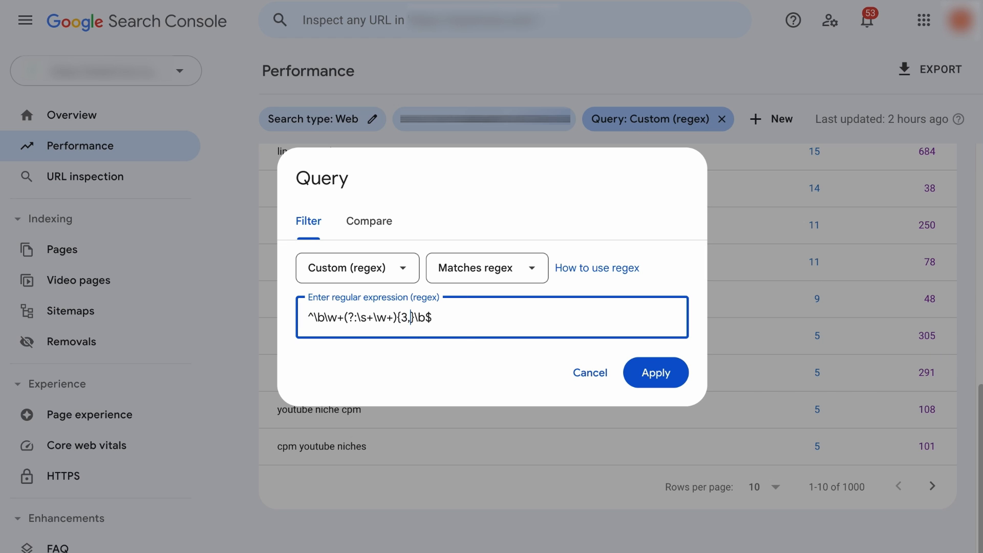
pyautogui.click(655, 372)
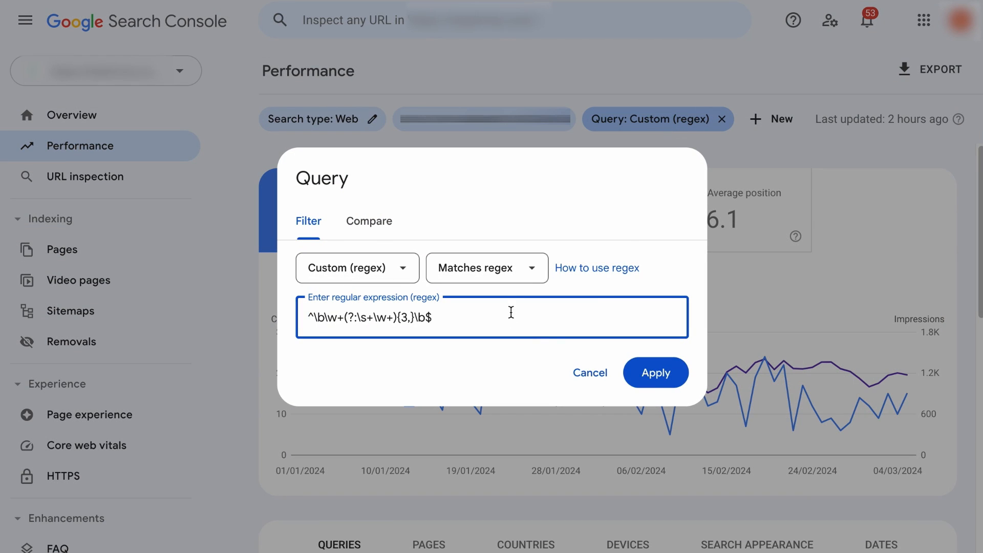
# - Combine (?i)^(what) with the {1,2} word-count pattern, fix the anchor, and reapply
pyautogui.write('(?i)^(what)')
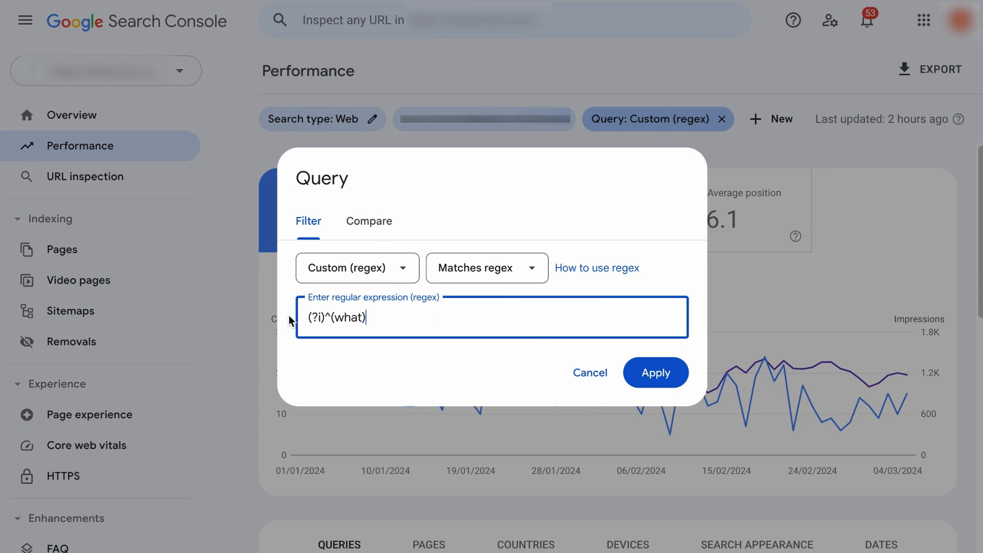
pyautogui.moveTo(419, 313)
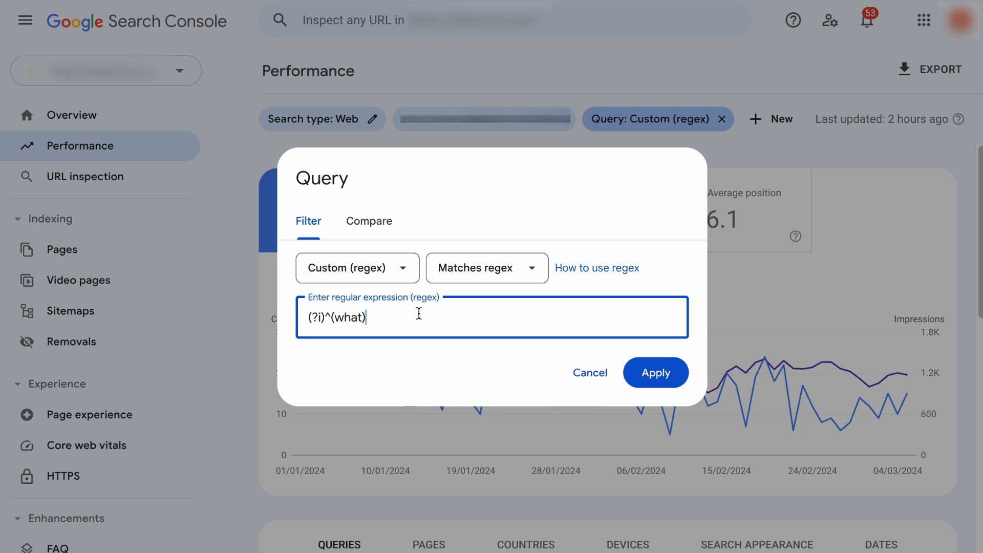
pyautogui.write('^\\b\\w+(?:\\s+\\w+){1,2}\\b$')
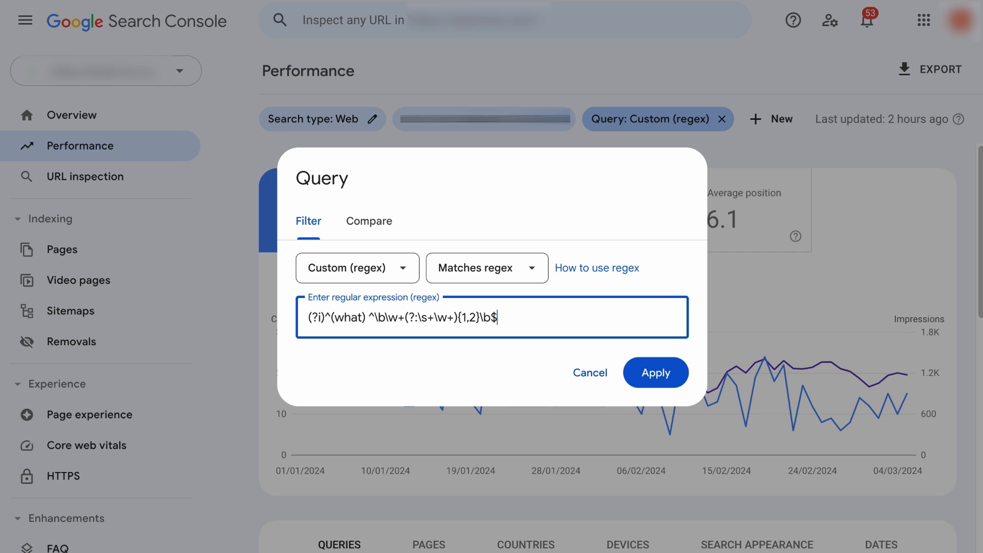
pyautogui.moveTo(365, 316)
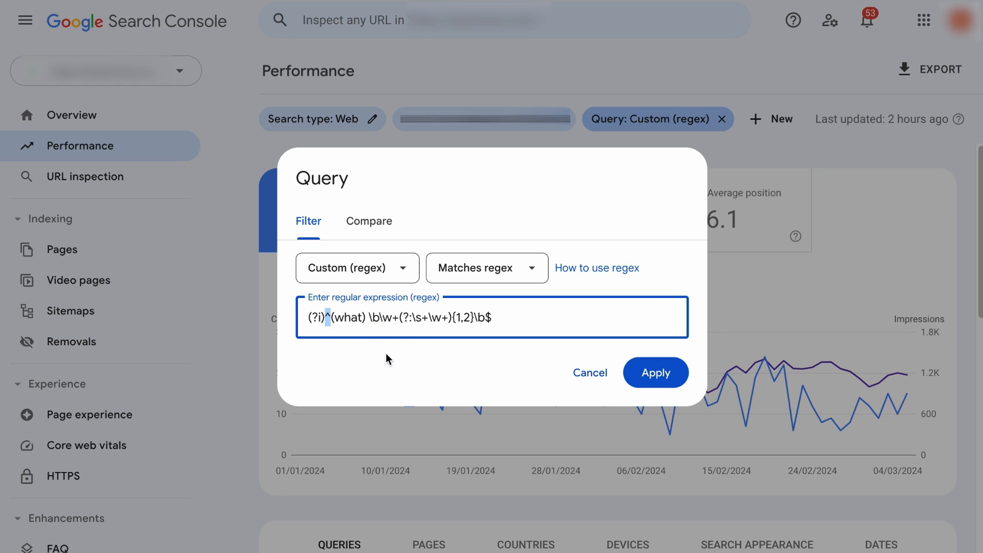
pyautogui.write('^')
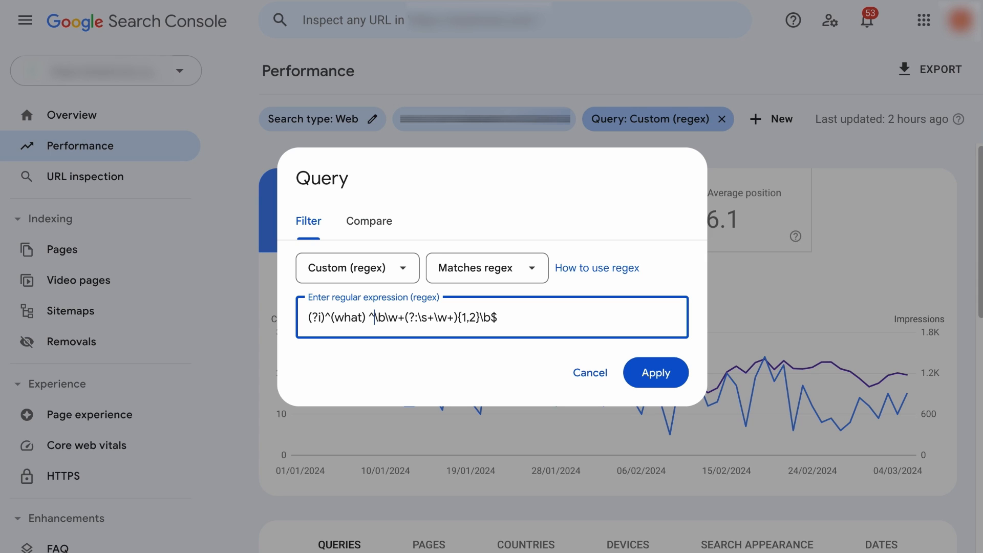
pyautogui.click(655, 371)
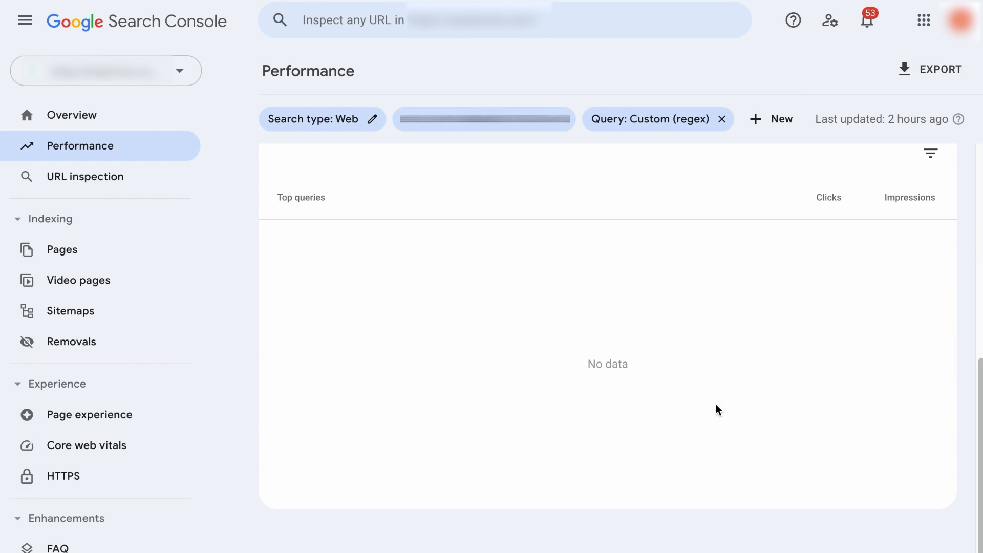
pyautogui.click(649, 119)
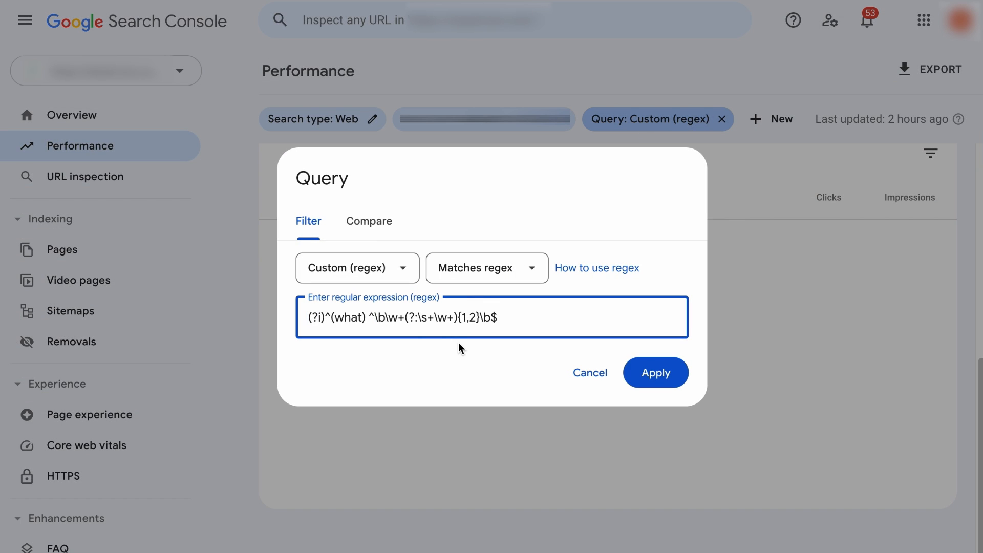
pyautogui.click(654, 372)
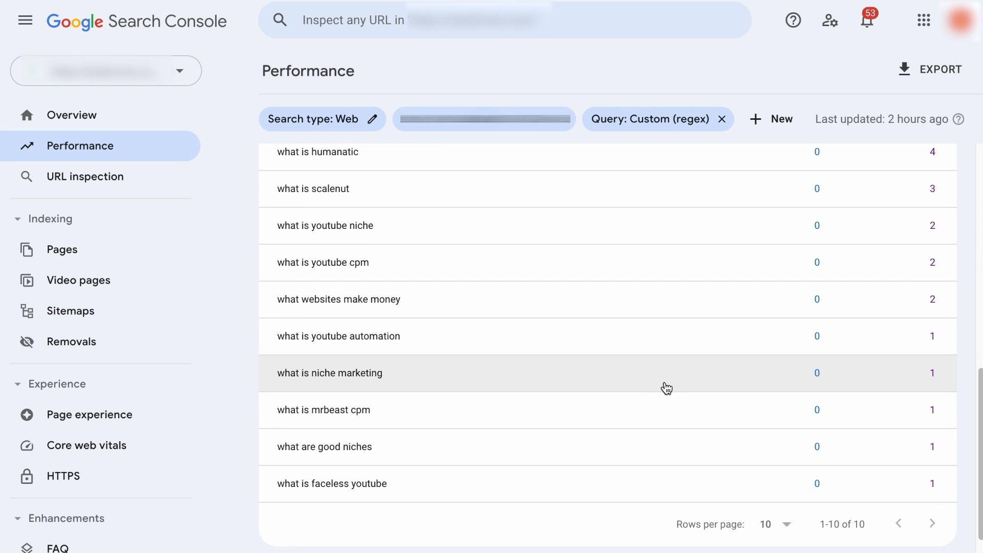
pyautogui.moveTo(425, 302)
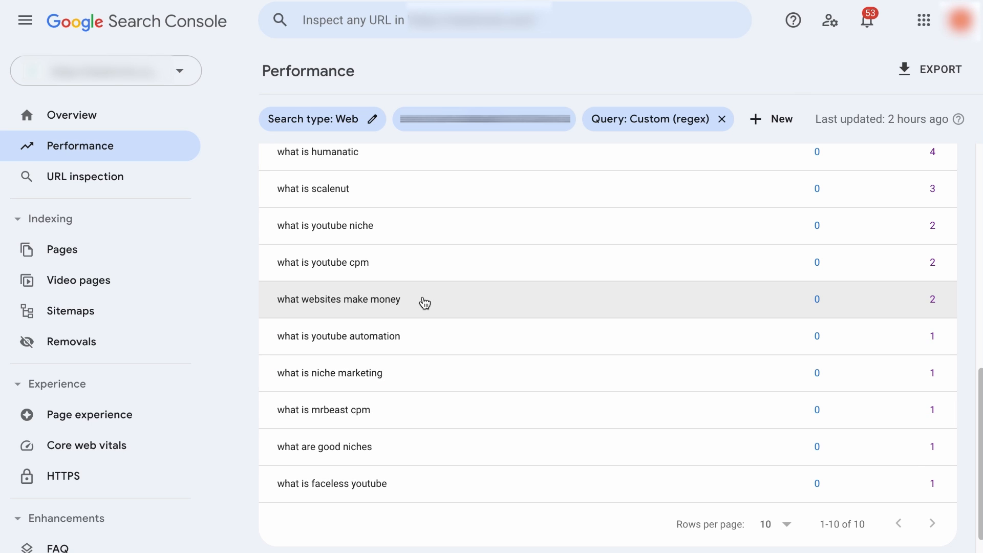
pyautogui.moveTo(484, 309)
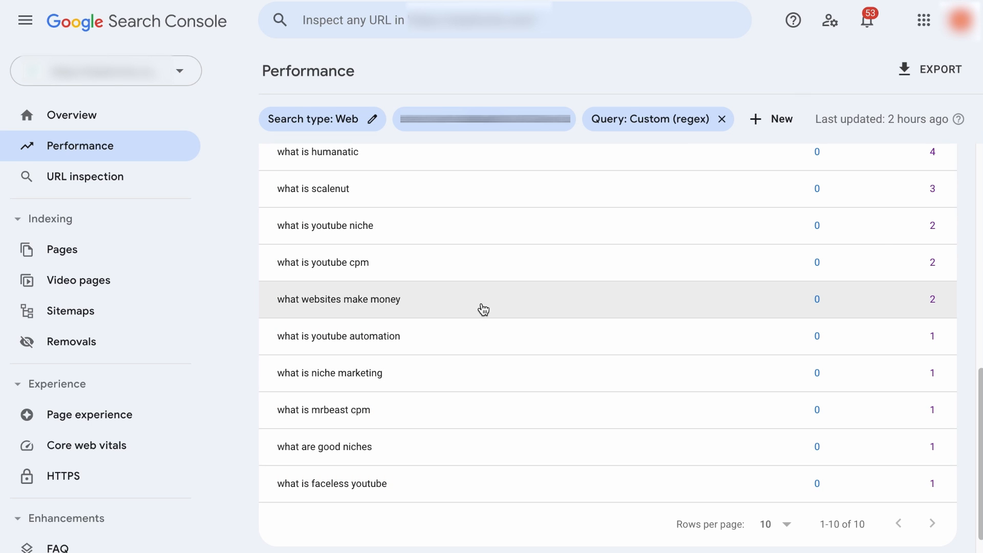
# - Open the Overview page showing 967 not indexed and 75 indexed pages
pyautogui.click(72, 115)
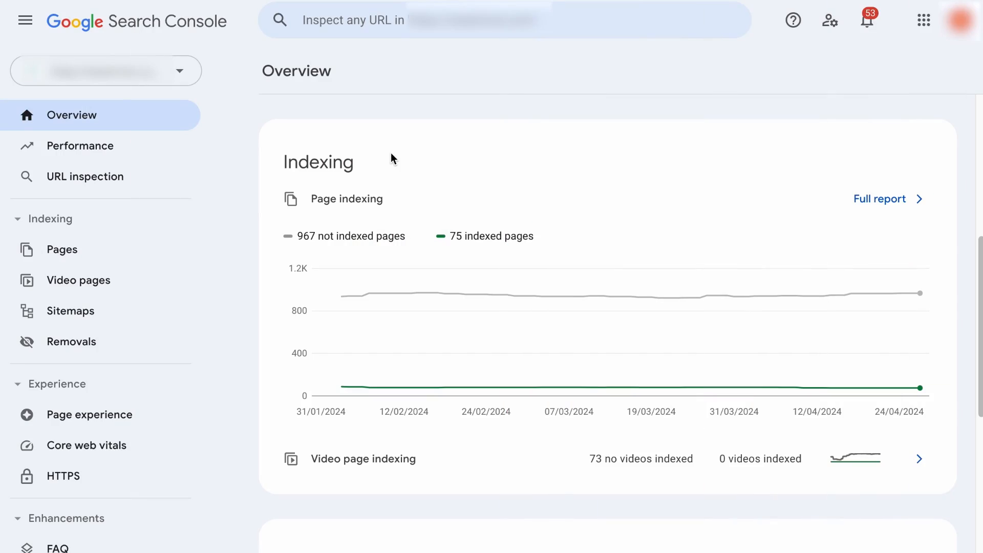
pyautogui.moveTo(333, 153)
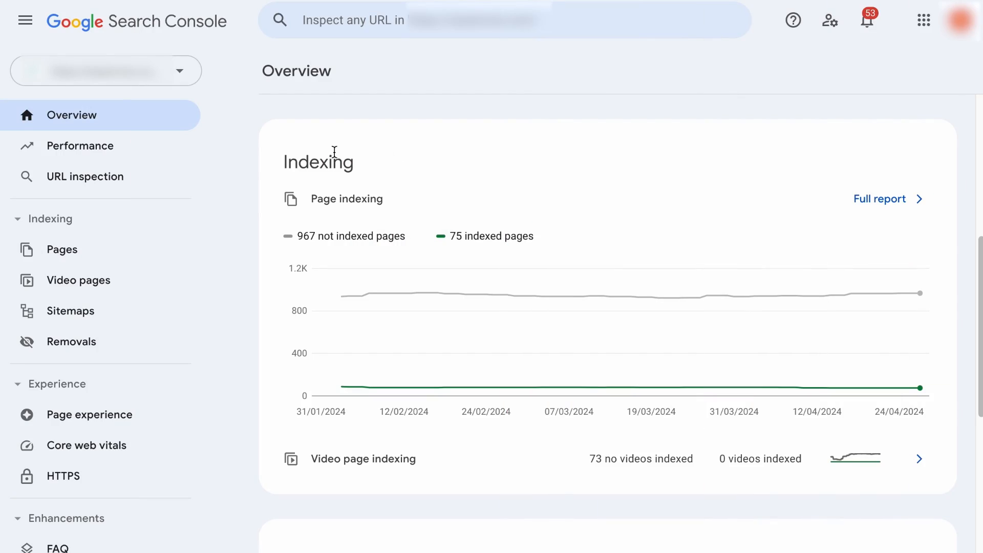
# - Open the indexed pages data and sort Examples by Last crawled, oldest first
pyautogui.click(62, 249)
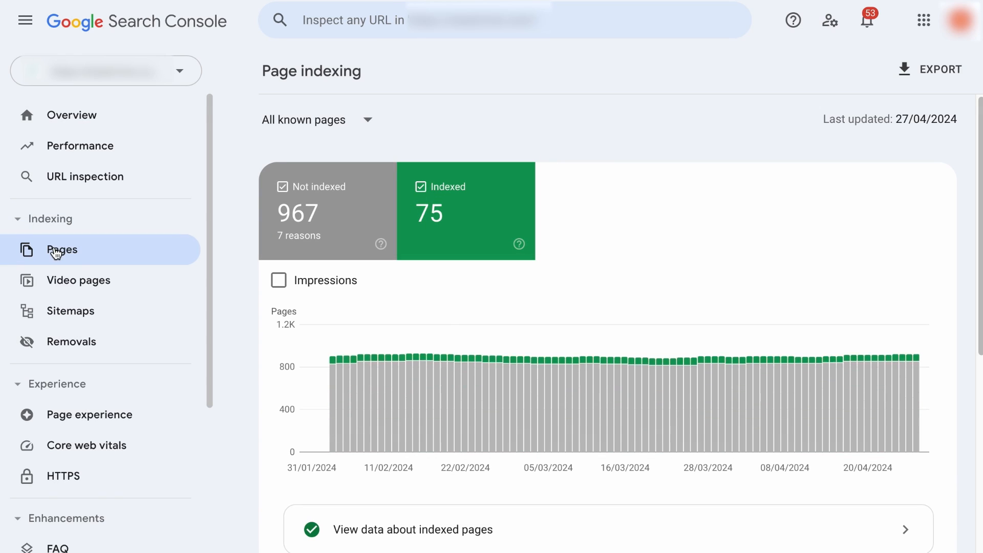
pyautogui.scroll(-3)
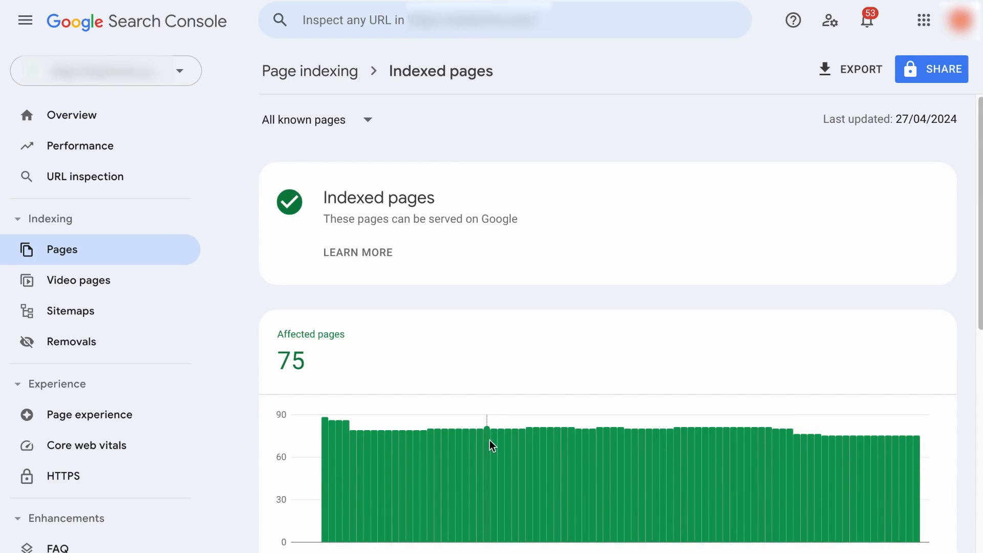
pyautogui.scroll(-3)
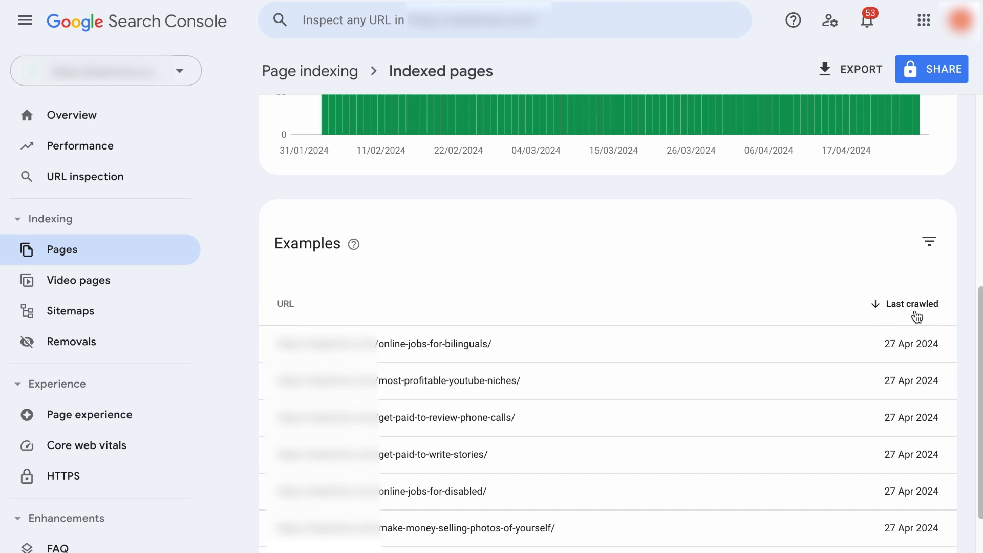
pyautogui.click(913, 303)
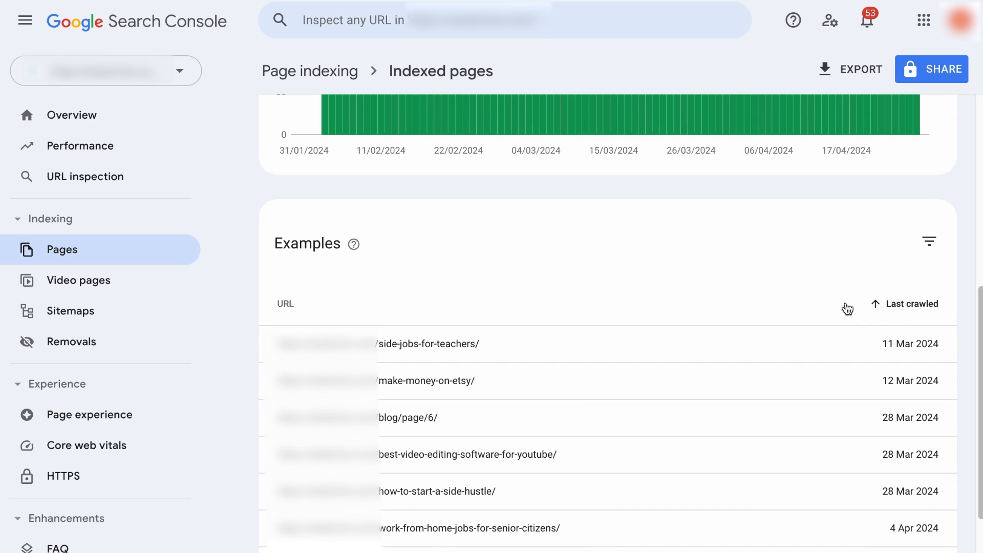
pyautogui.moveTo(479, 419)
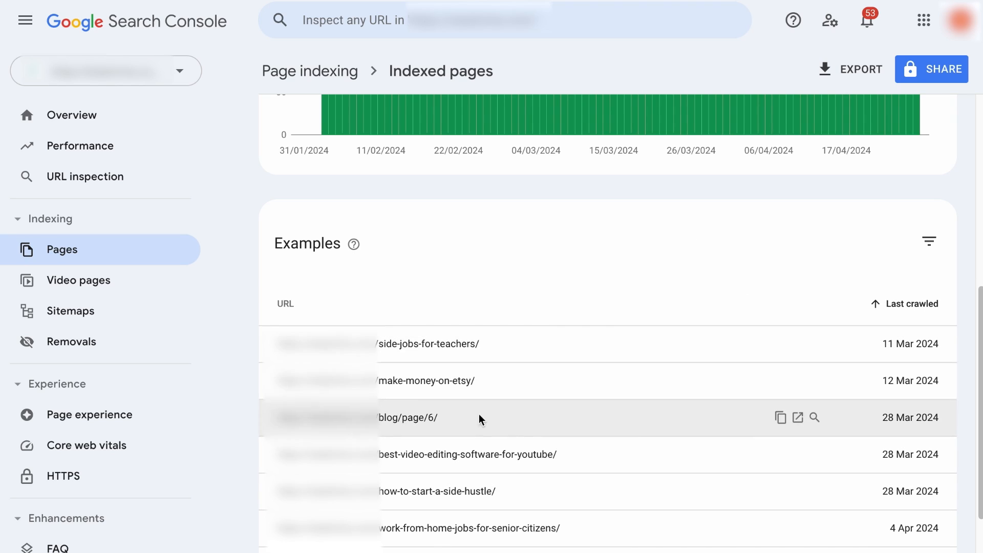
pyautogui.click(285, 303)
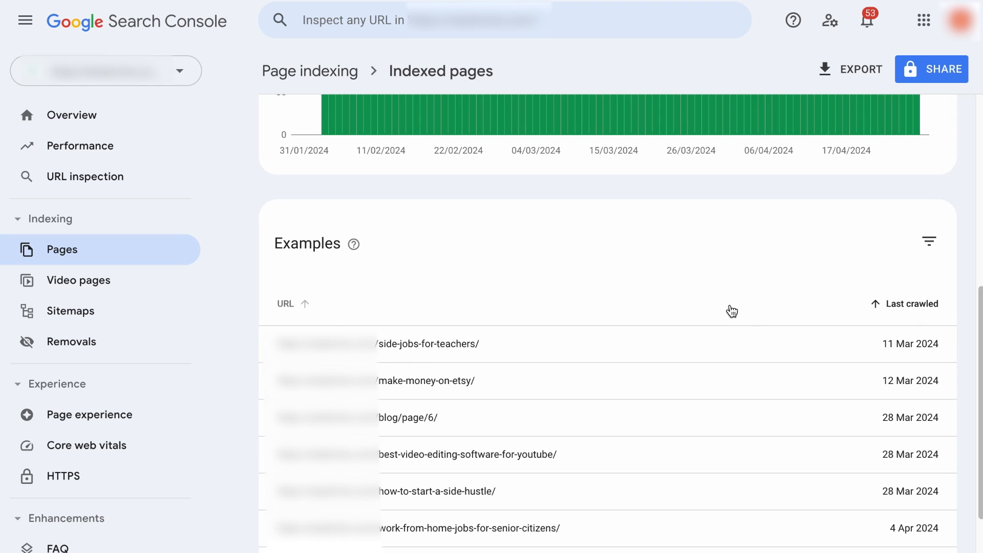
pyautogui.moveTo(695, 348)
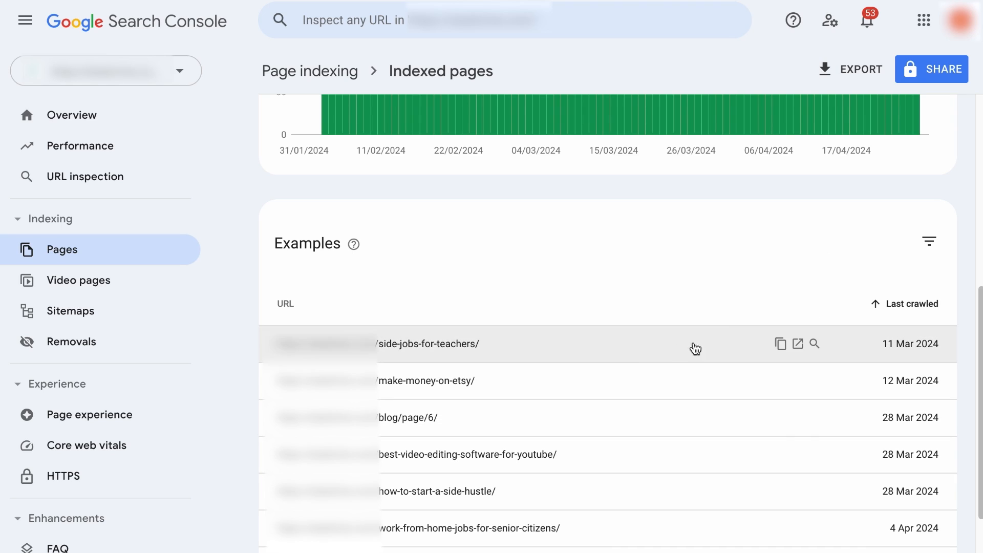
pyautogui.moveTo(889, 380)
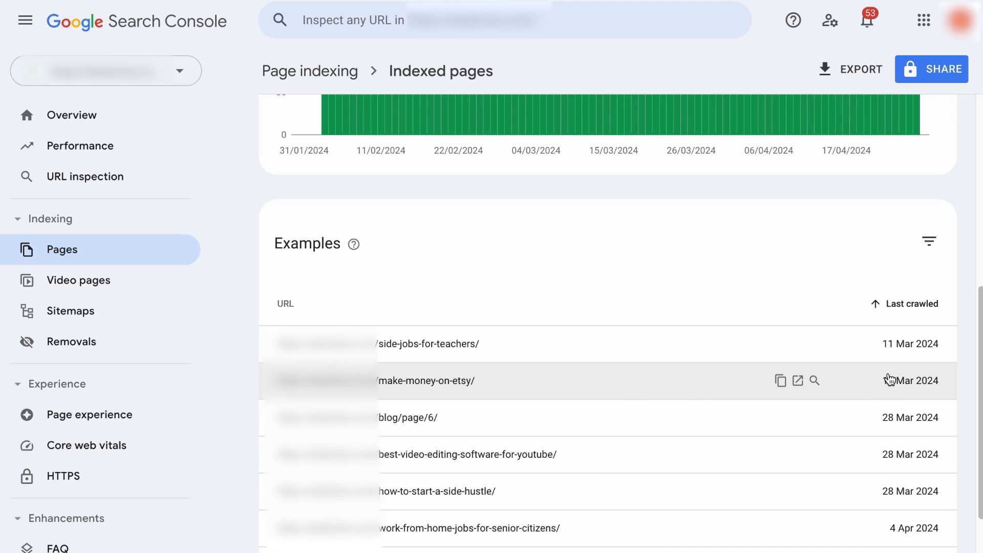
pyautogui.moveTo(875, 301)
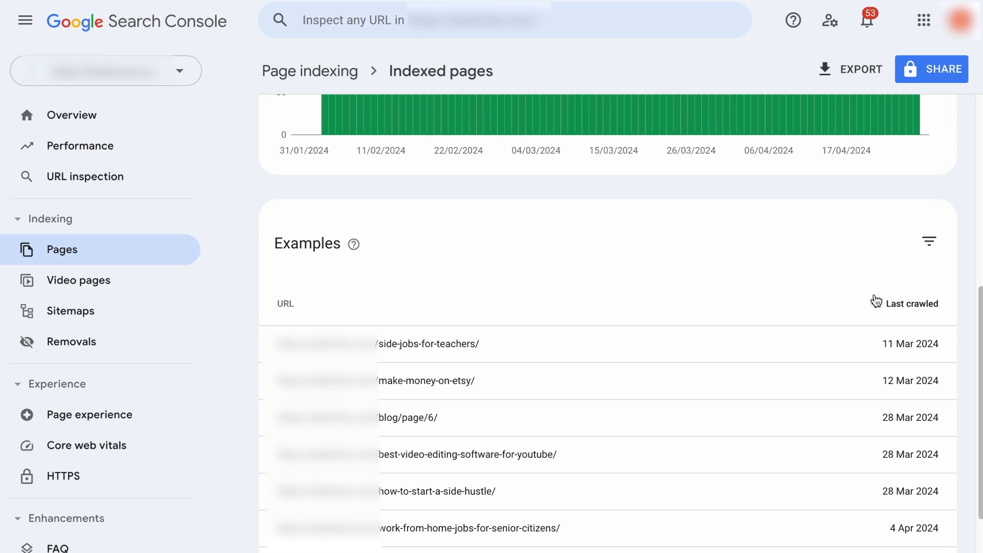
pyautogui.click(913, 304)
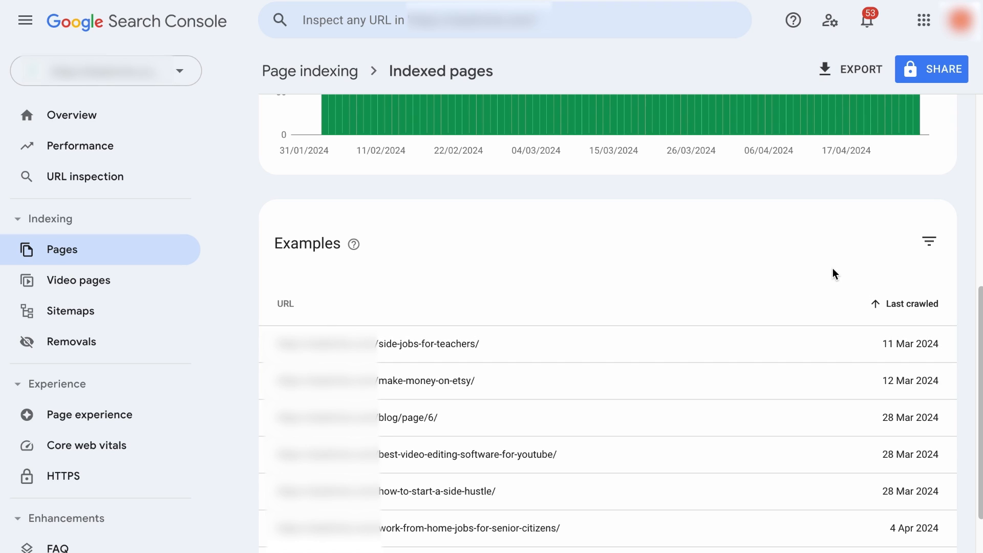
pyautogui.moveTo(498, 389)
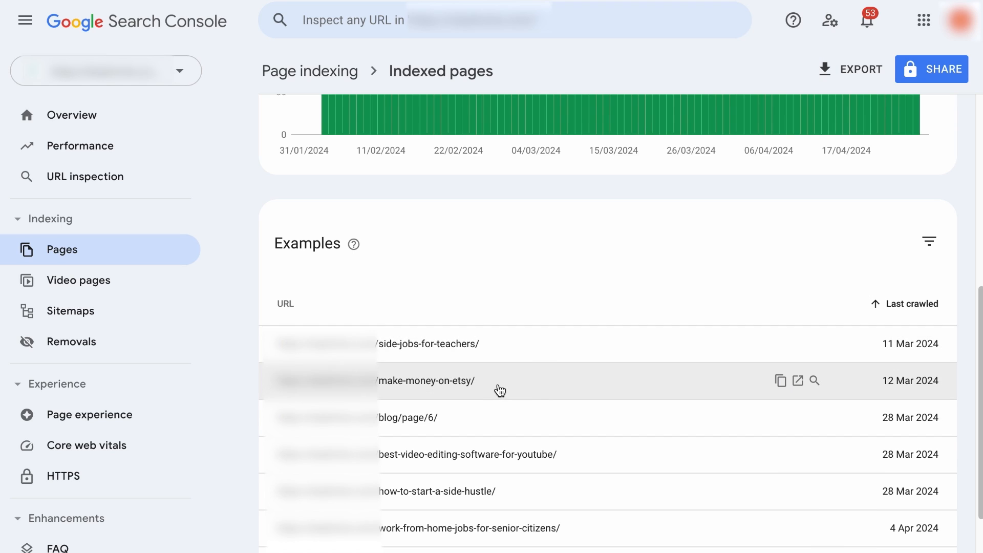
pyautogui.moveTo(712, 382)
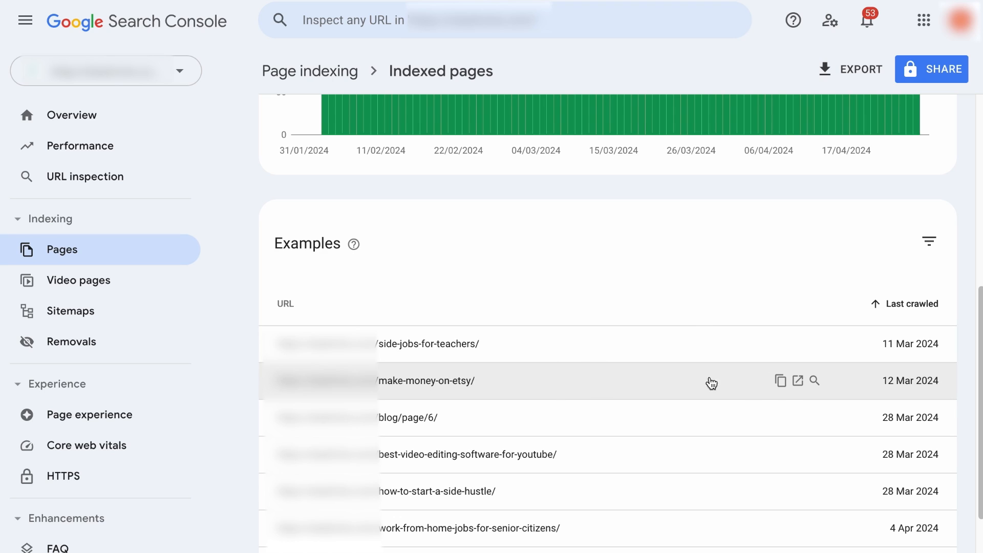
pyautogui.moveTo(649, 95)
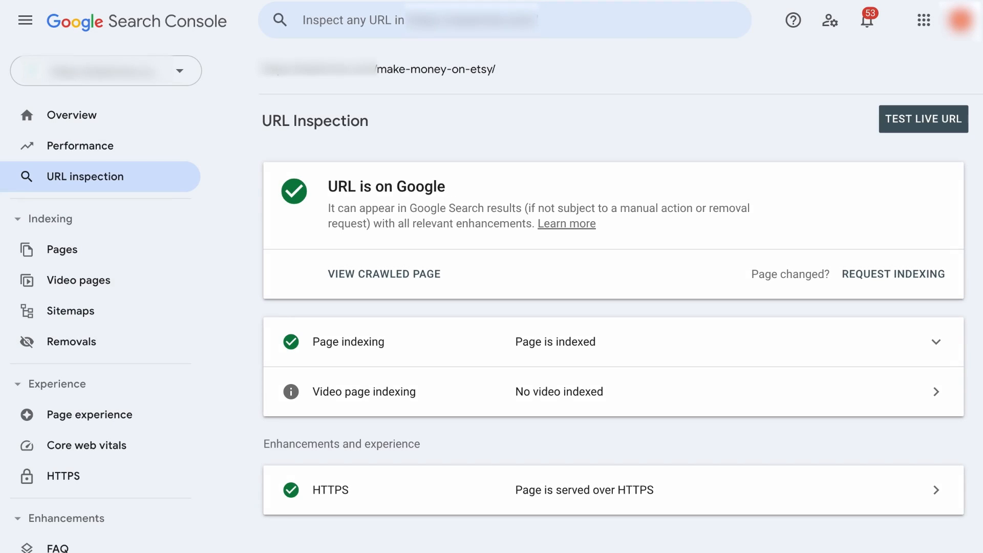
pyautogui.moveTo(824, 184)
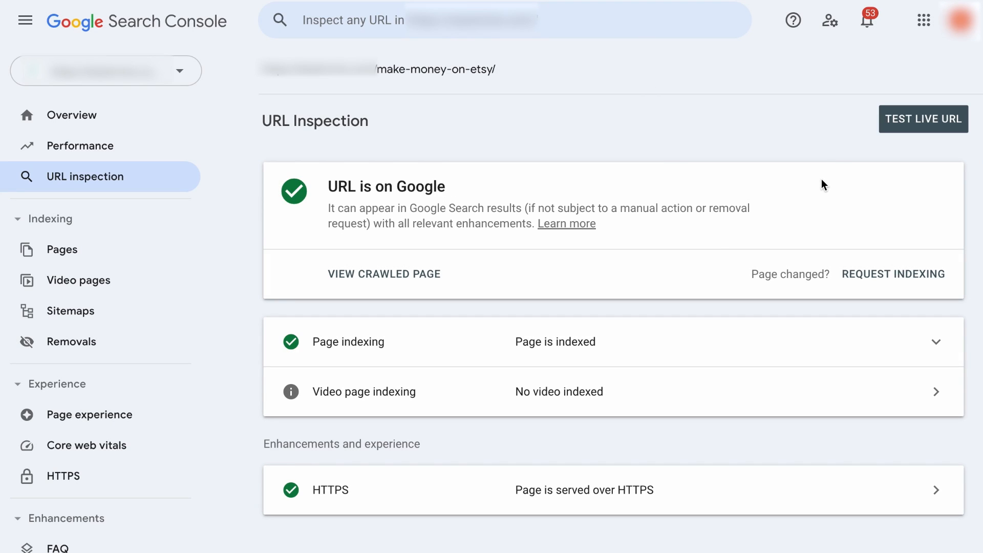
# - Request indexing for the make-money-on-etsy page, then return to Overview
pyautogui.click(922, 119)
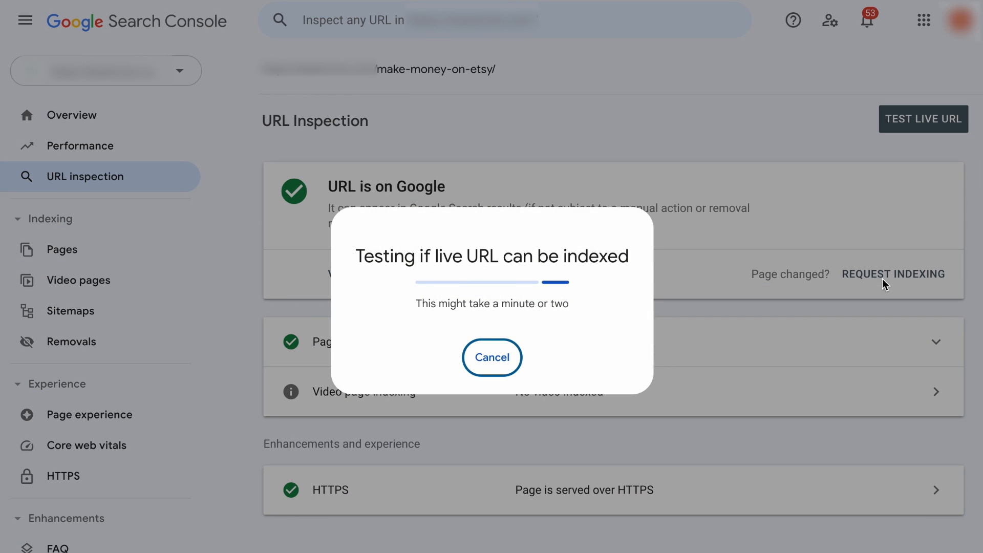
pyautogui.click(492, 357)
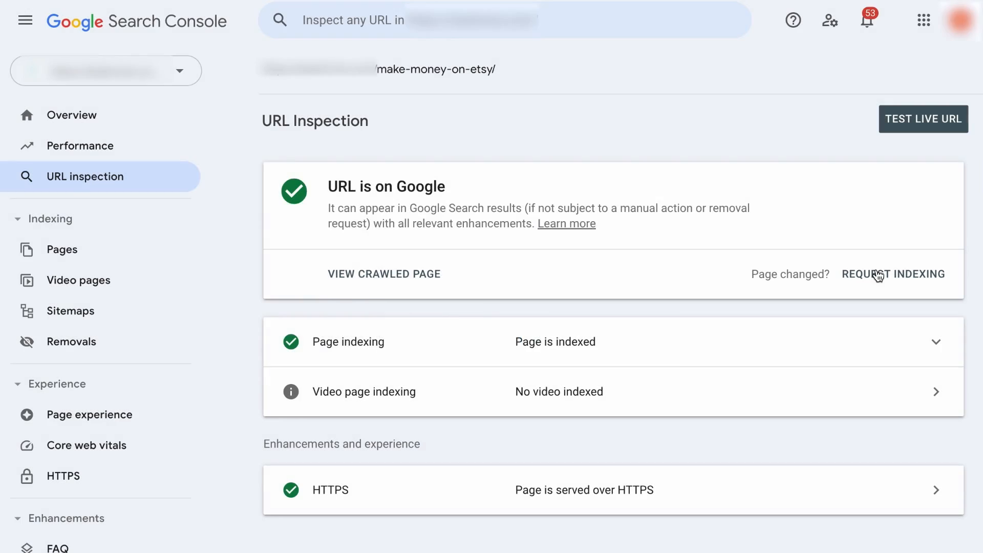
pyautogui.click(72, 115)
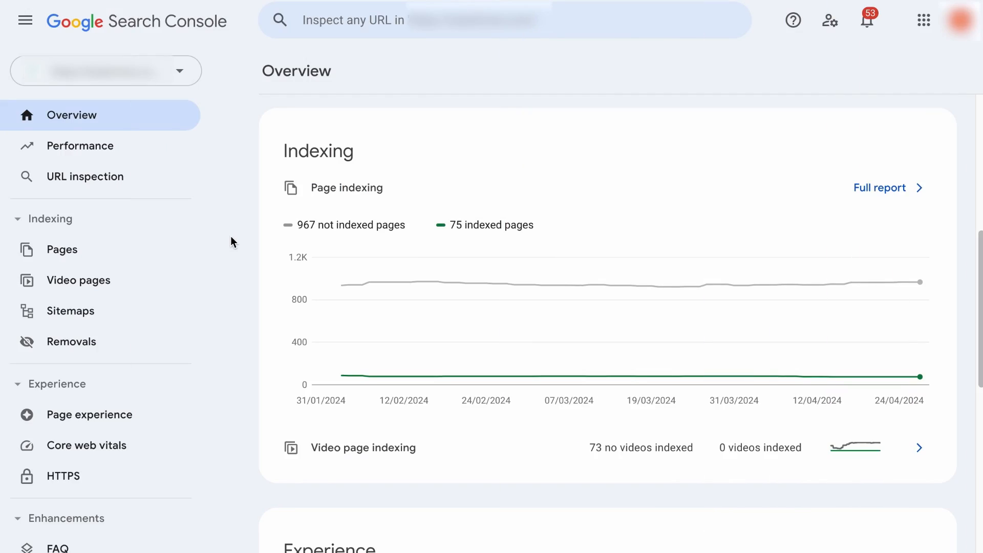
pyautogui.scroll(-3)
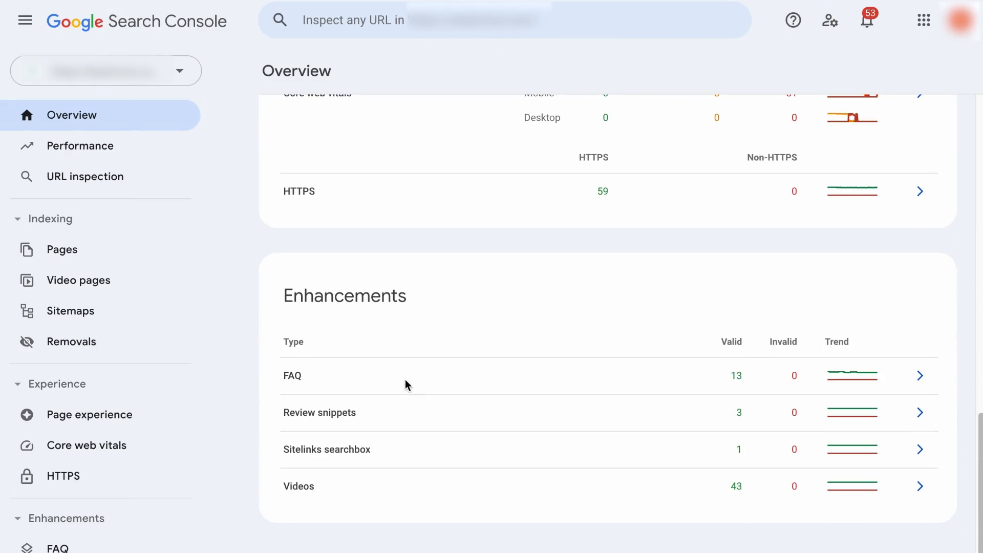
pyautogui.moveTo(430, 281)
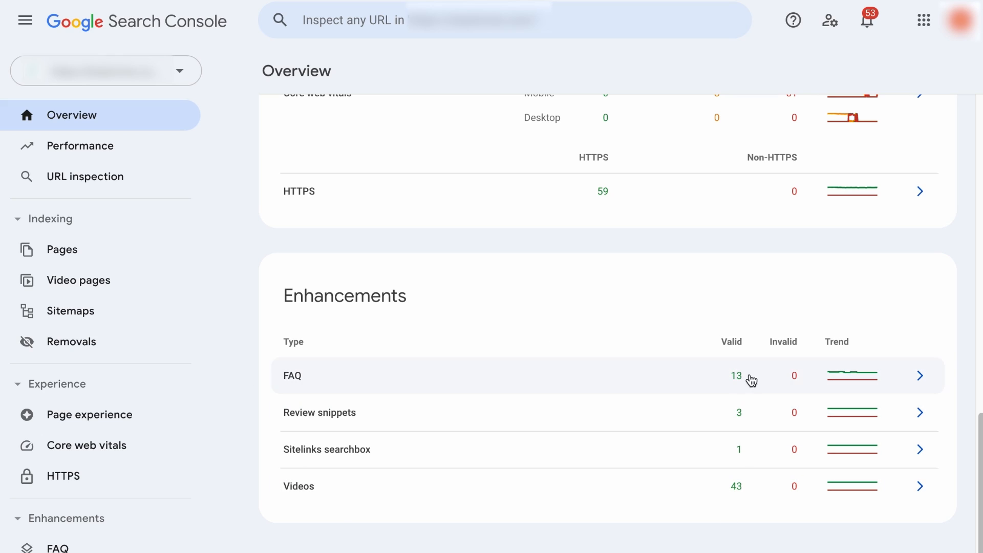
pyautogui.moveTo(800, 343)
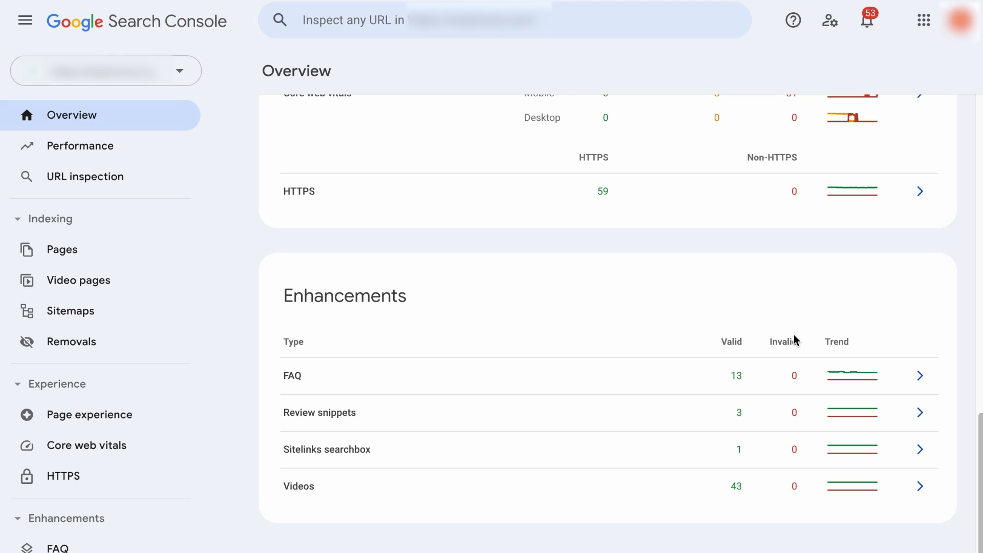
pyautogui.moveTo(767, 365)
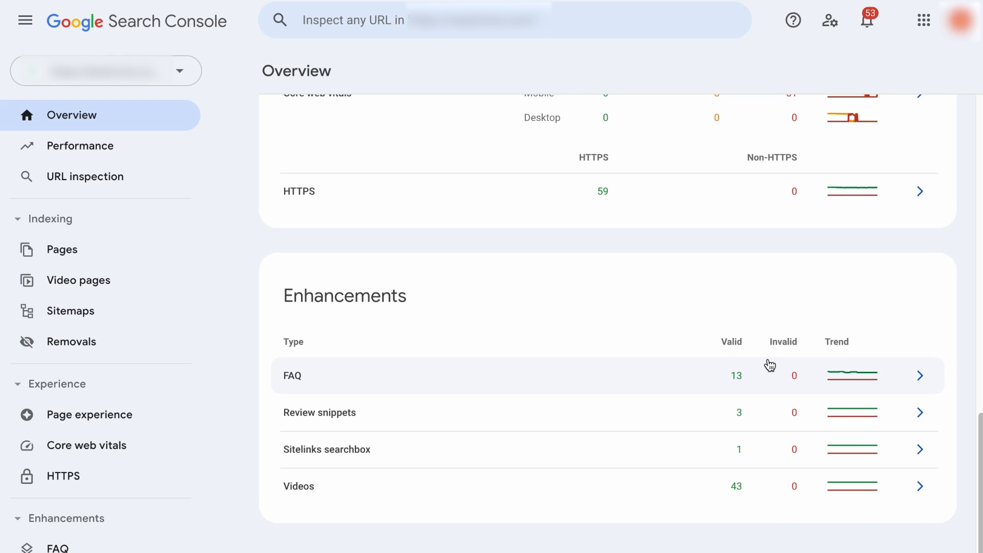
pyautogui.moveTo(765, 350)
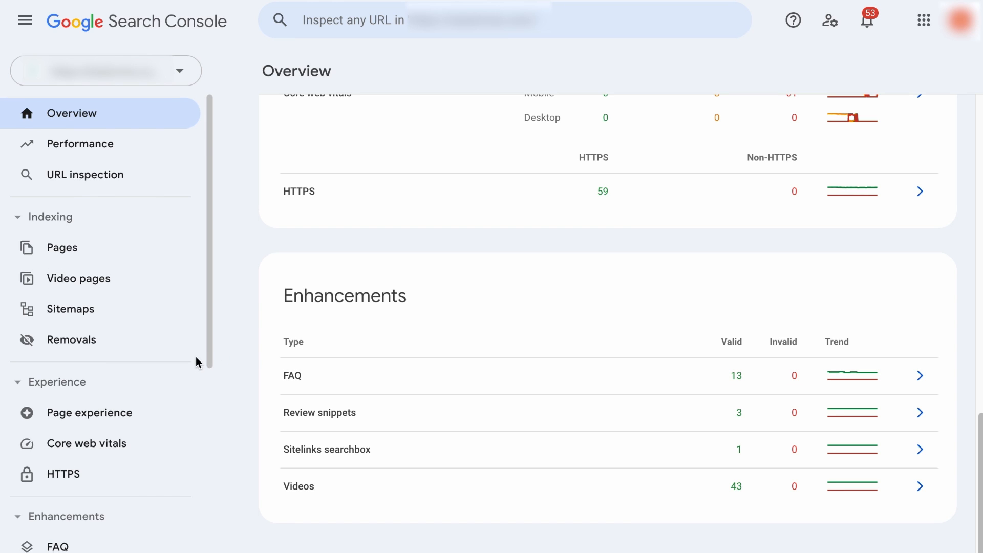
pyautogui.scroll(-3)
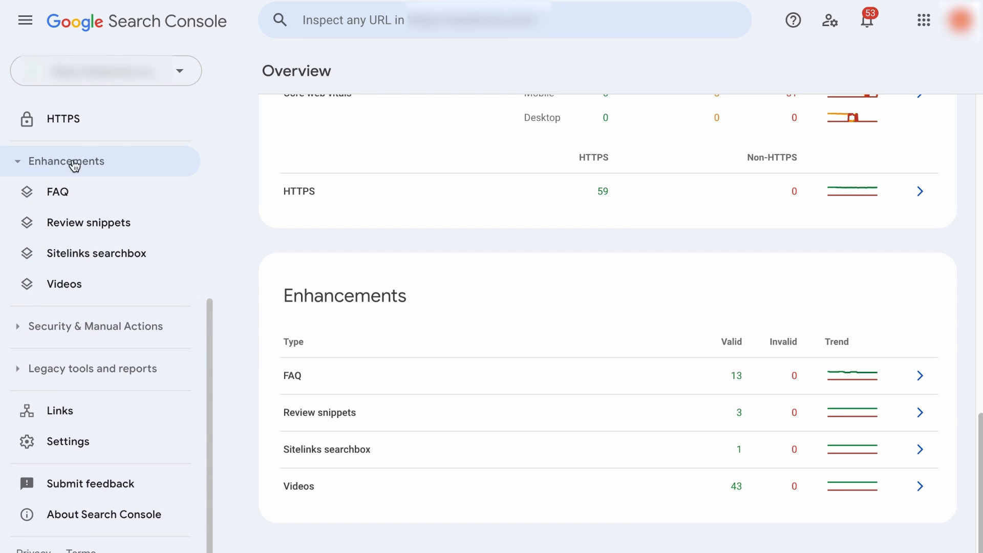
pyautogui.moveTo(102, 174)
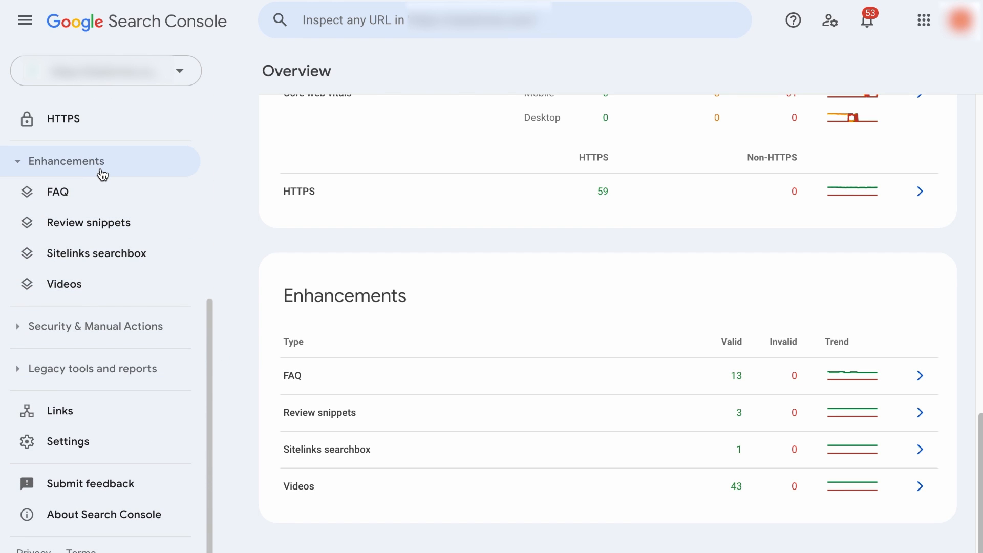
pyautogui.click(57, 192)
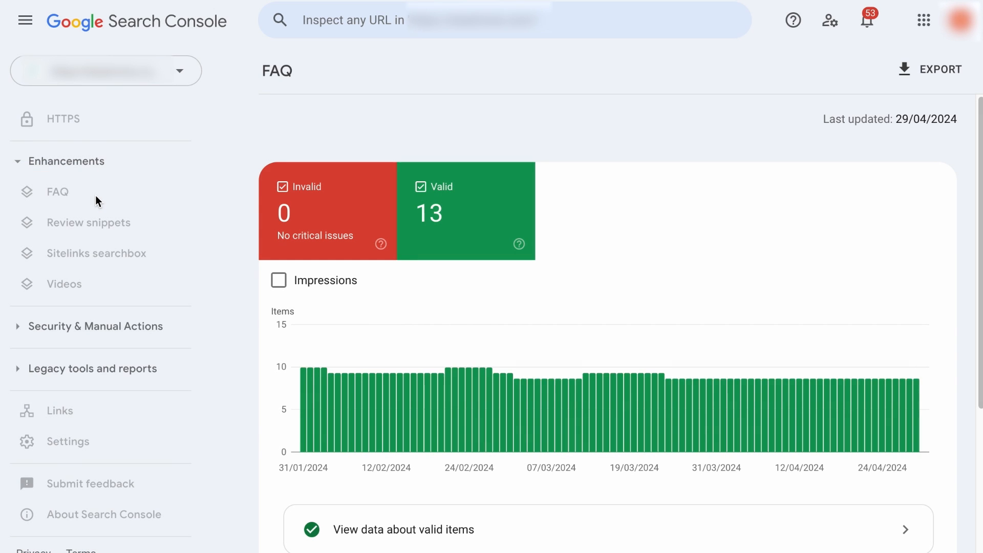
pyautogui.click(89, 223)
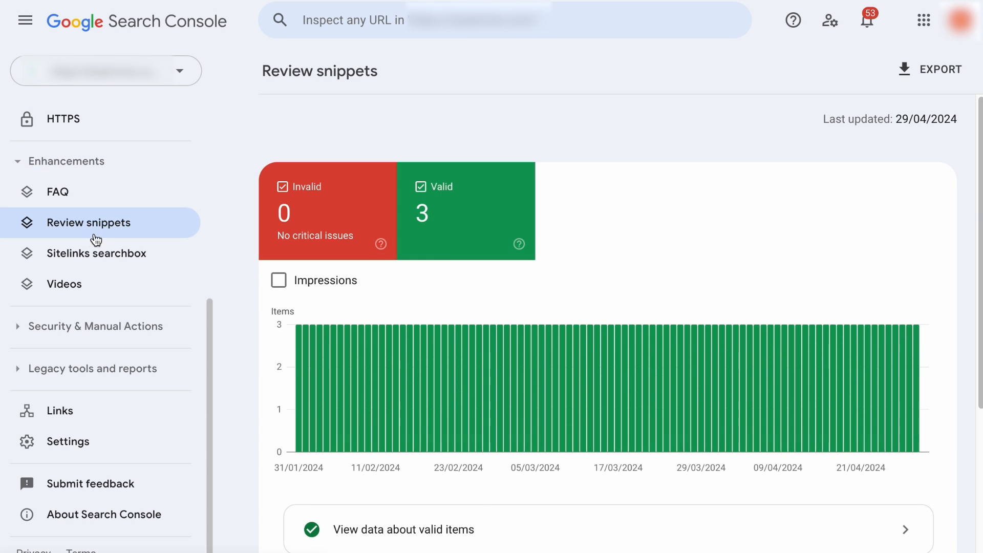
pyautogui.click(98, 254)
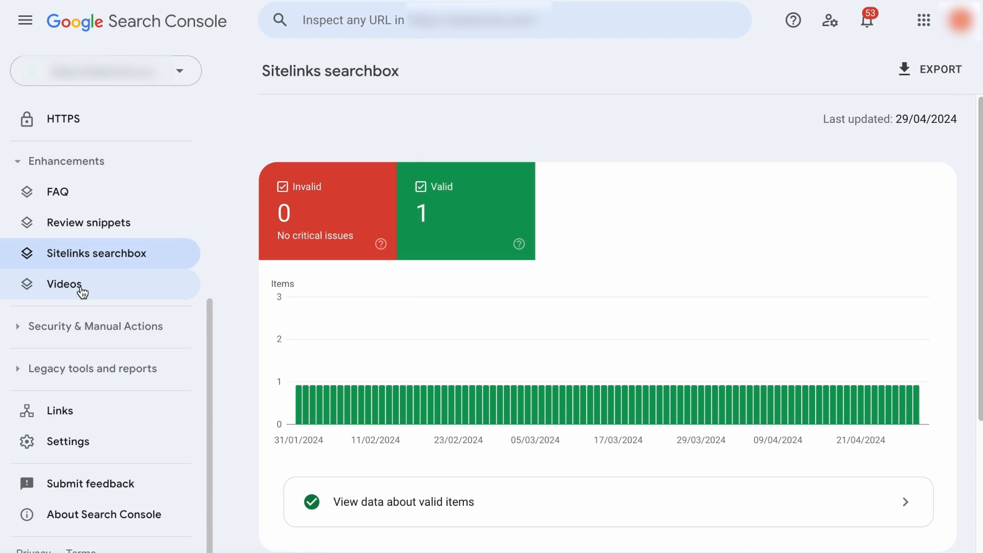
pyautogui.click(65, 283)
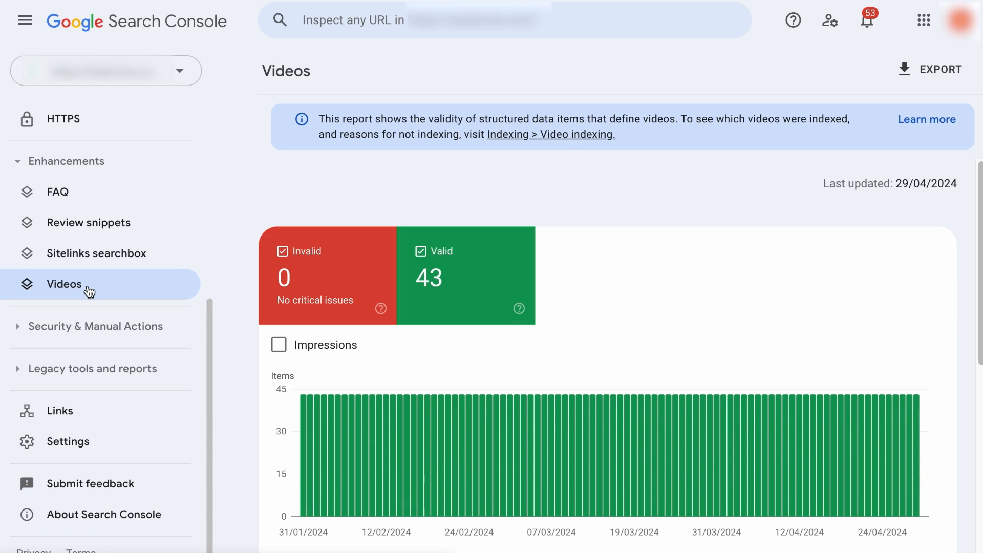
pyautogui.click(95, 254)
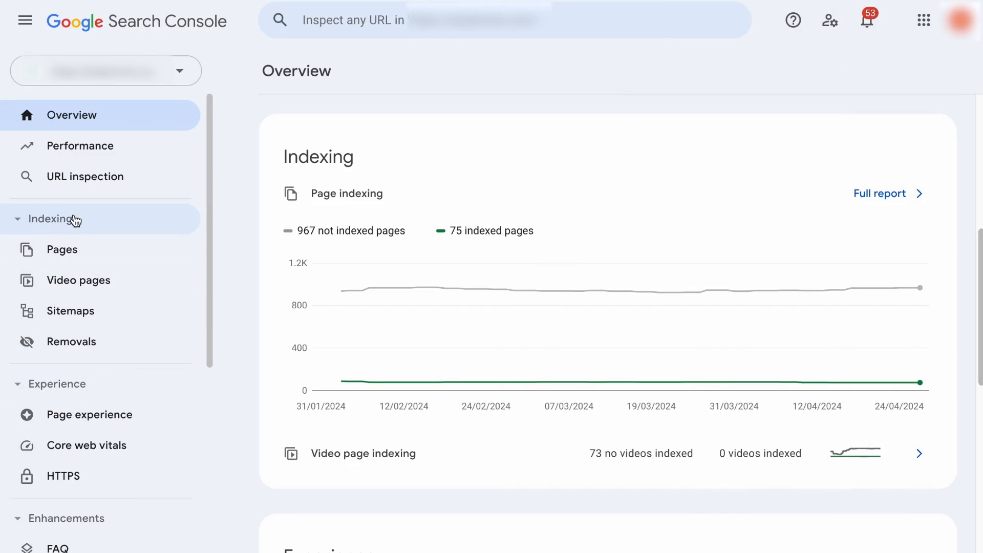
# - Open Removals and start a New Request for a temporary URL removal
pyautogui.click(71, 341)
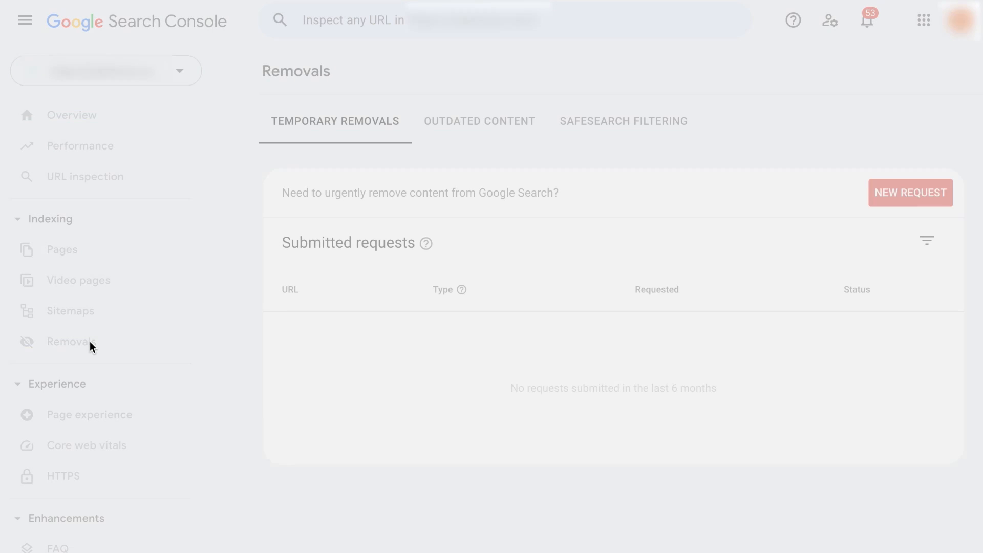
pyautogui.click(910, 192)
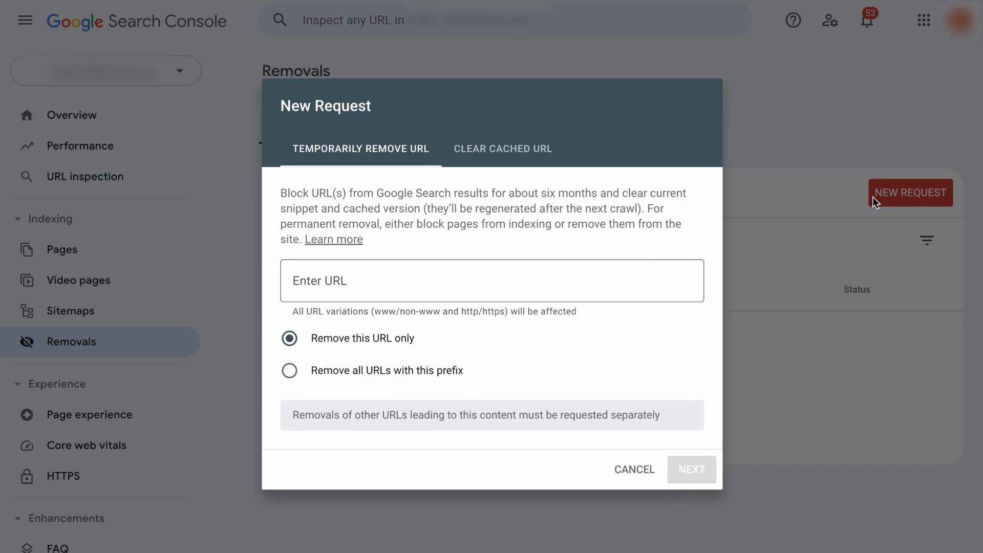
pyautogui.moveTo(421, 339)
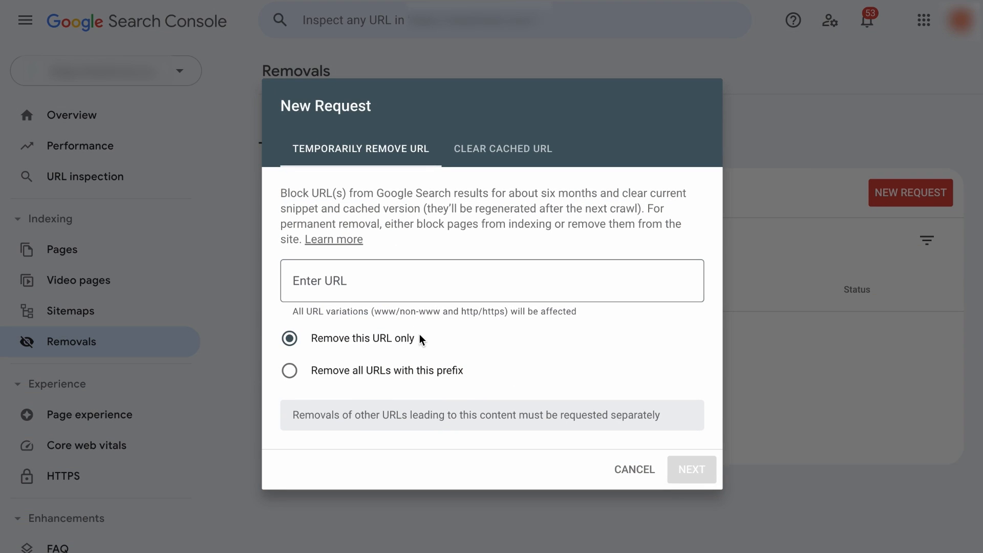
pyautogui.click(289, 370)
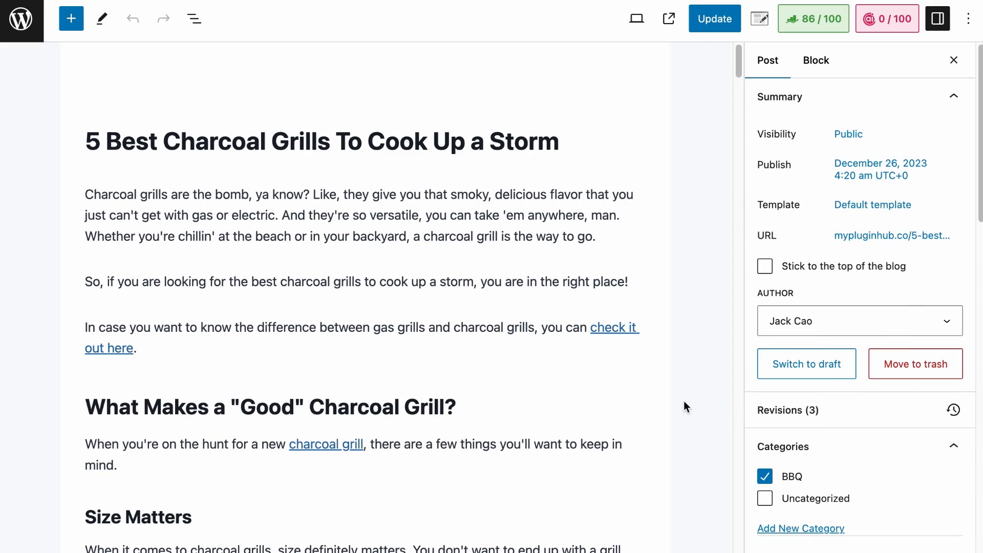
pyautogui.moveTo(658, 266)
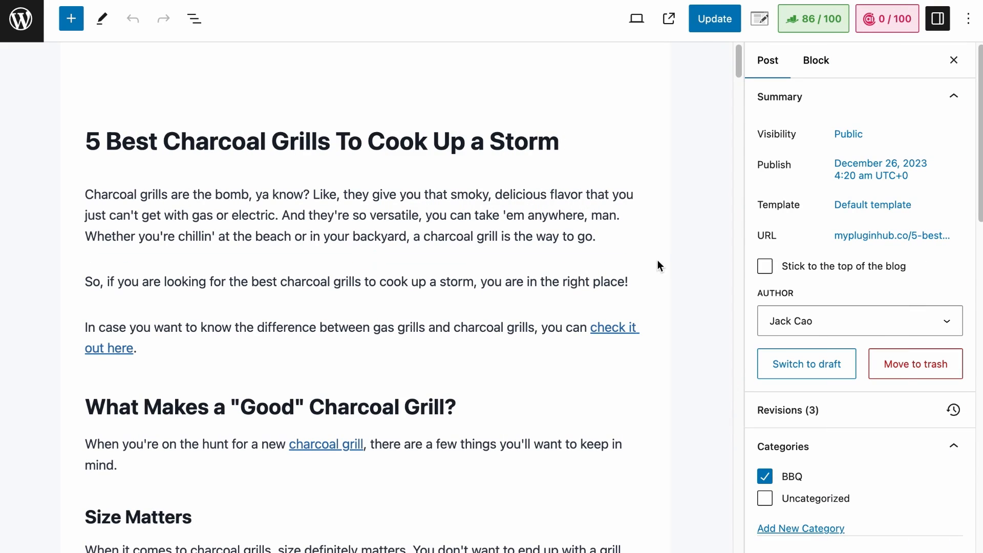
# - Open the post's Rank Math Advanced tab to view its robots meta settings (Index enabled)
pyautogui.click(885, 18)
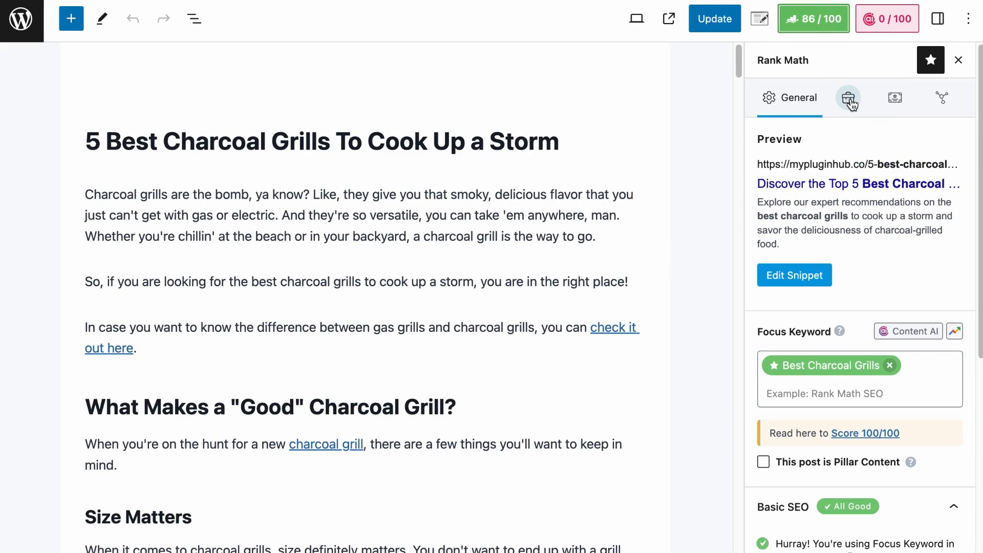
pyautogui.click(848, 97)
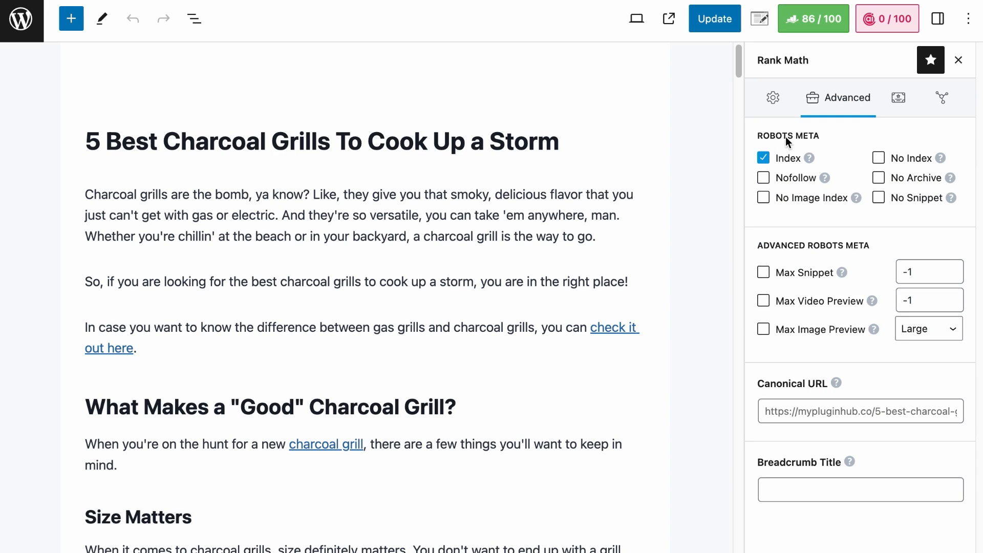
pyautogui.click(879, 158)
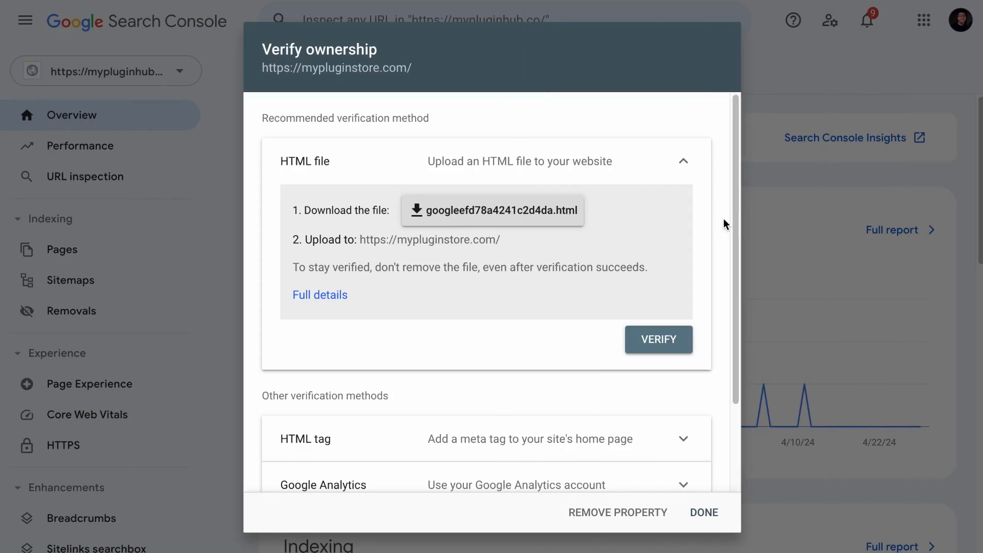
# - Review and close the Verify ownership dialog, then go to Settings > Users and permissions
pyautogui.scroll(-3)
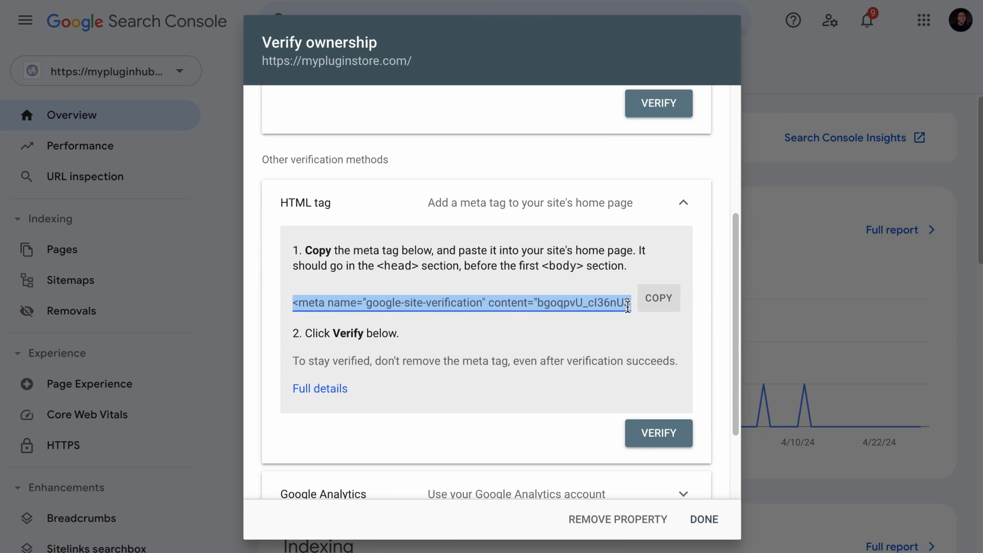
pyautogui.scroll(-3)
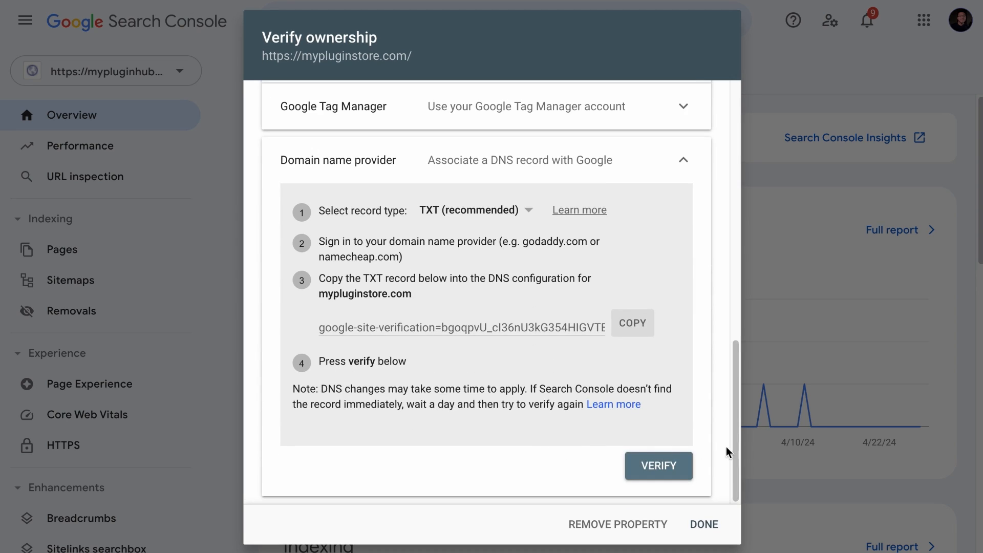
pyautogui.click(703, 524)
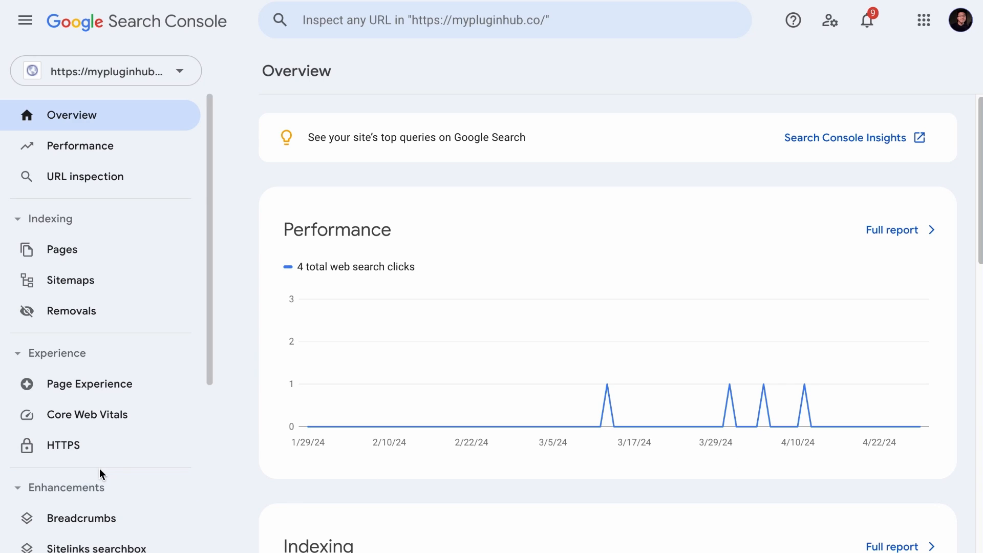
pyautogui.click(68, 428)
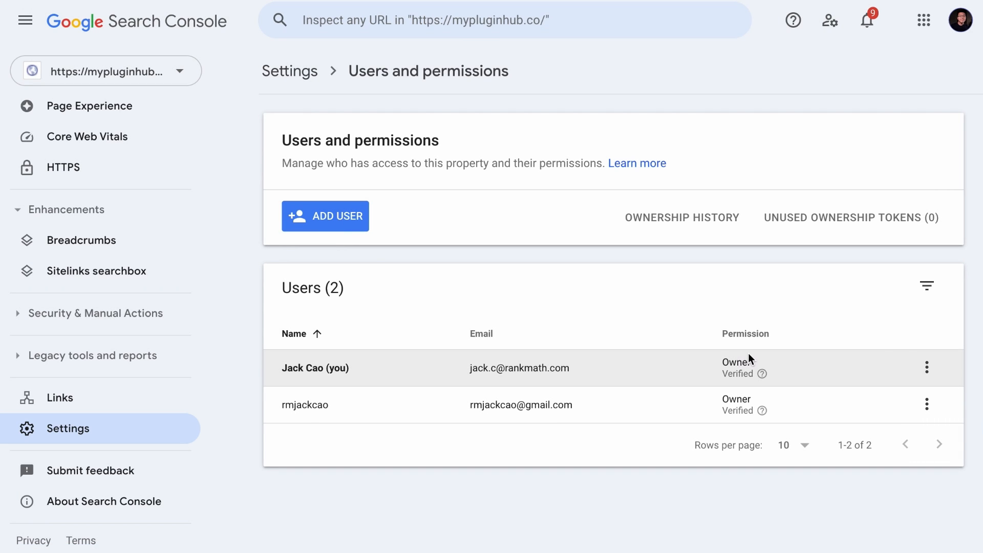
pyautogui.click(746, 333)
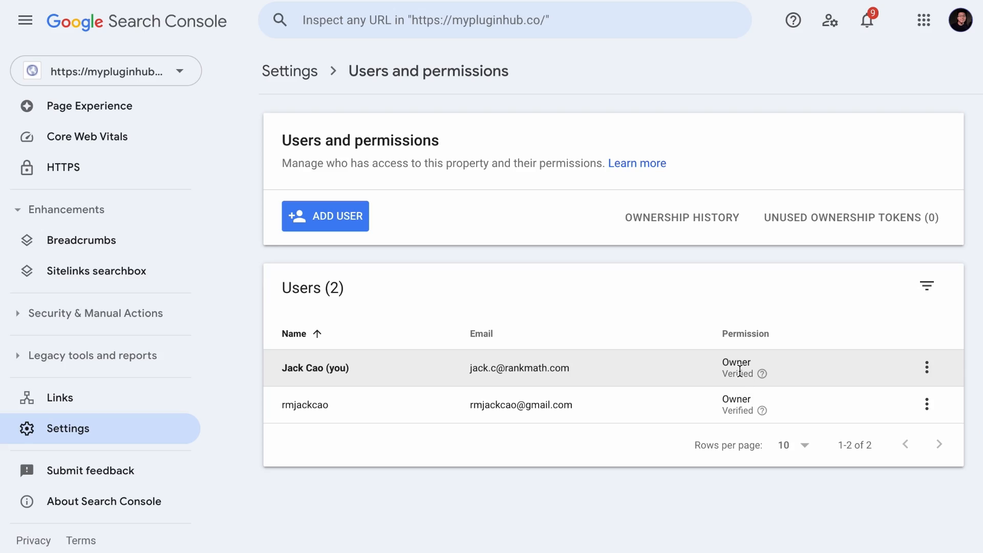
pyautogui.click(745, 332)
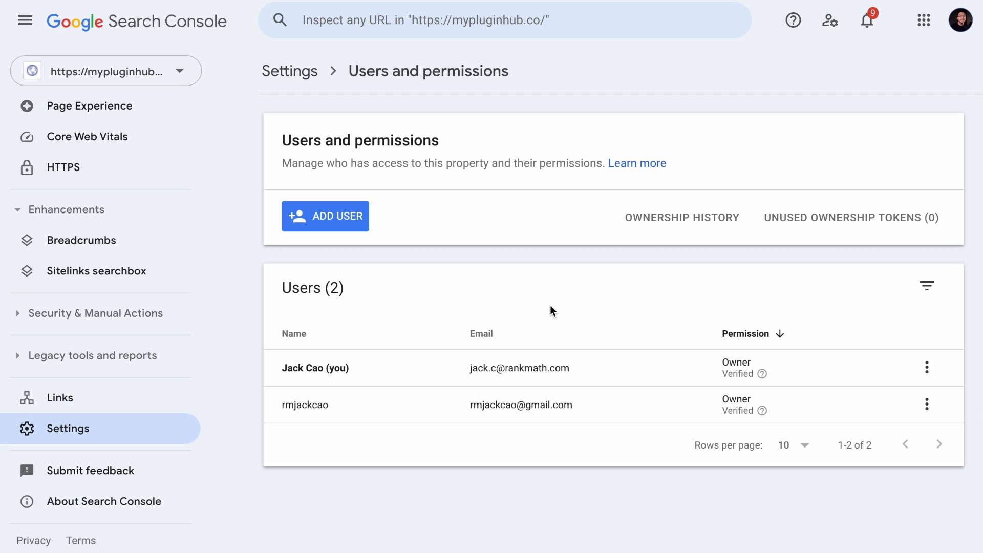
pyautogui.moveTo(573, 366)
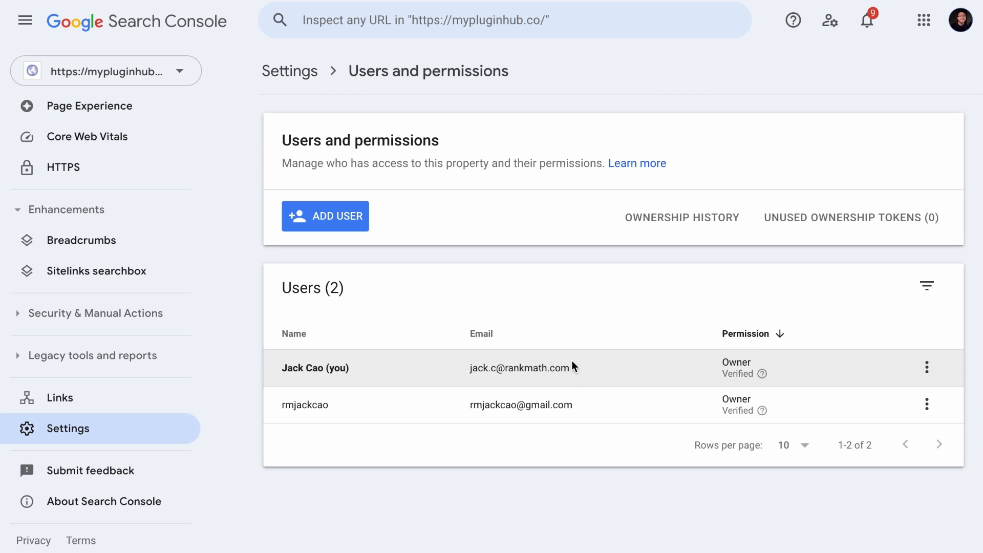
pyautogui.moveTo(565, 418)
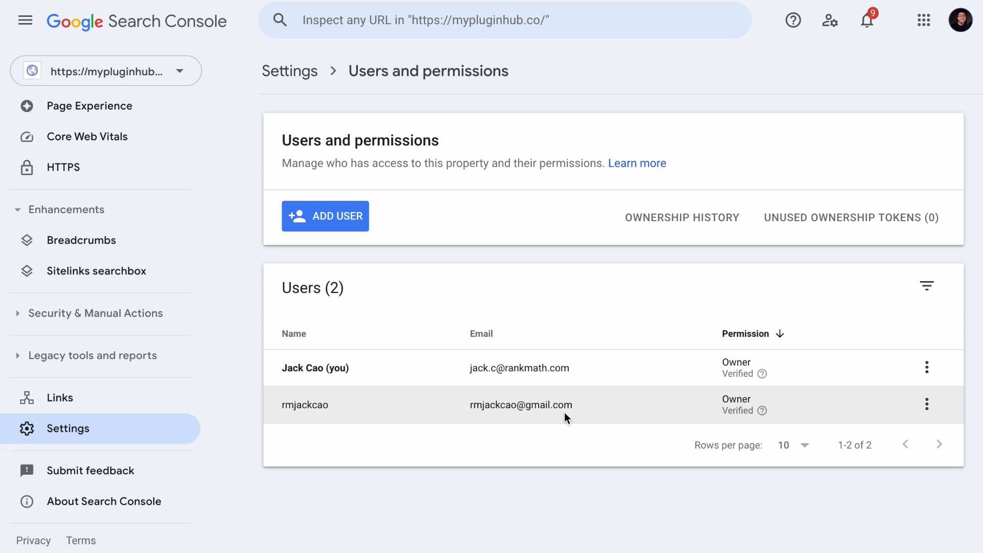
pyautogui.moveTo(582, 416)
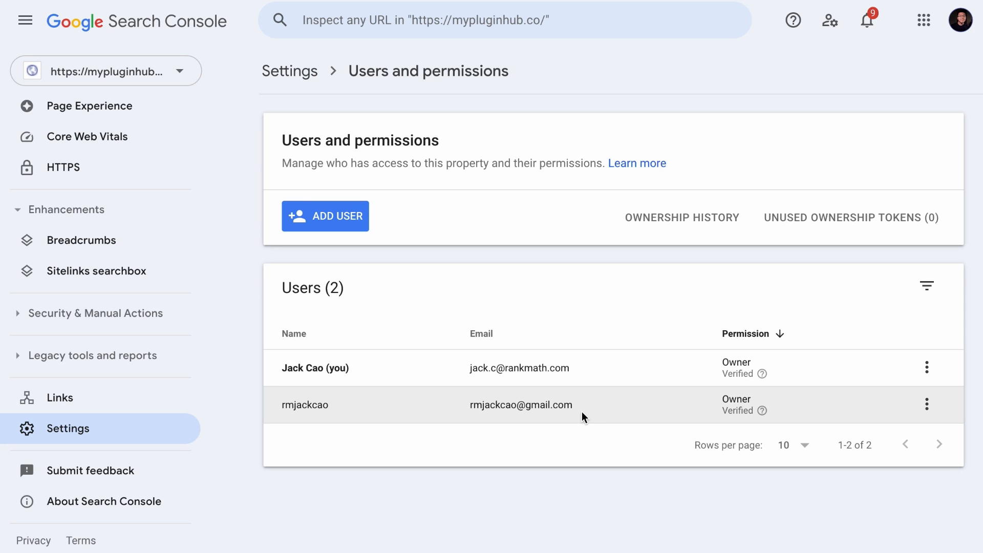
pyautogui.moveTo(739, 395)
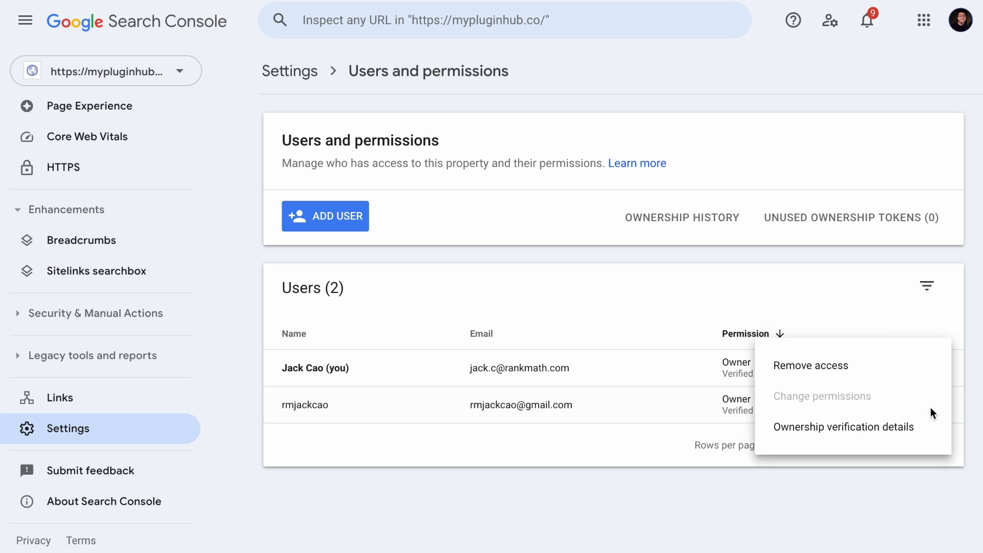
pyautogui.click(809, 365)
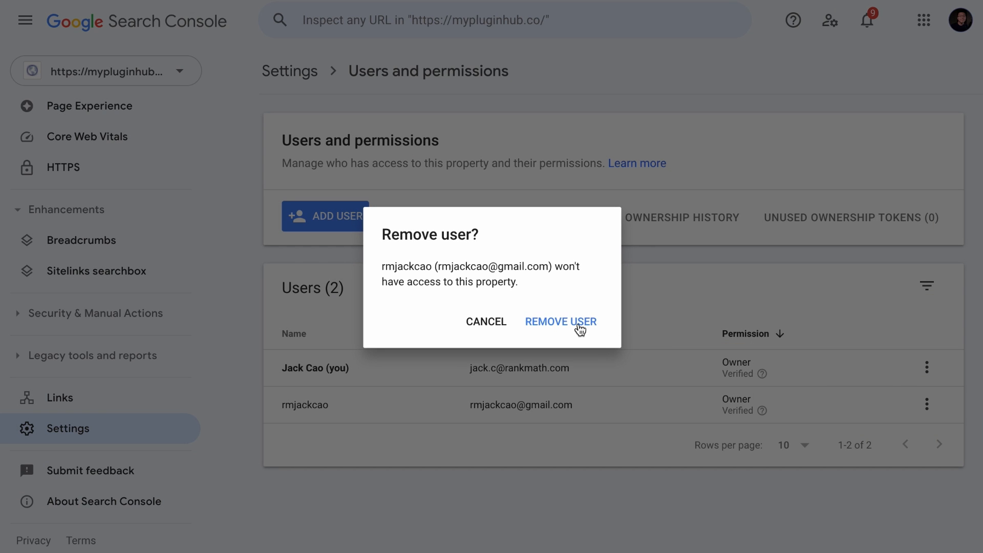
pyautogui.click(560, 321)
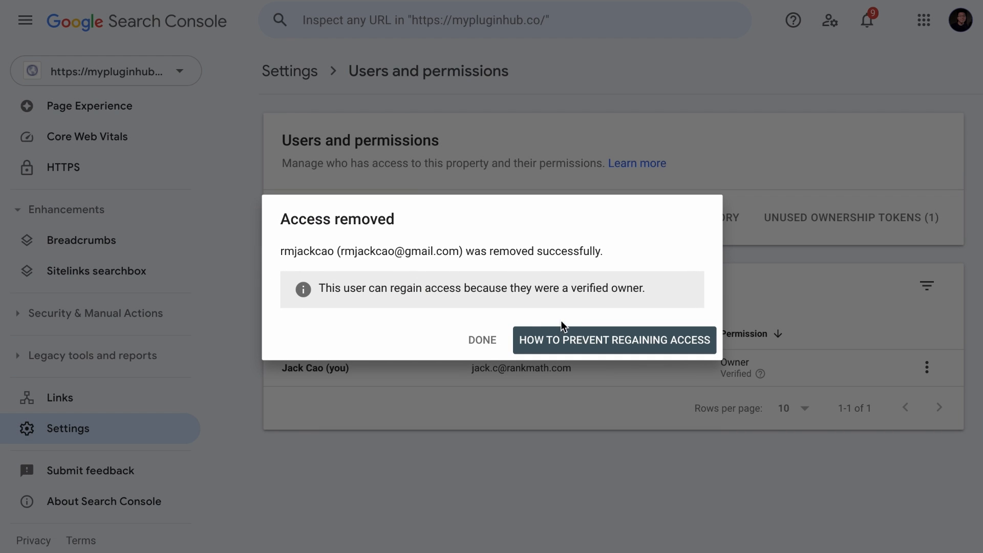
pyautogui.click(481, 340)
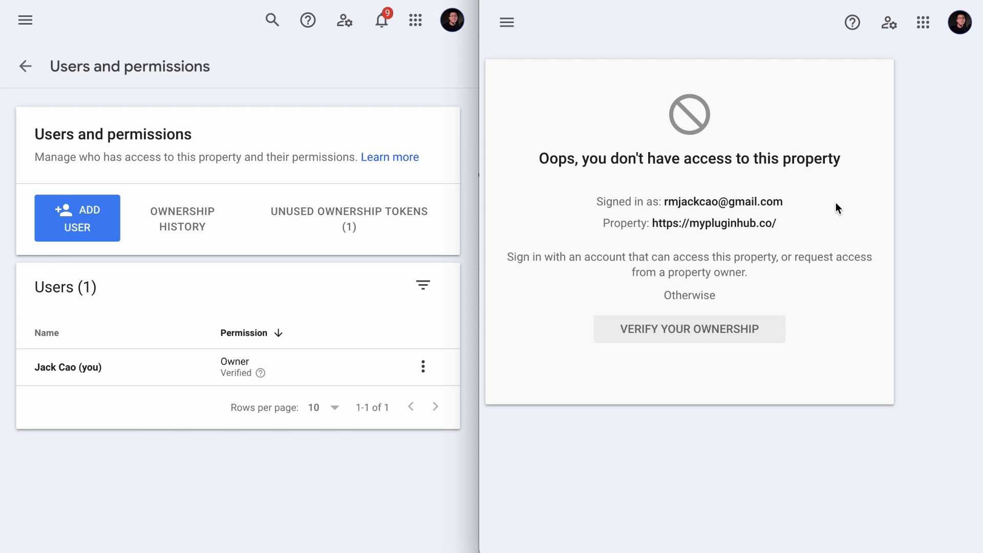
pyautogui.moveTo(796, 251)
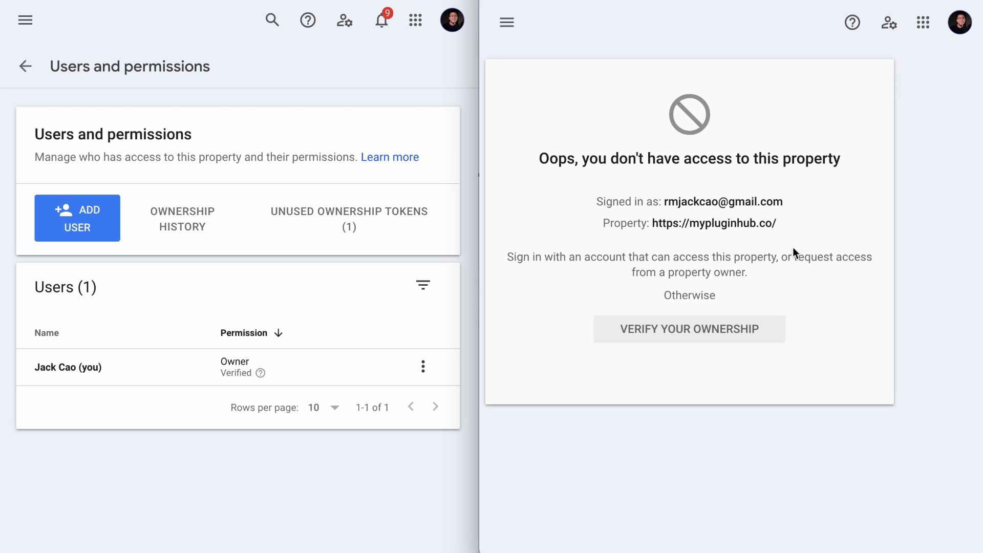
# - Re-verify ownership for the removed account and go to the property's Overview
pyautogui.click(688, 328)
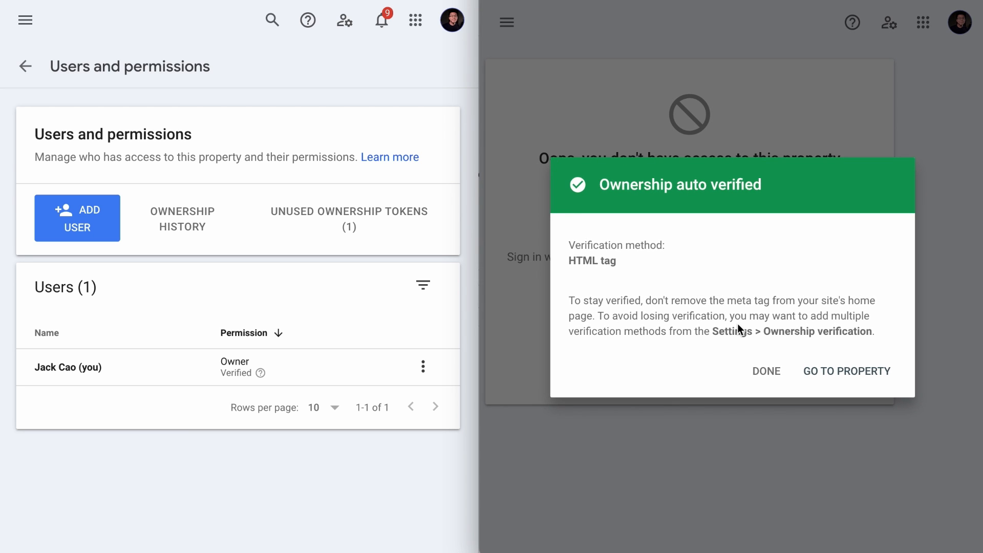
pyautogui.moveTo(843, 367)
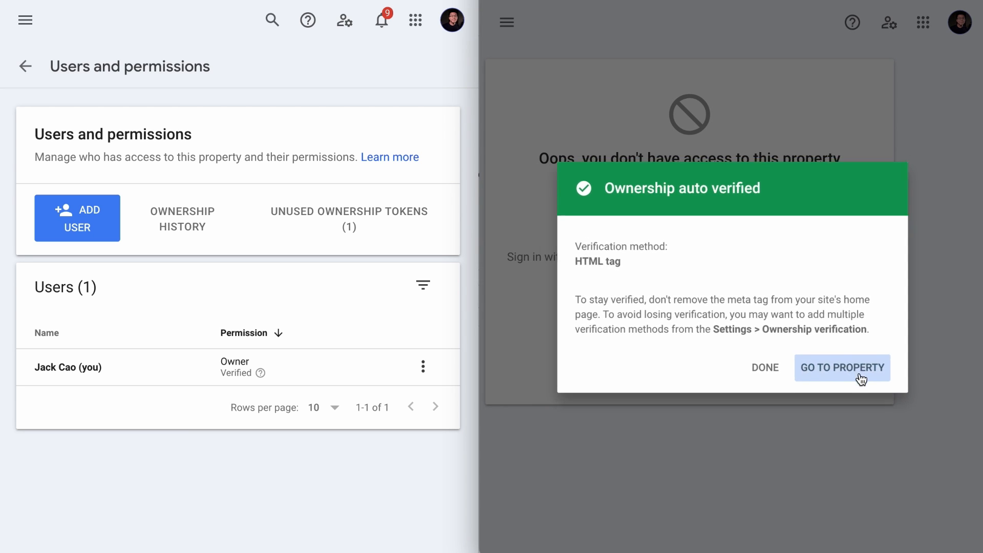
pyautogui.click(842, 367)
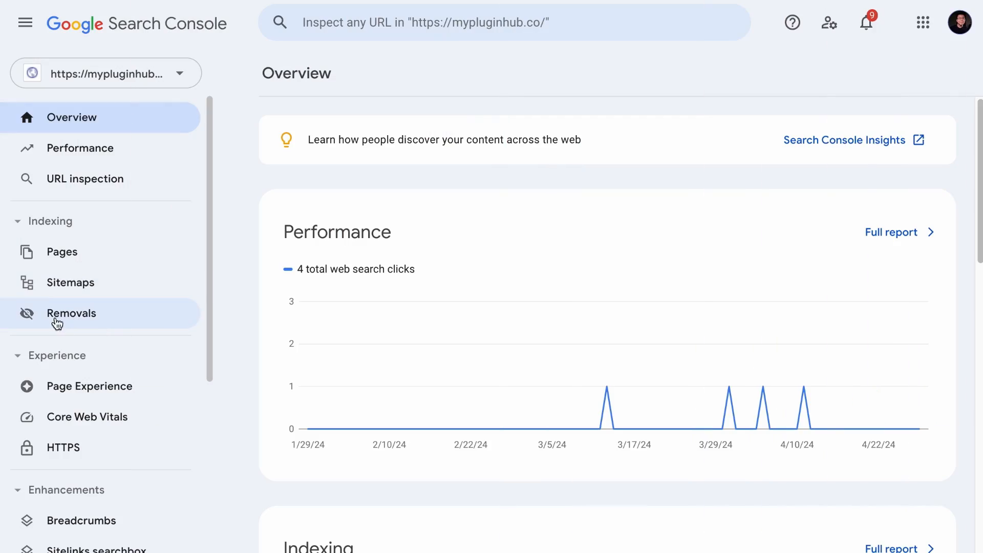
# - Start a new temporary URL removal request in Removals, then cancel it unsubmitted
pyautogui.click(71, 312)
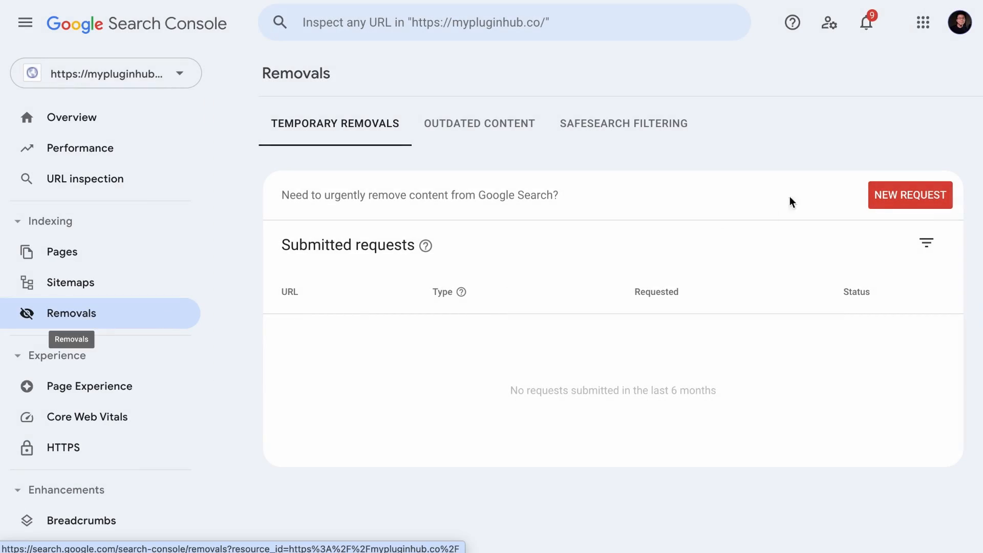
pyautogui.click(909, 195)
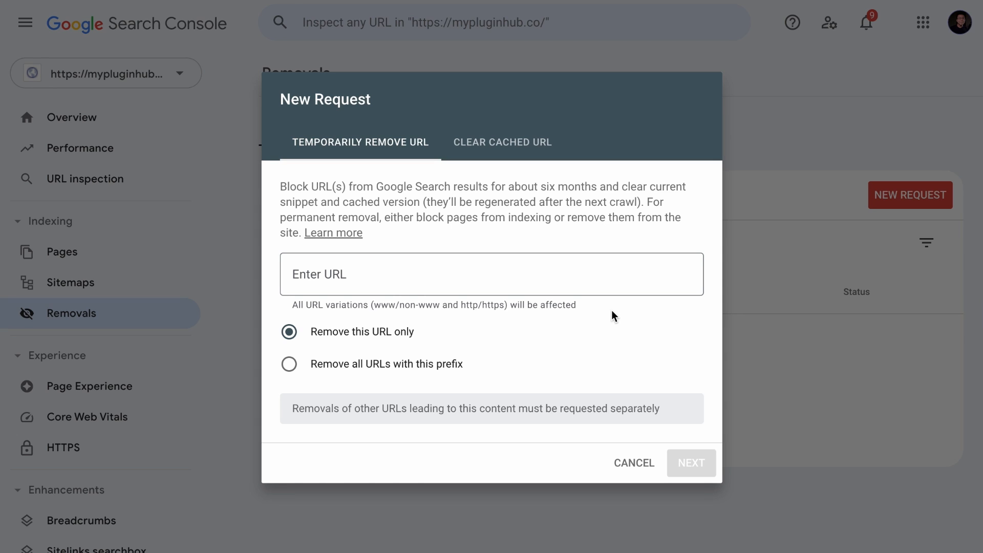
pyautogui.moveTo(513, 186)
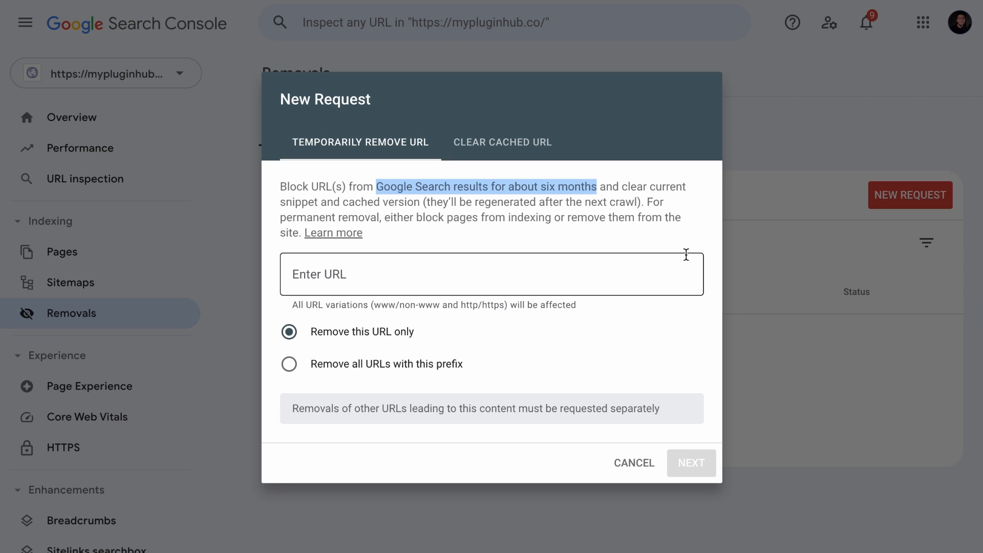
pyautogui.moveTo(600, 199)
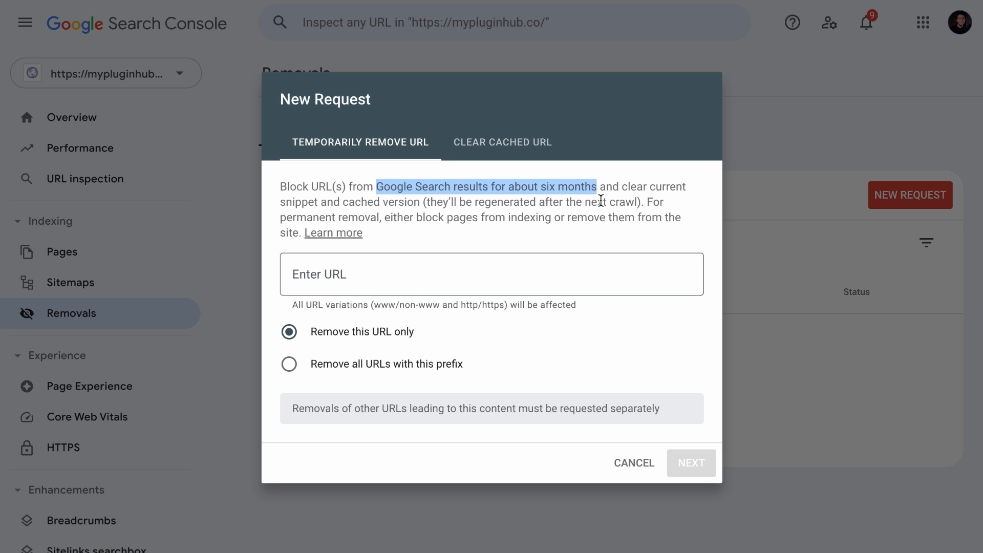
pyautogui.moveTo(315, 80)
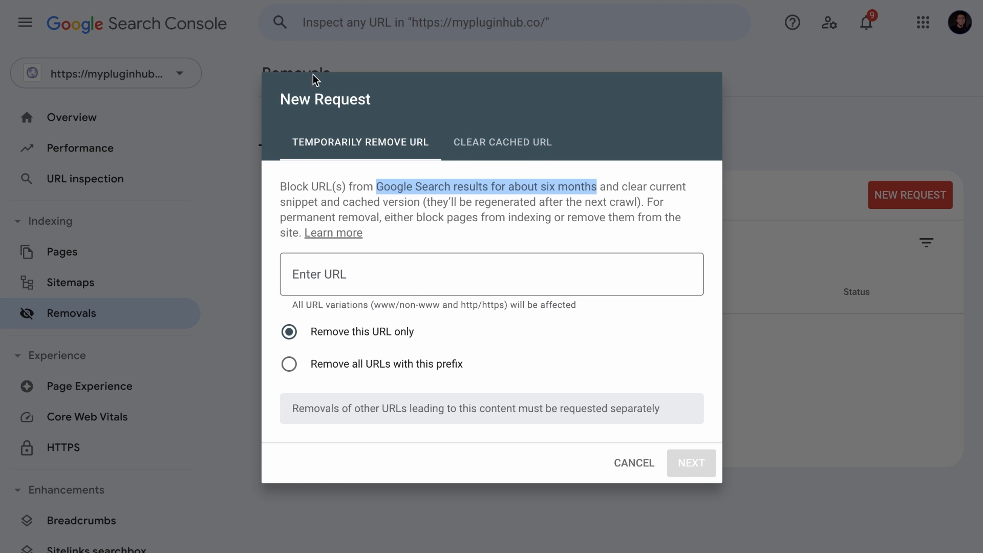
pyautogui.click(633, 463)
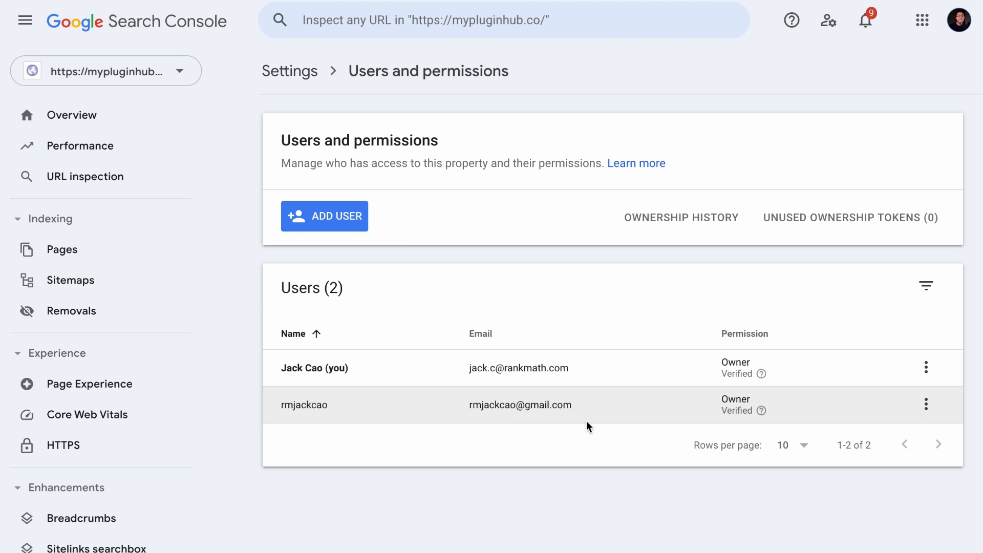
pyautogui.moveTo(764, 411)
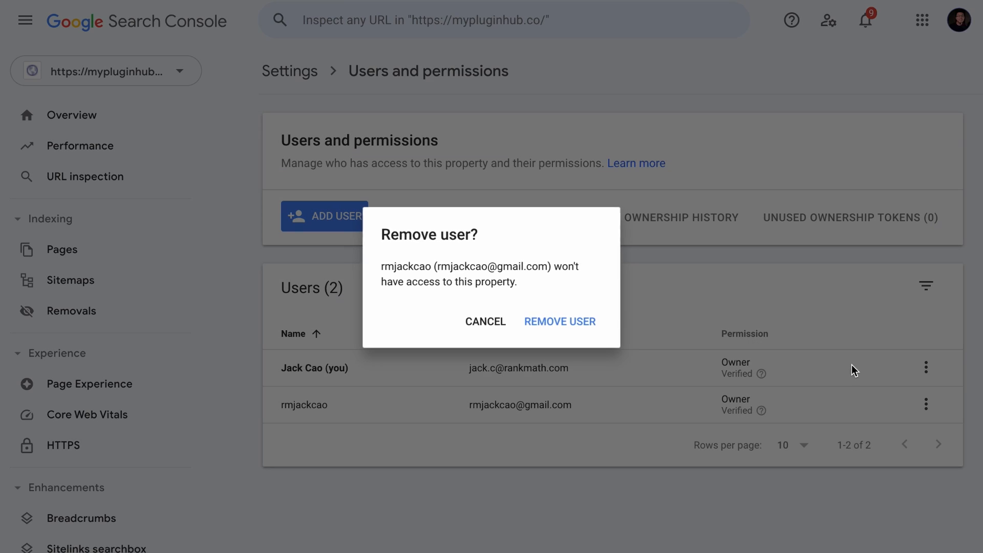
pyautogui.click(559, 321)
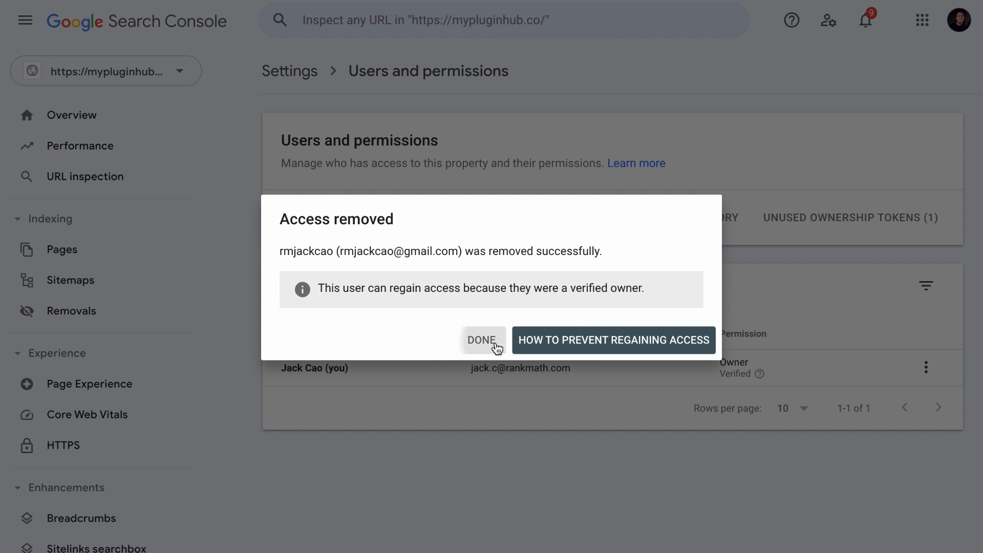
pyautogui.click(482, 340)
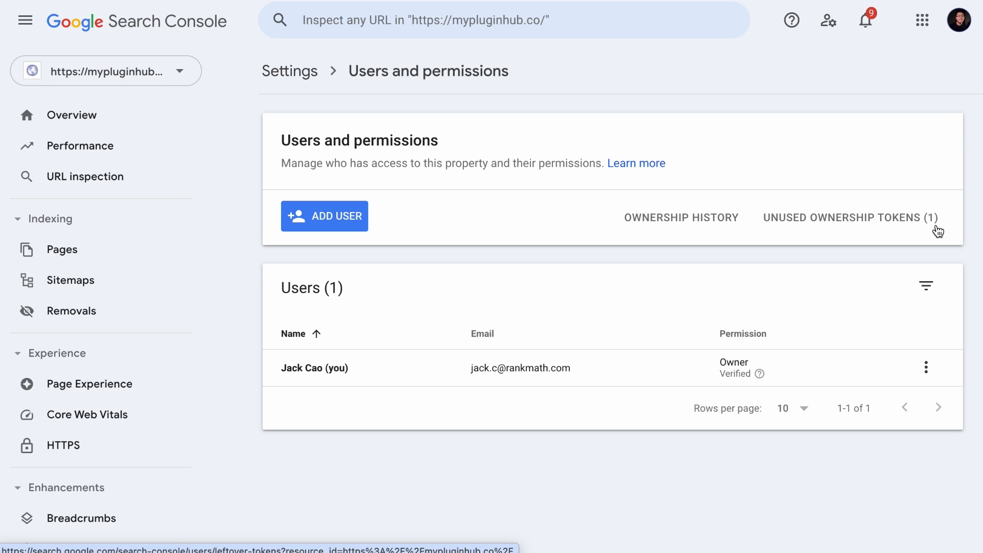
# - Start removing the unused HTML tag ownership token and select its verification meta tag
pyautogui.click(848, 217)
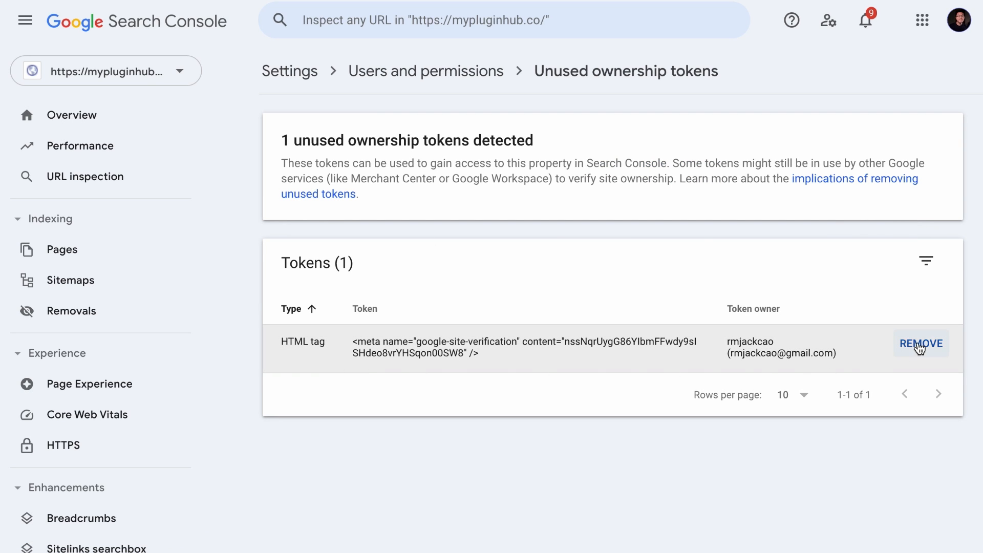
pyautogui.click(921, 343)
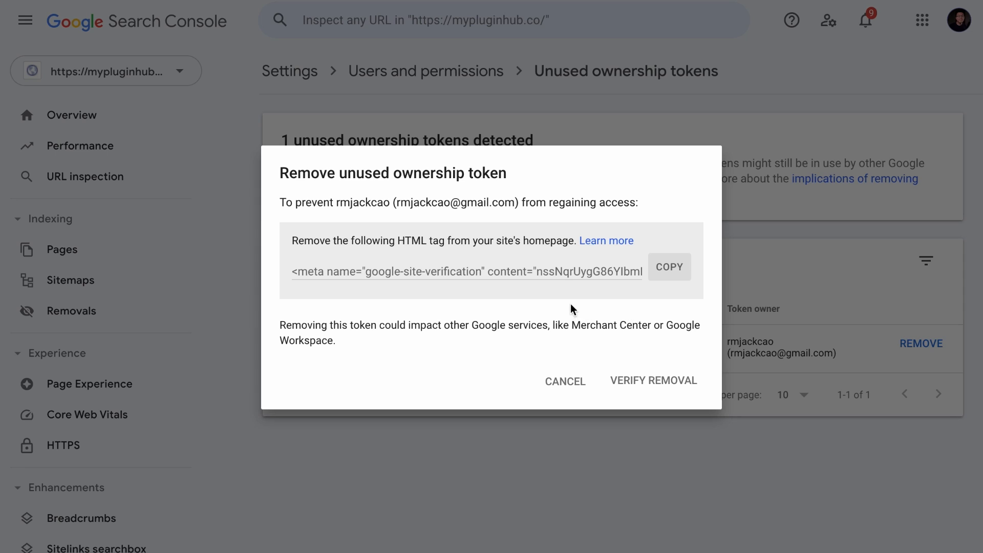
pyautogui.tripleClick(466, 271)
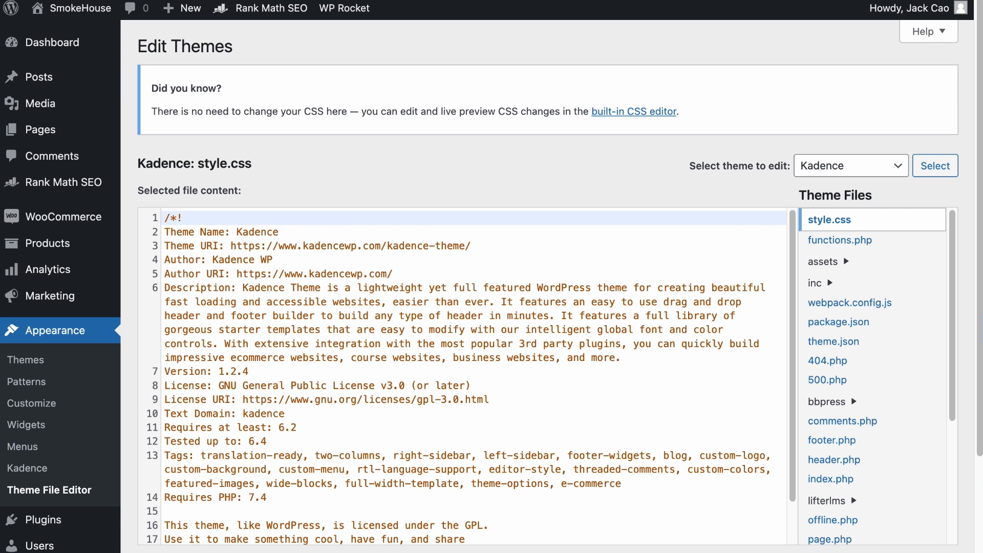
# - Delete the rmjackcao verification meta tag from Kadence header.php and update the file
pyautogui.click(833, 459)
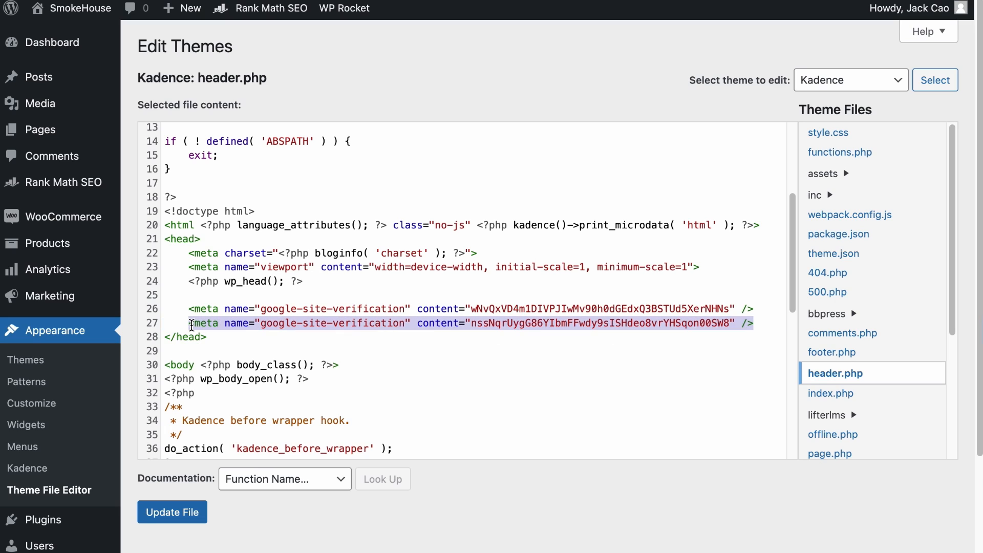
pyautogui.press('Delete')
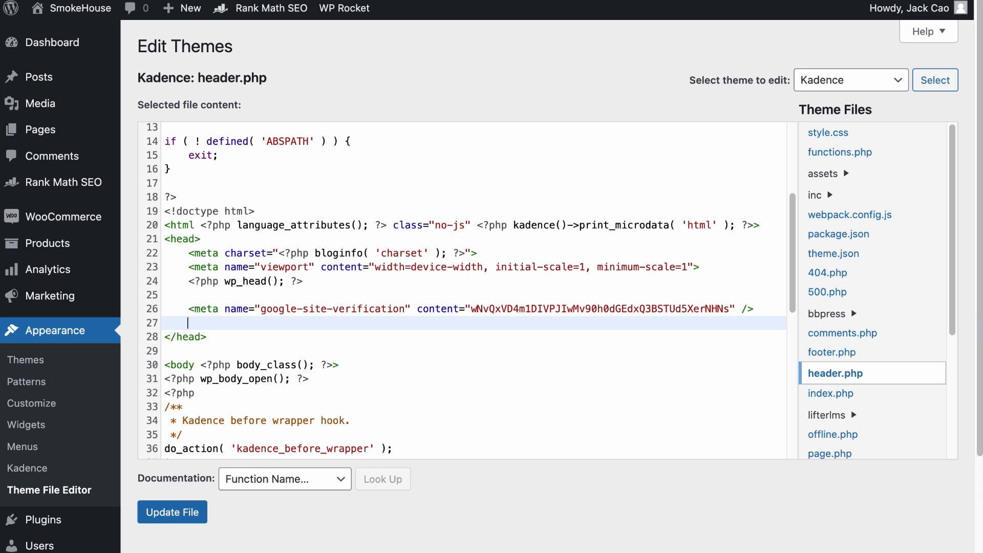
pyautogui.click(172, 512)
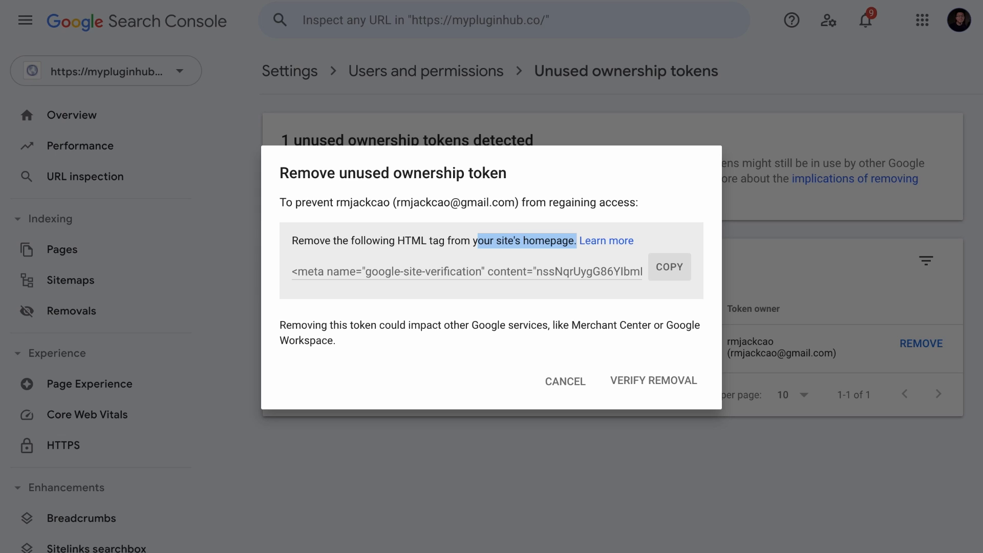
# - Verify the token removal and close the verification options, leaving 0 unused tokens
pyautogui.click(653, 379)
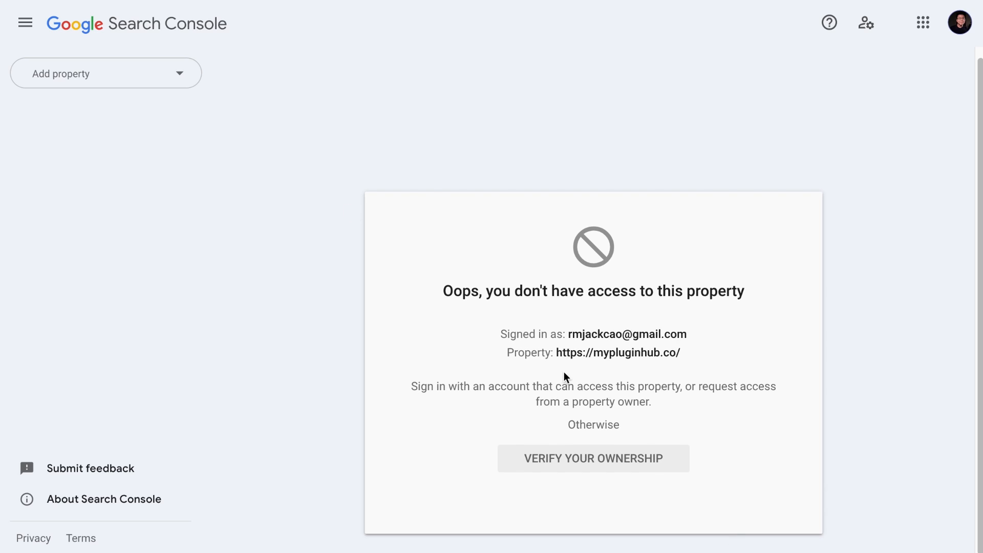
pyautogui.click(592, 458)
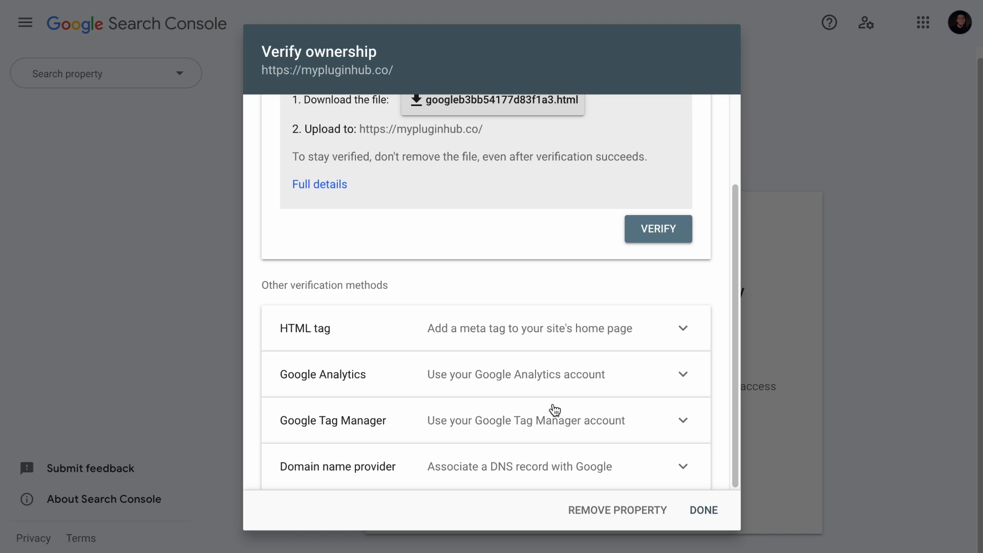
pyautogui.moveTo(416, 321)
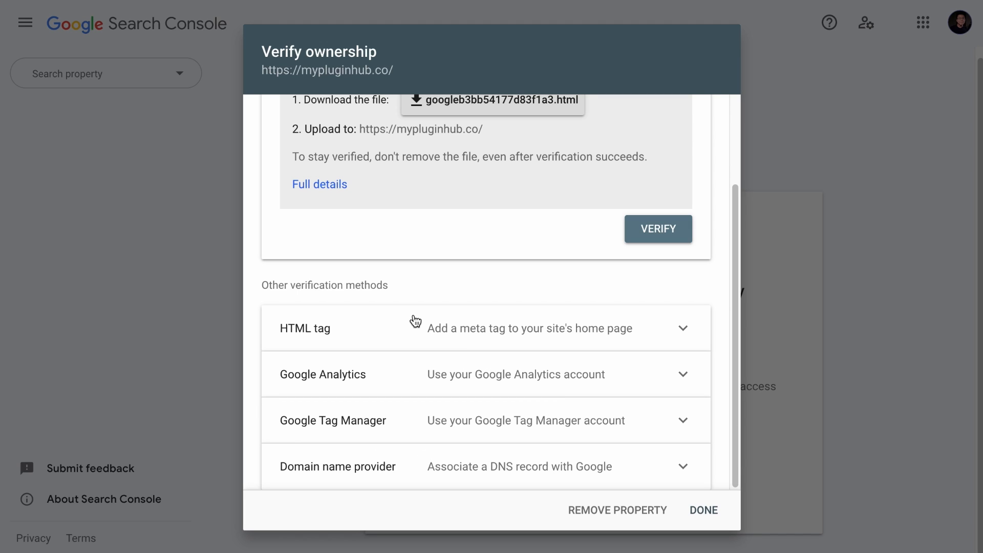
pyautogui.click(703, 509)
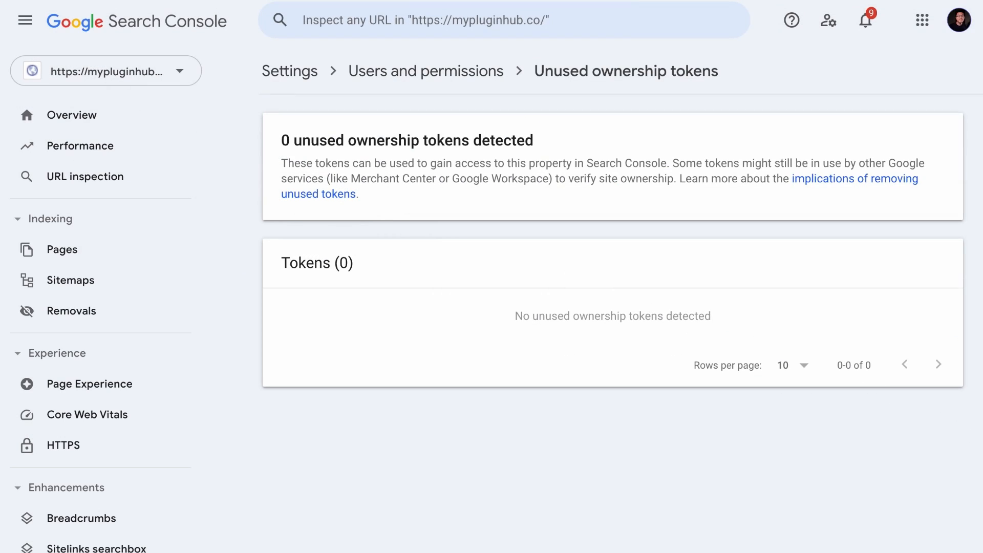
pyautogui.moveTo(634, 68)
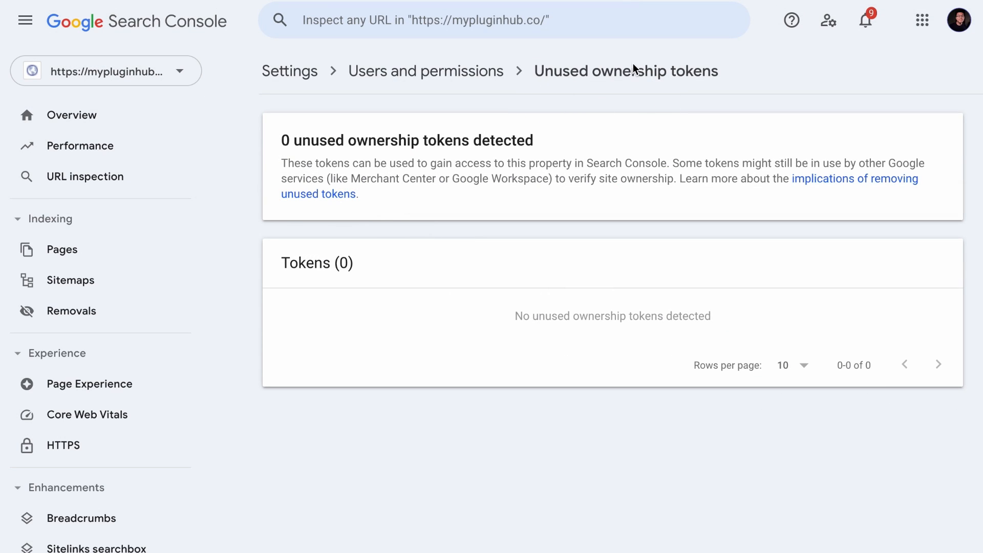
pyautogui.moveTo(625, 70)
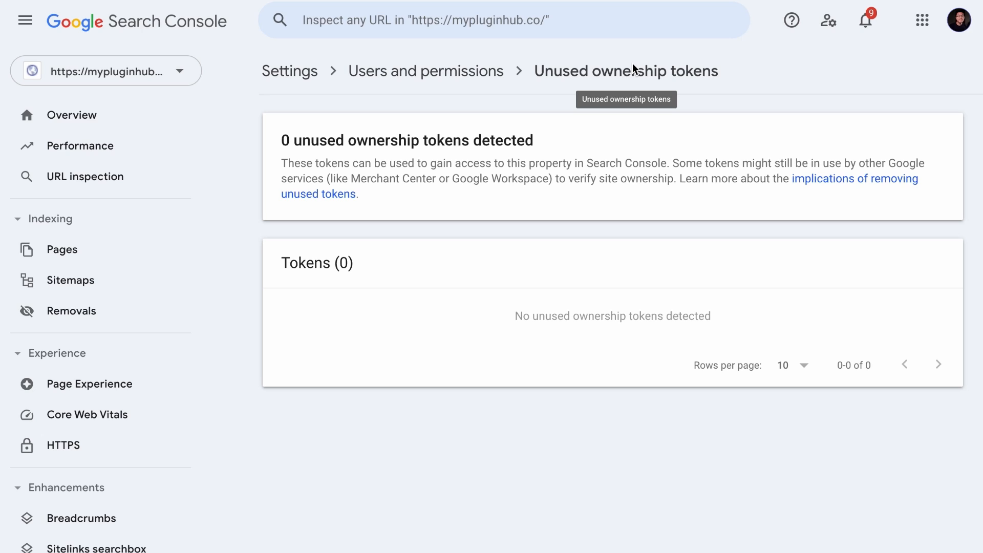
pyautogui.moveTo(633, 103)
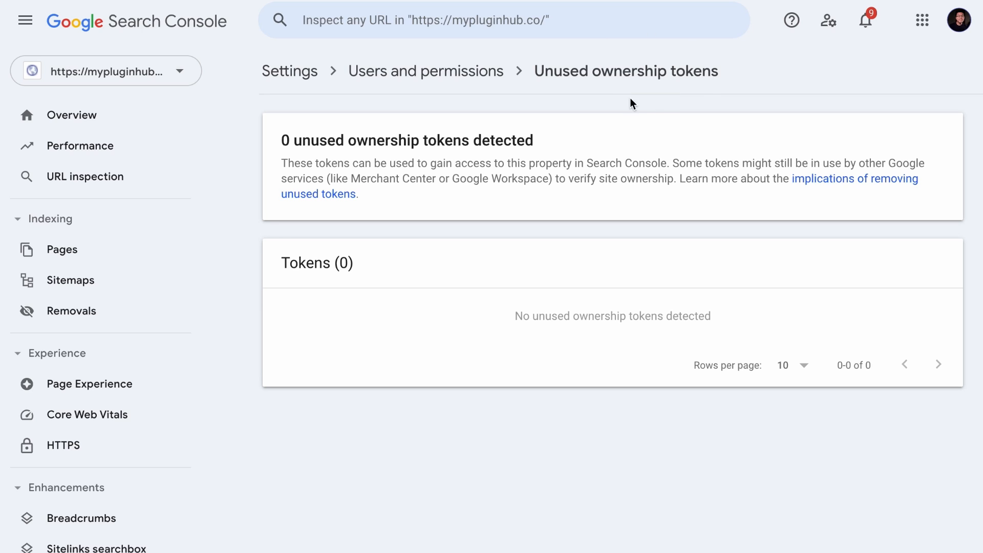
pyautogui.moveTo(642, 101)
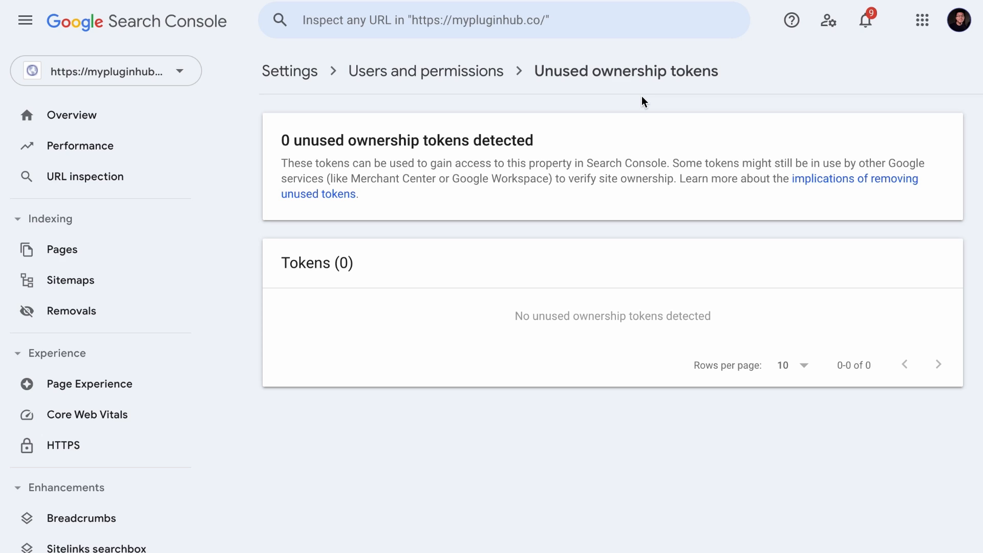
# - Switch to another property's Overview, showing 144 total web search clicks
pyautogui.click(73, 115)
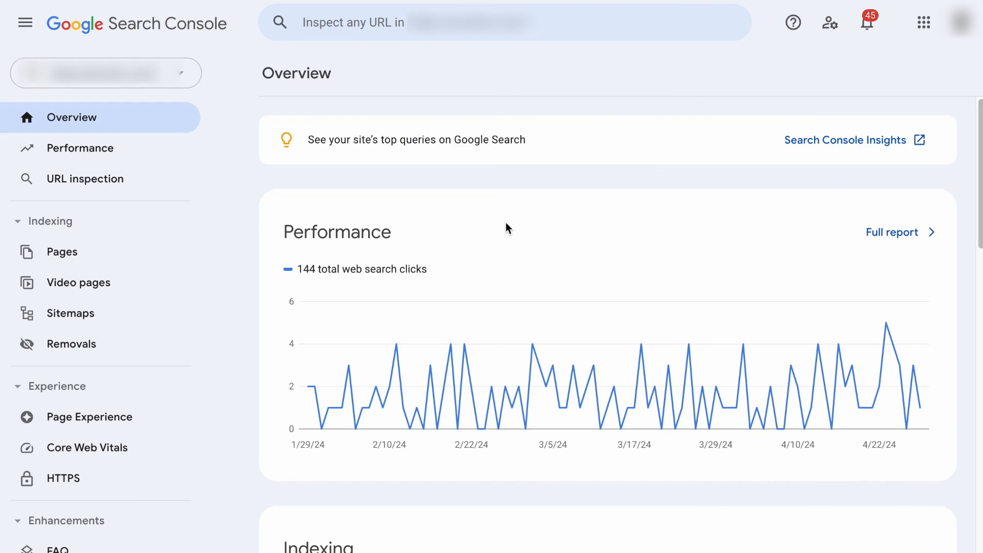
# - Open the Performance report and compare the last 28 days to the previous period
pyautogui.click(81, 148)
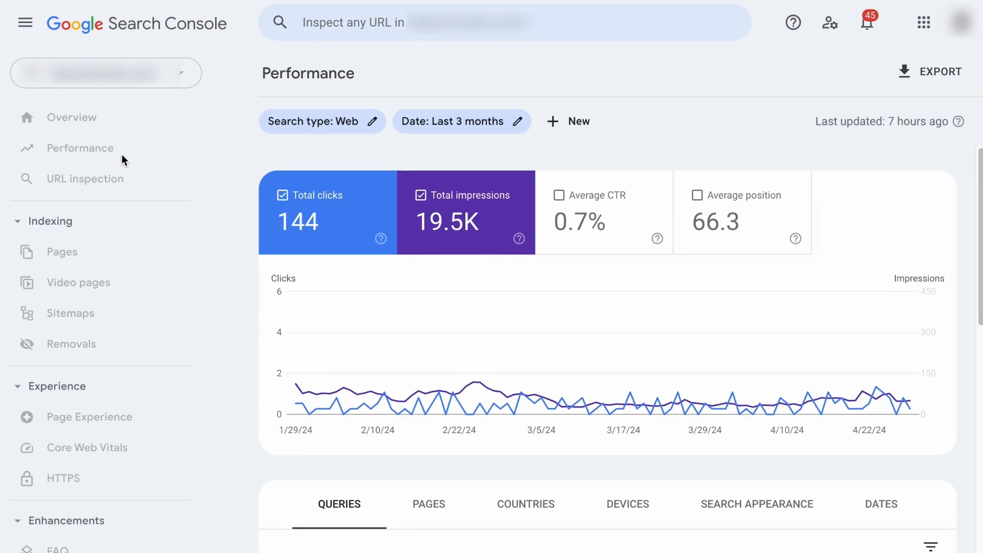
pyautogui.click(454, 121)
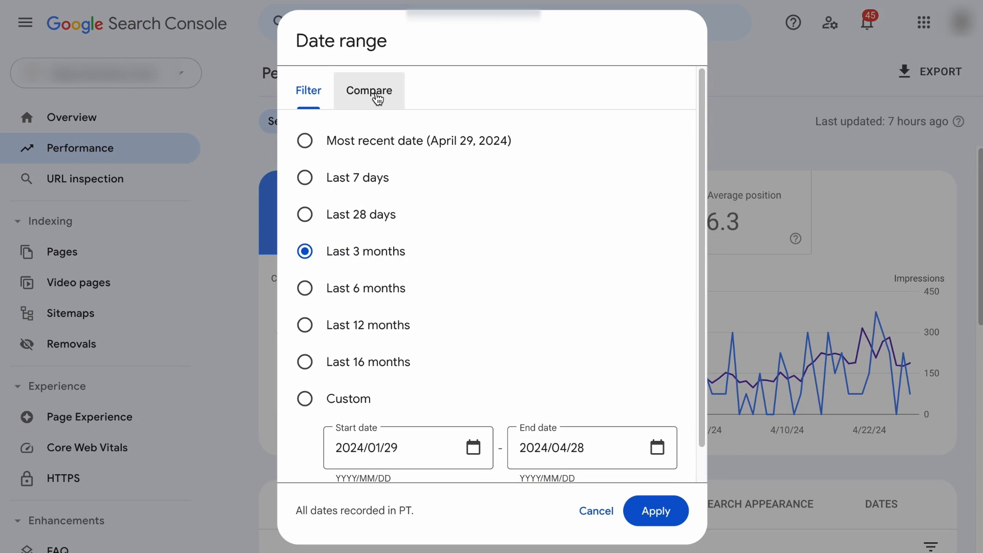
pyautogui.click(369, 90)
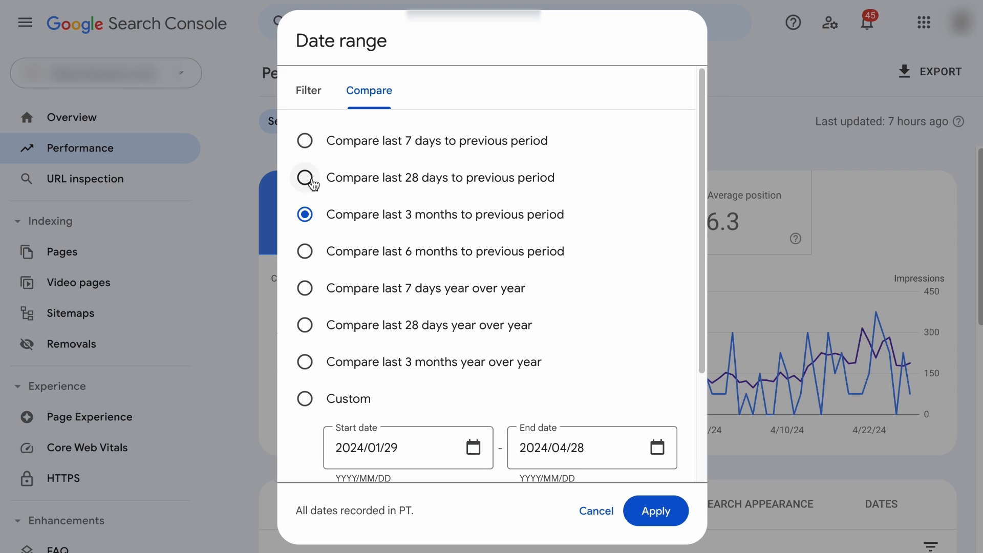
pyautogui.click(304, 178)
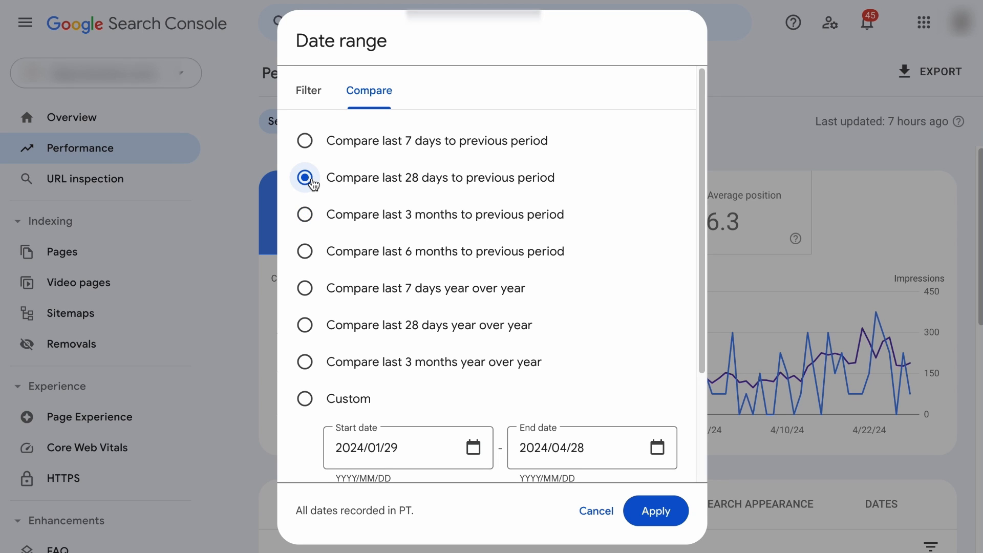
pyautogui.click(655, 510)
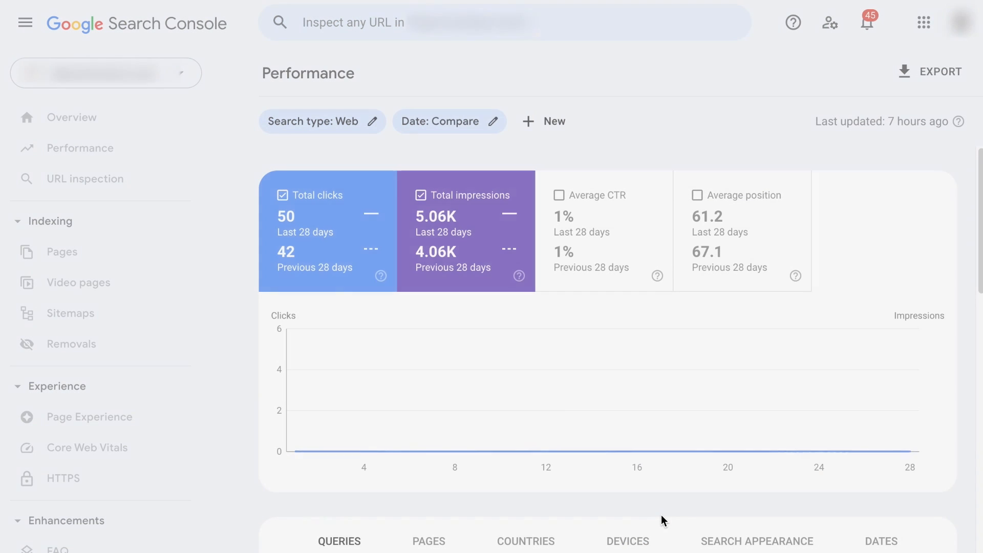
# - List top pages sorted by change in clicks, then return to the site Overview
pyautogui.scroll(-3)
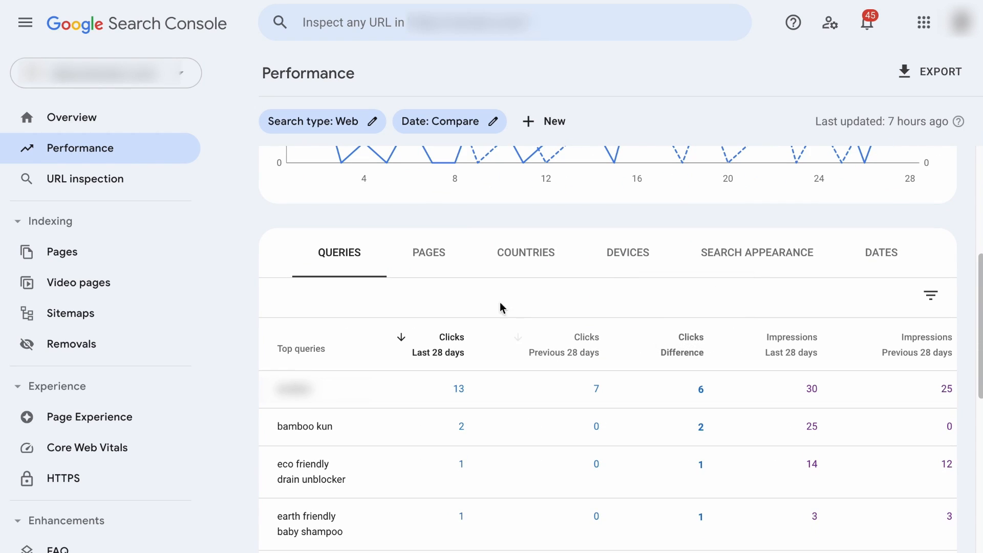
pyautogui.click(428, 252)
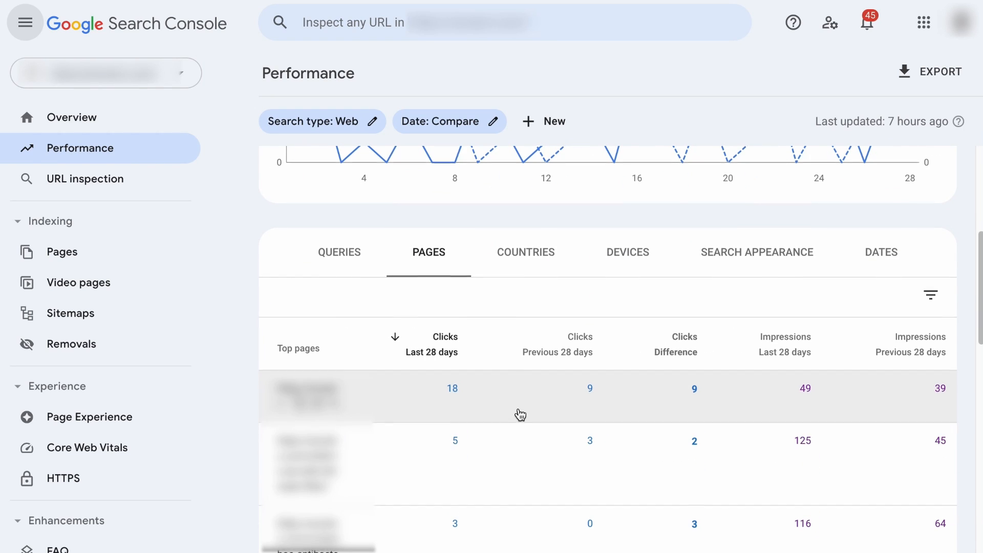
pyautogui.scroll(-3)
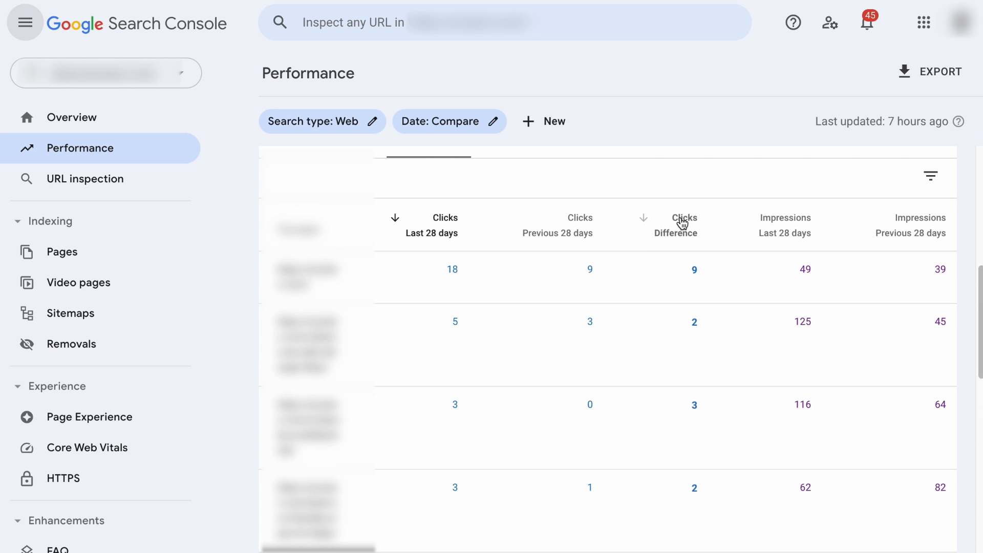
pyautogui.click(682, 224)
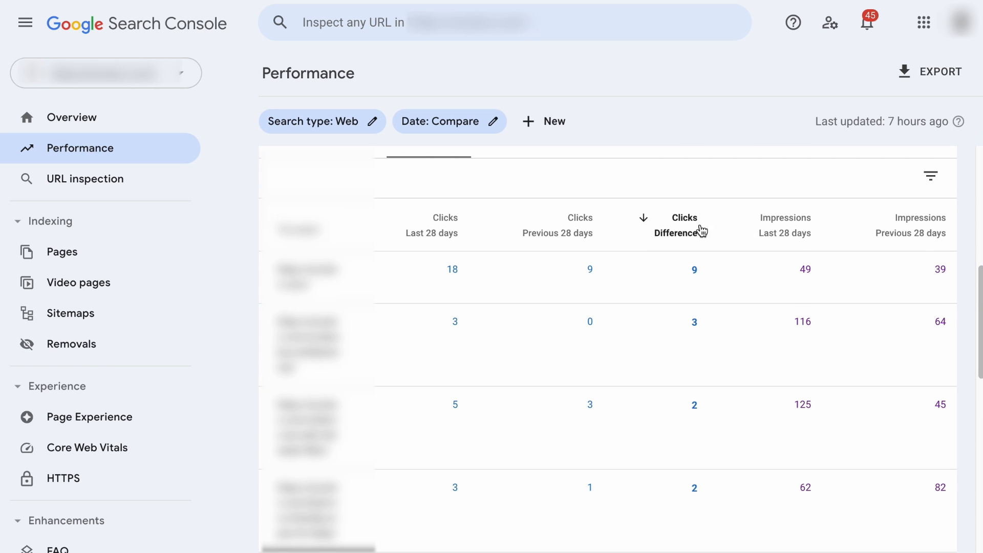
pyautogui.click(677, 223)
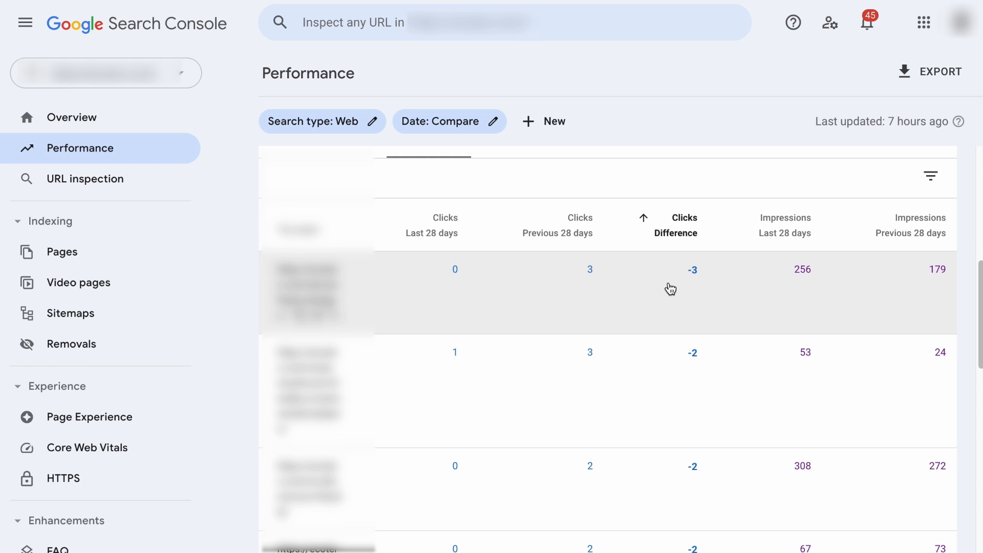
pyautogui.click(71, 117)
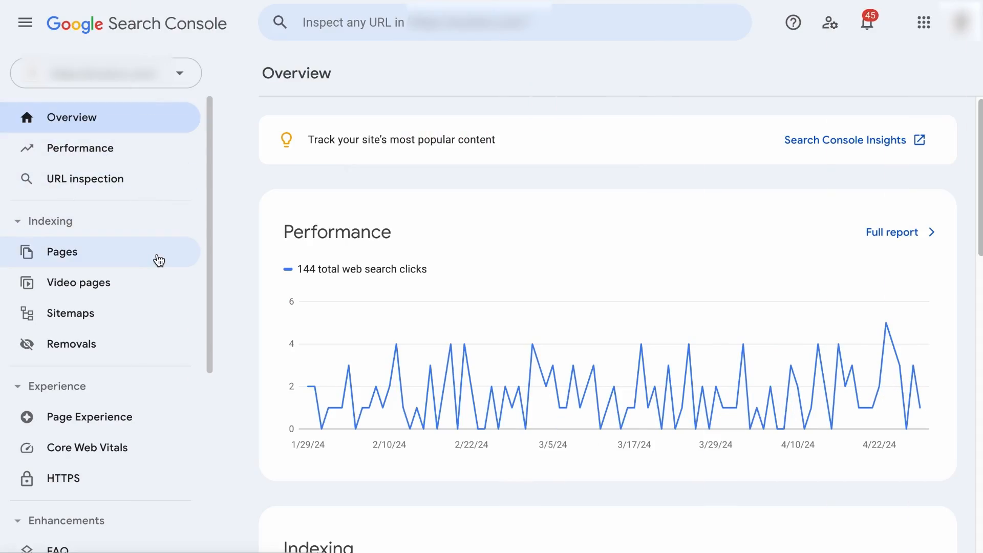
# - View the Links report's top linking sites, then switch to the Performance report
pyautogui.scroll(-3)
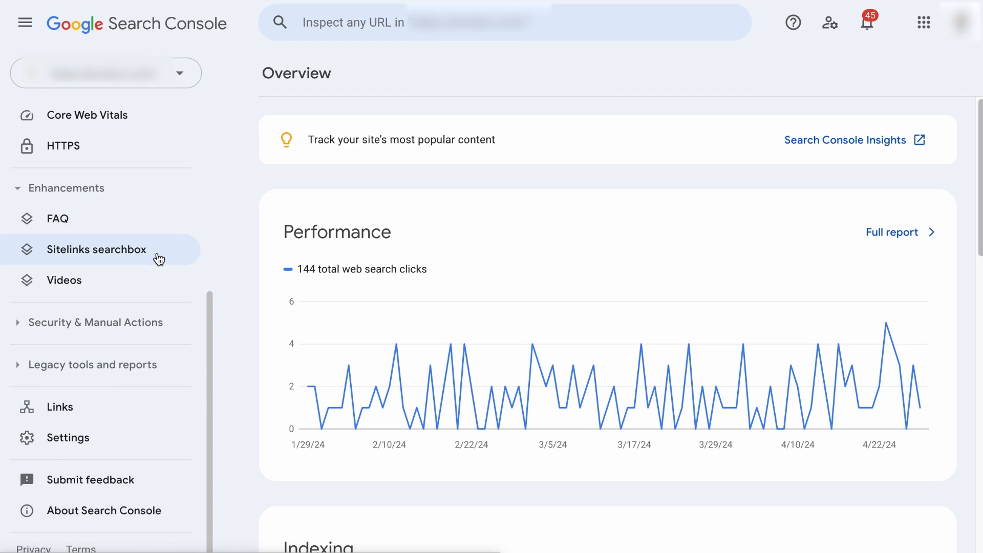
pyautogui.click(59, 406)
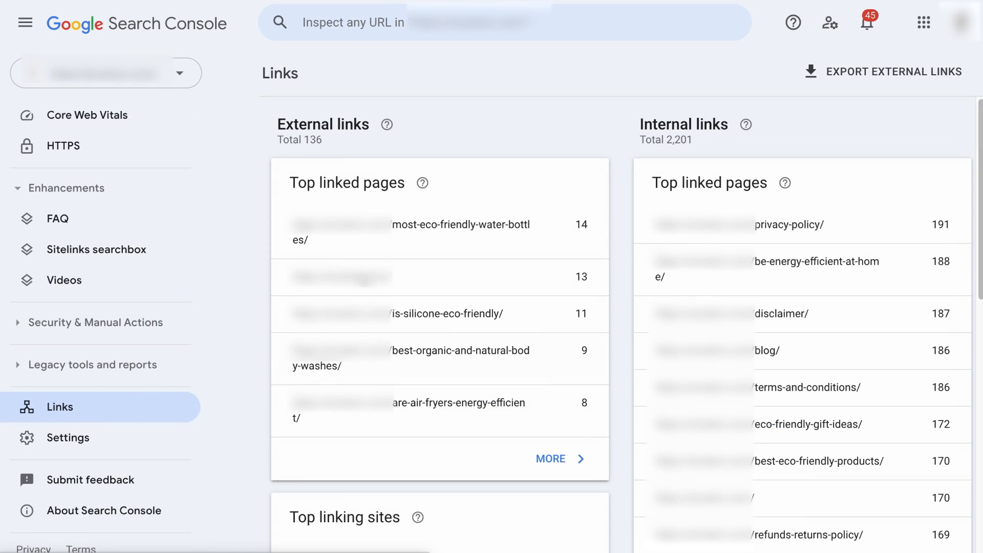
pyautogui.moveTo(478, 193)
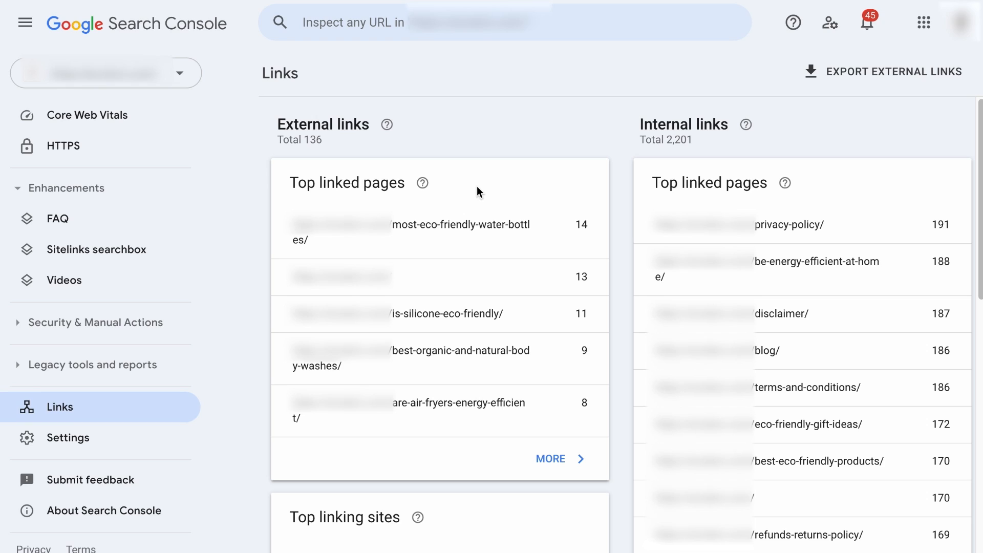
pyautogui.moveTo(477, 232)
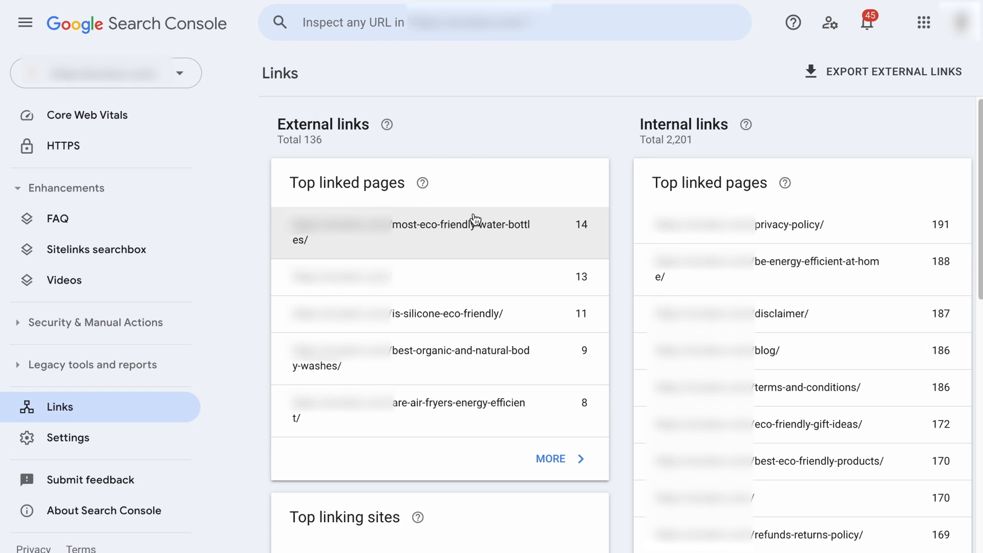
pyautogui.moveTo(788, 352)
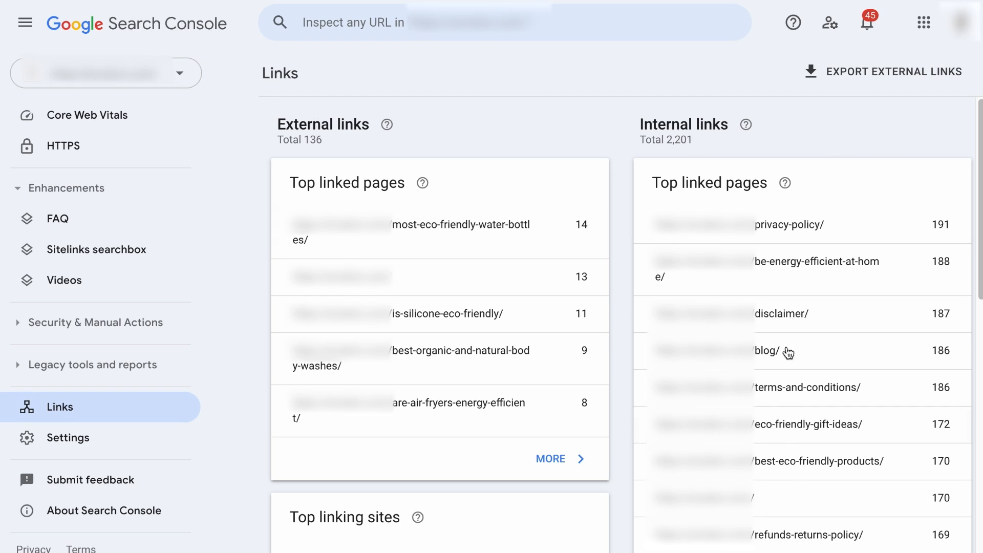
pyautogui.moveTo(809, 151)
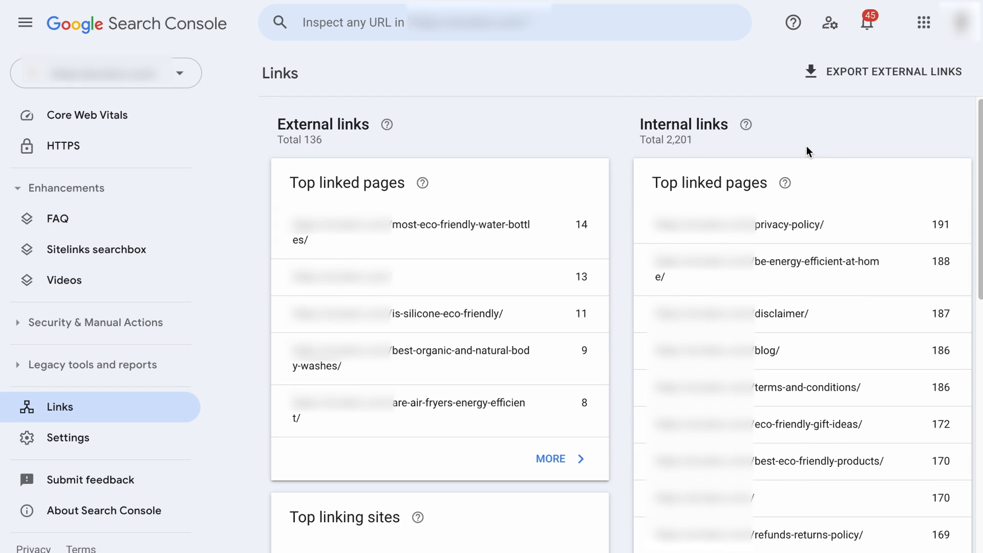
pyautogui.moveTo(758, 161)
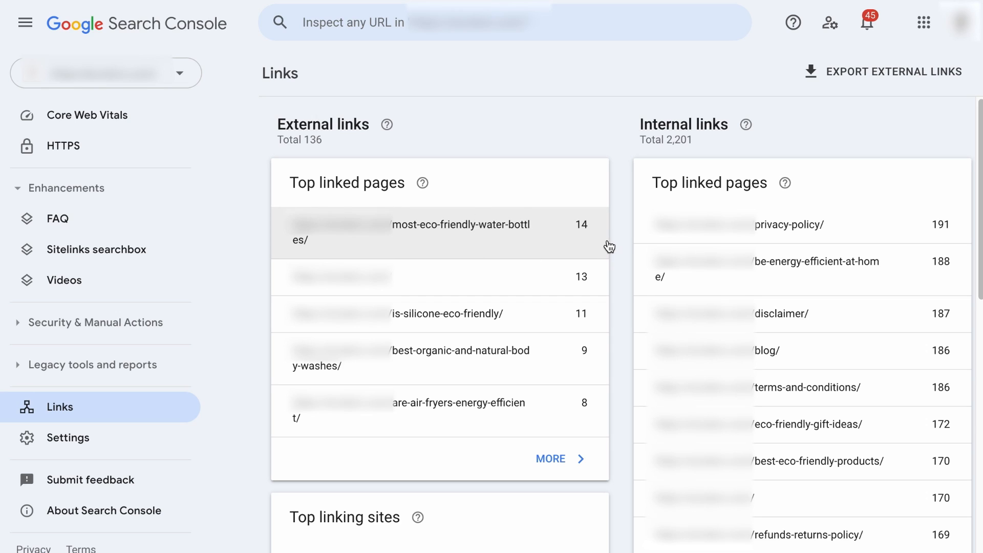
pyautogui.moveTo(913, 274)
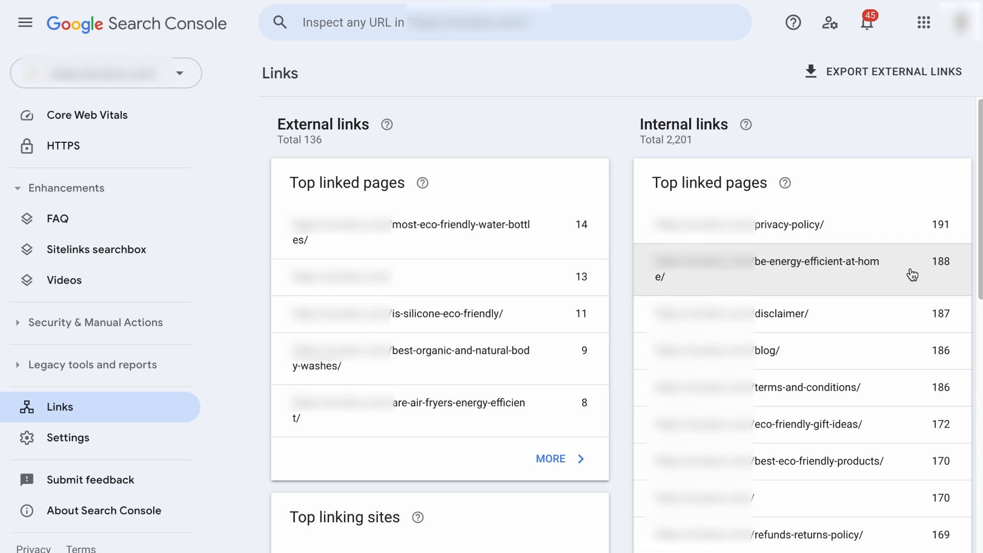
pyautogui.moveTo(756, 313)
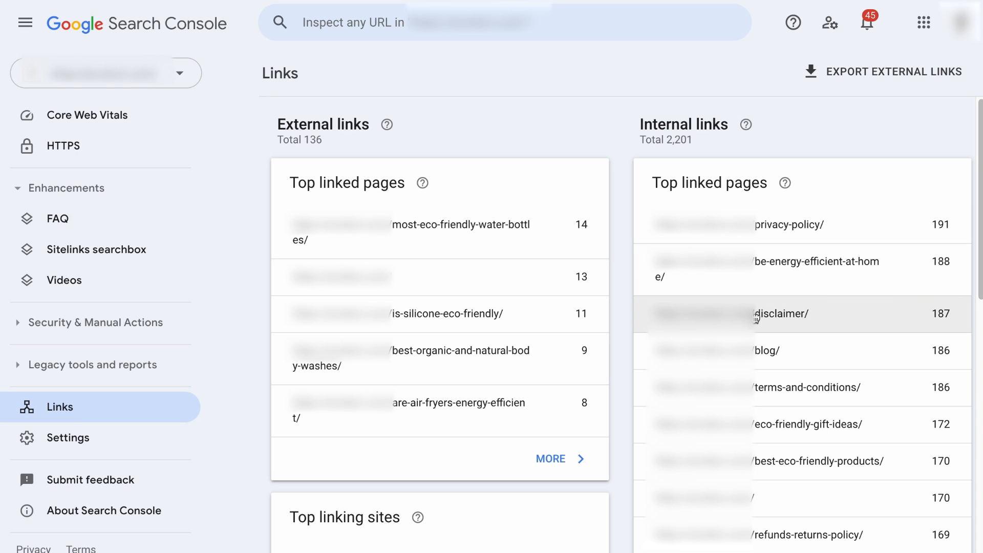
pyautogui.moveTo(614, 308)
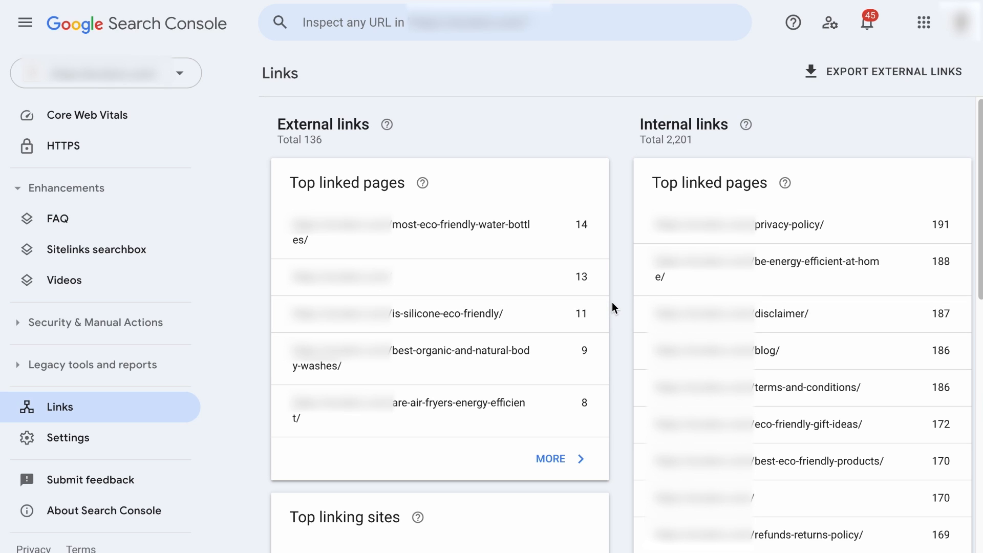
pyautogui.moveTo(469, 363)
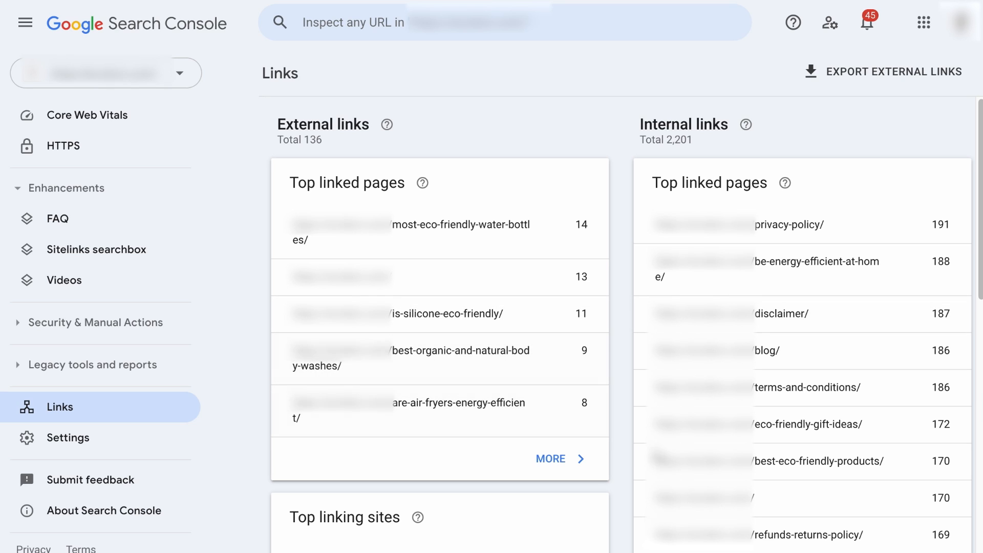
pyautogui.scroll(-3)
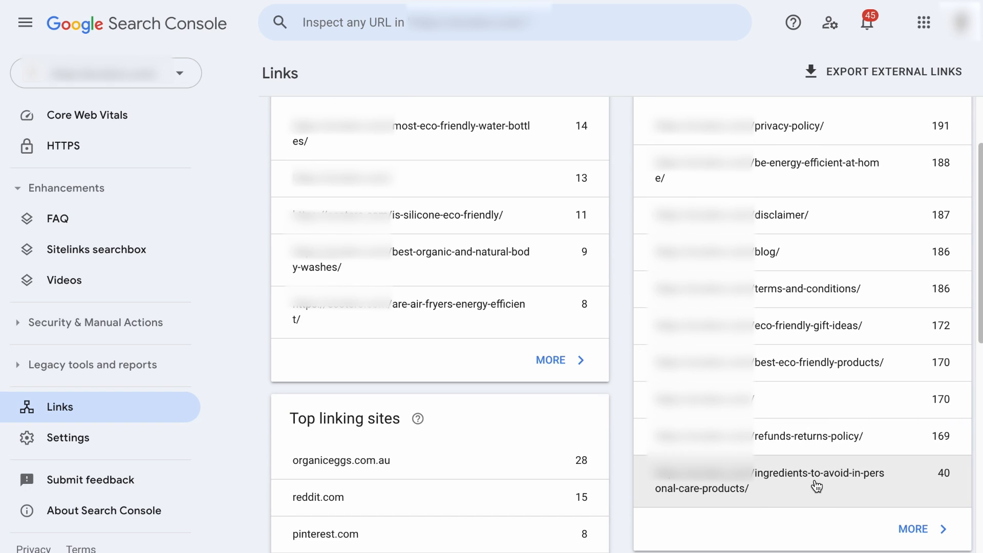
pyautogui.moveTo(741, 501)
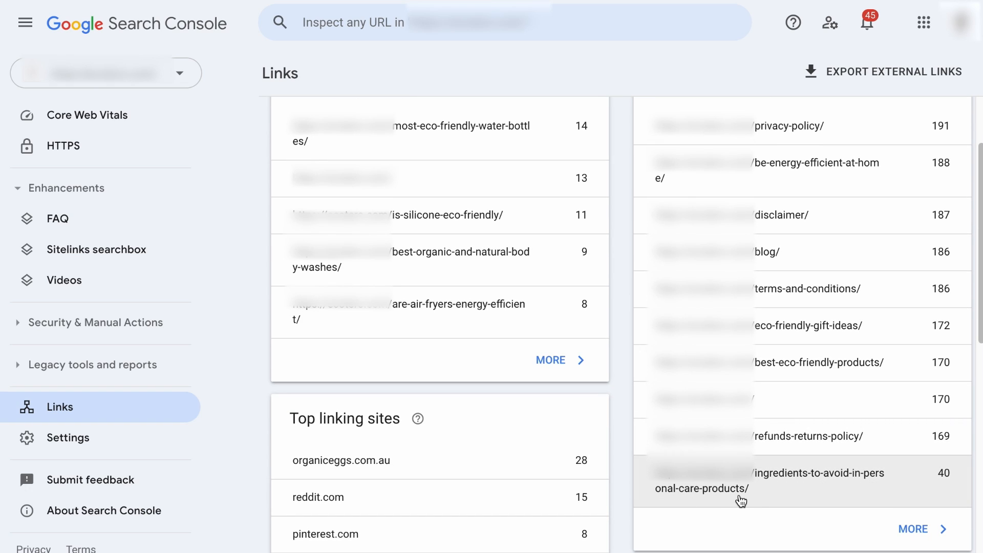
pyautogui.moveTo(694, 525)
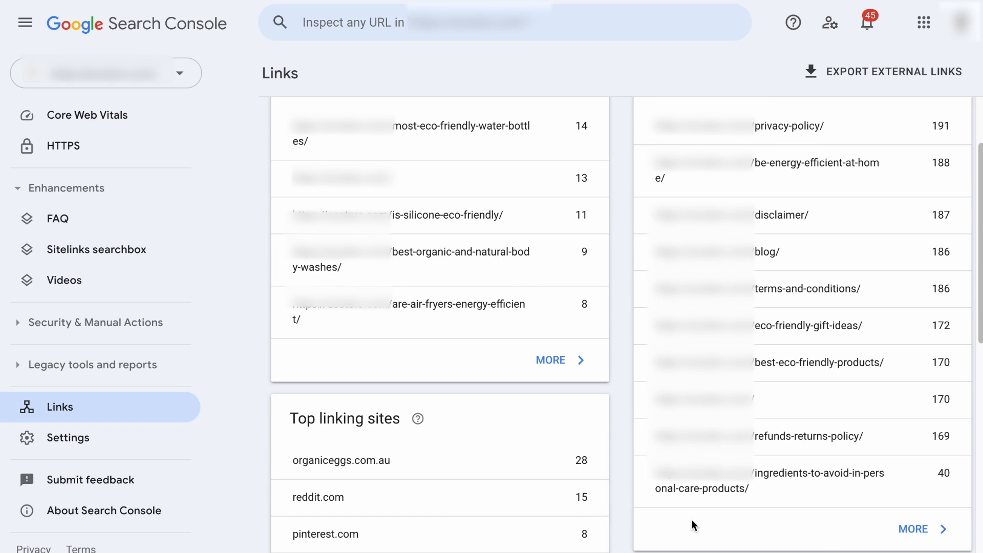
pyautogui.moveTo(573, 260)
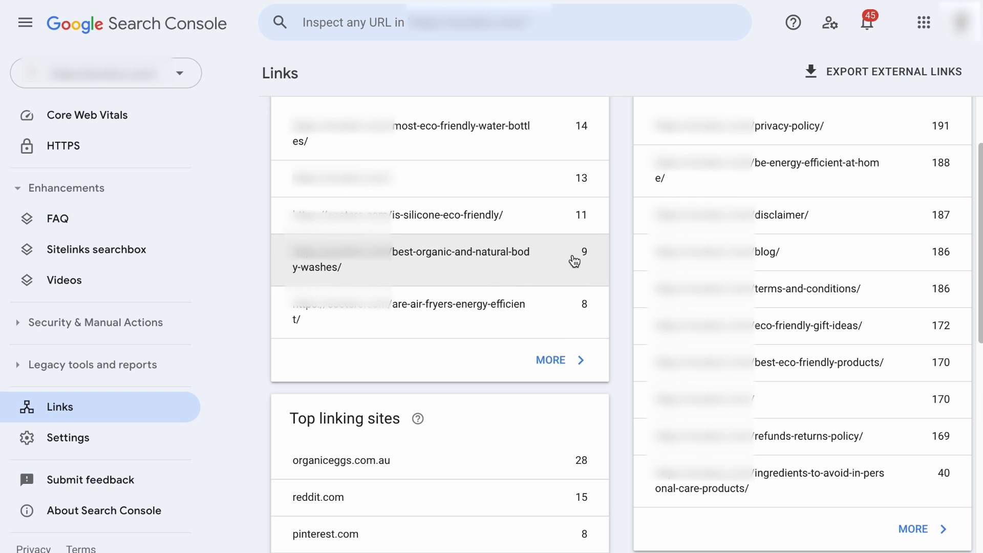
pyautogui.moveTo(804, 174)
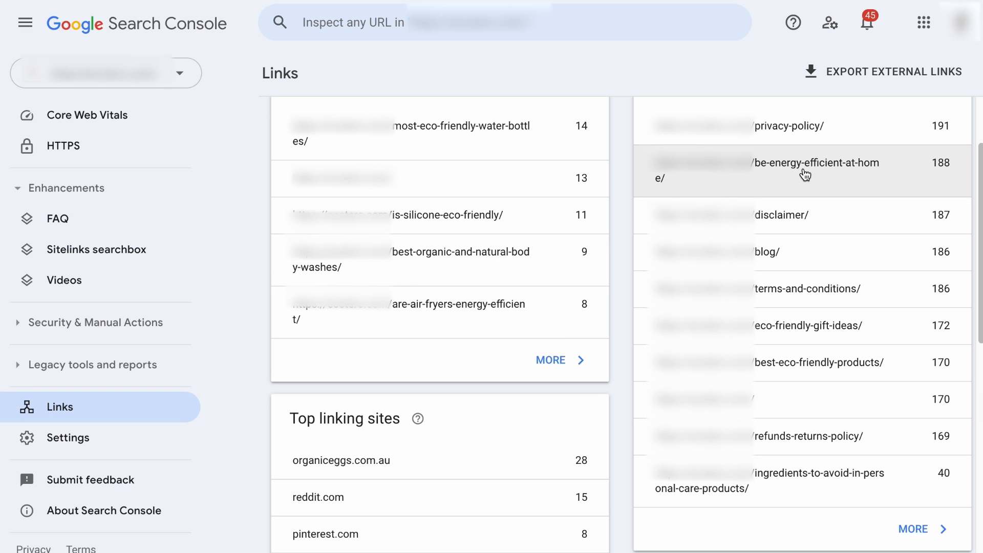
pyautogui.moveTo(603, 260)
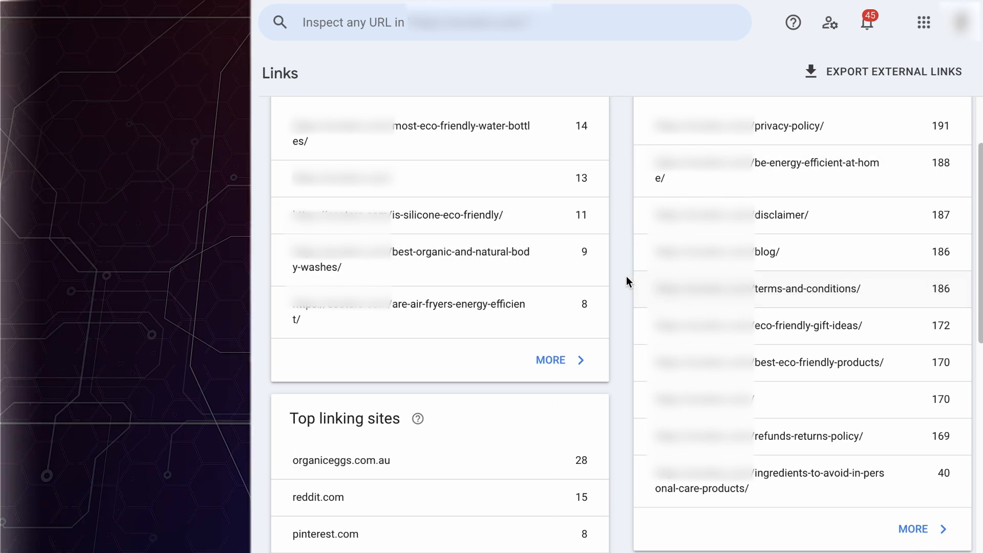
pyautogui.click(81, 145)
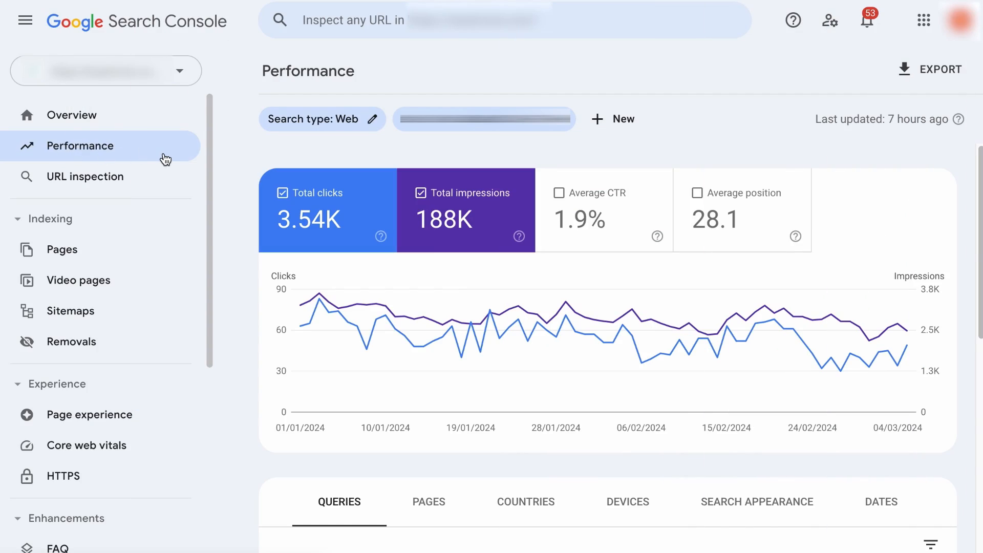
pyautogui.moveTo(577, 219)
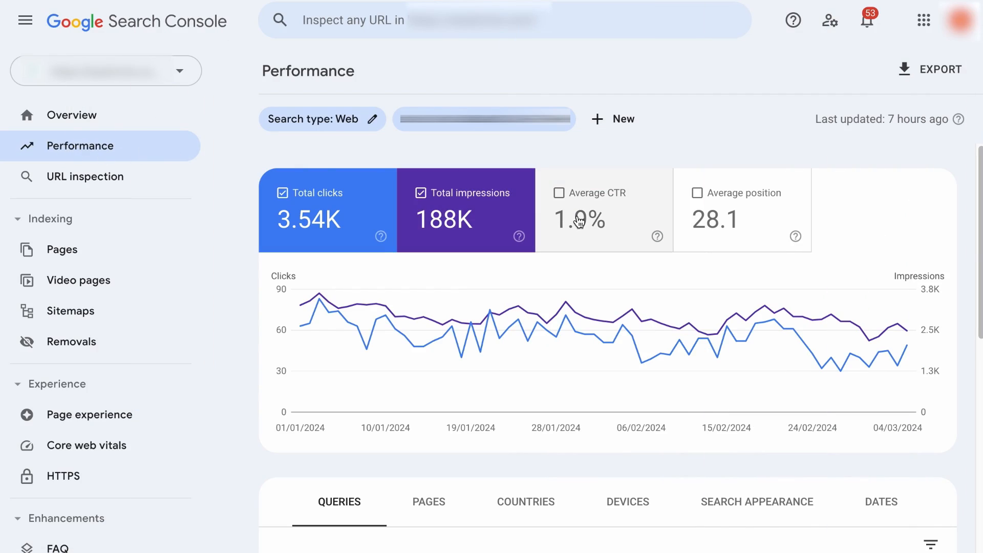
# - Show top pages, led by most-profitable-youtube-niches with 834 clicks
pyautogui.scroll(-3)
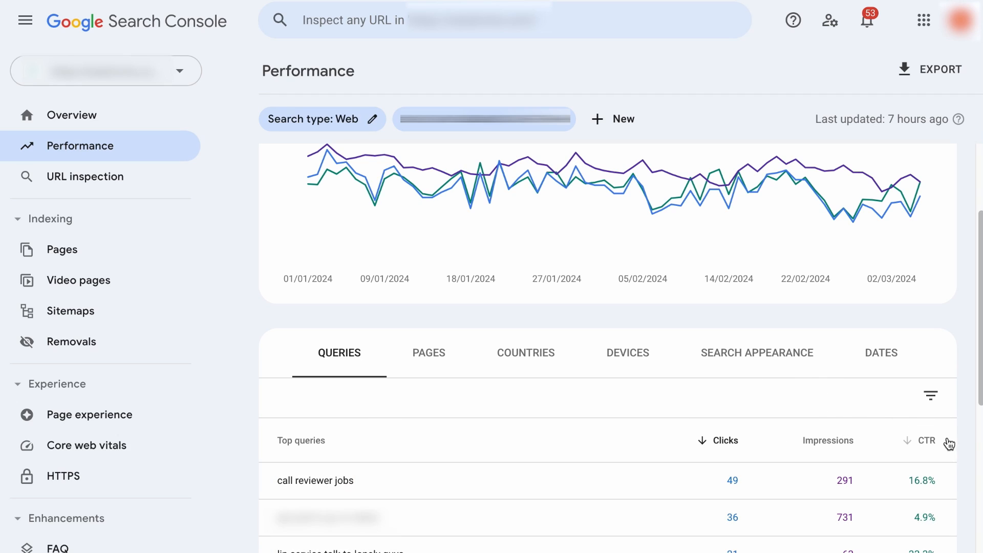
pyautogui.moveTo(913, 418)
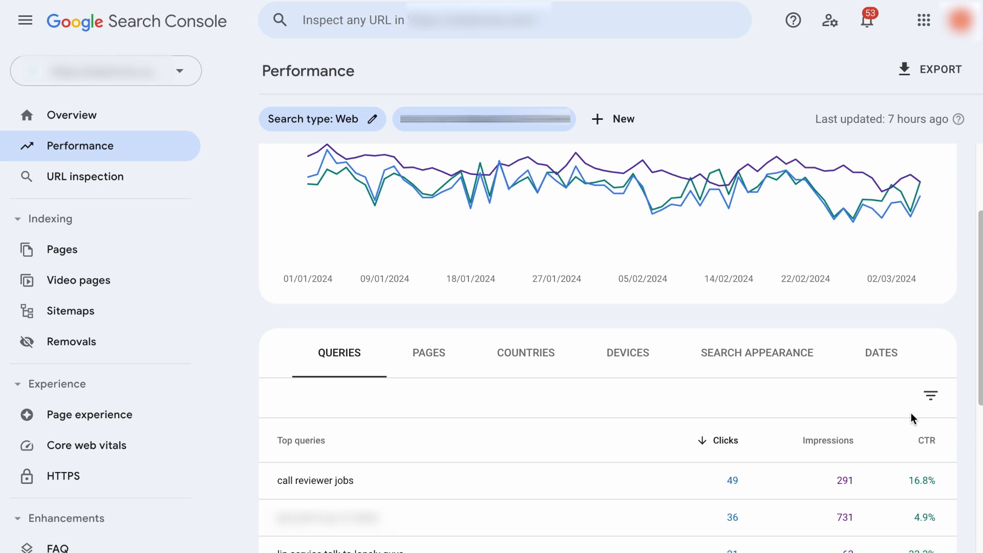
pyautogui.moveTo(482, 368)
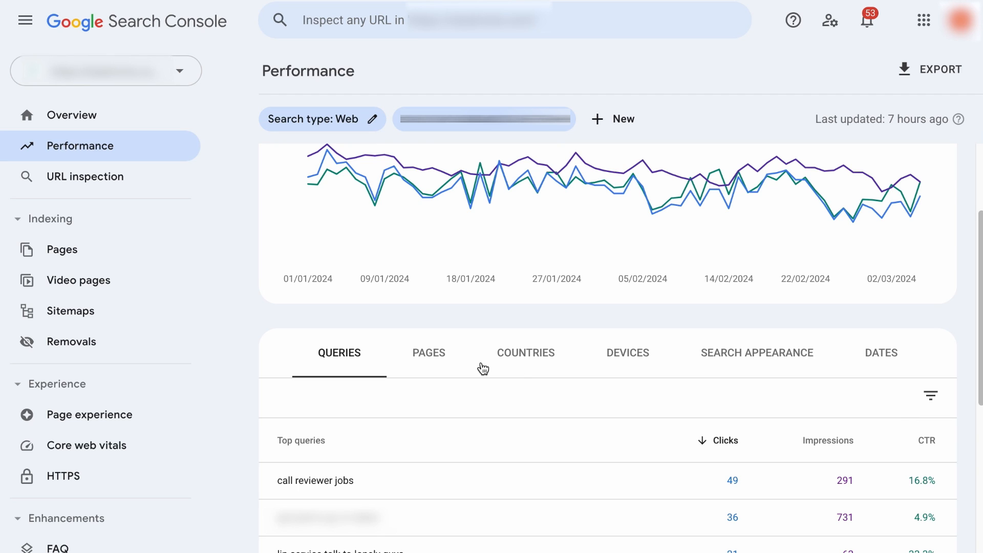
pyautogui.click(428, 353)
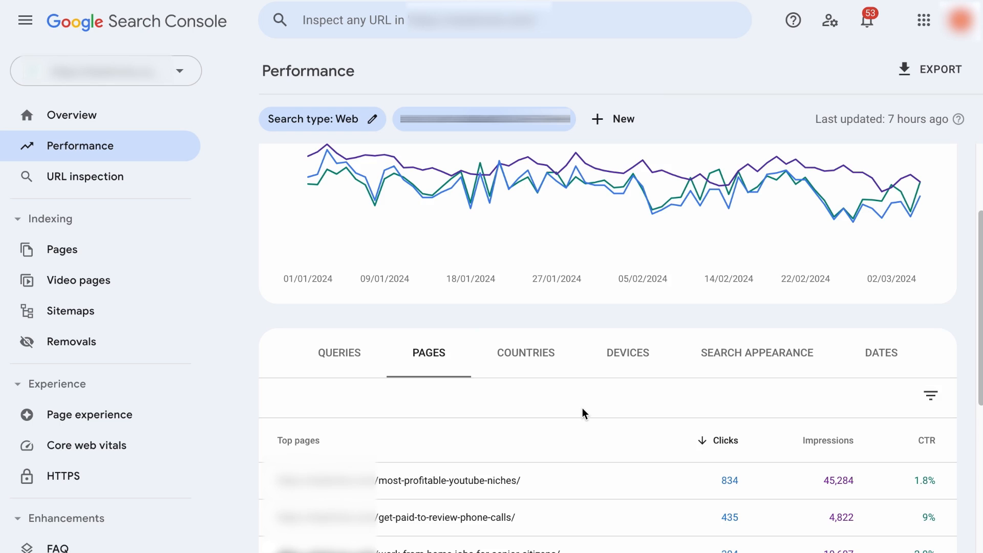
# - Filter the Performance report to the get-paid-to-review-phone-calls page
pyautogui.scroll(-3)
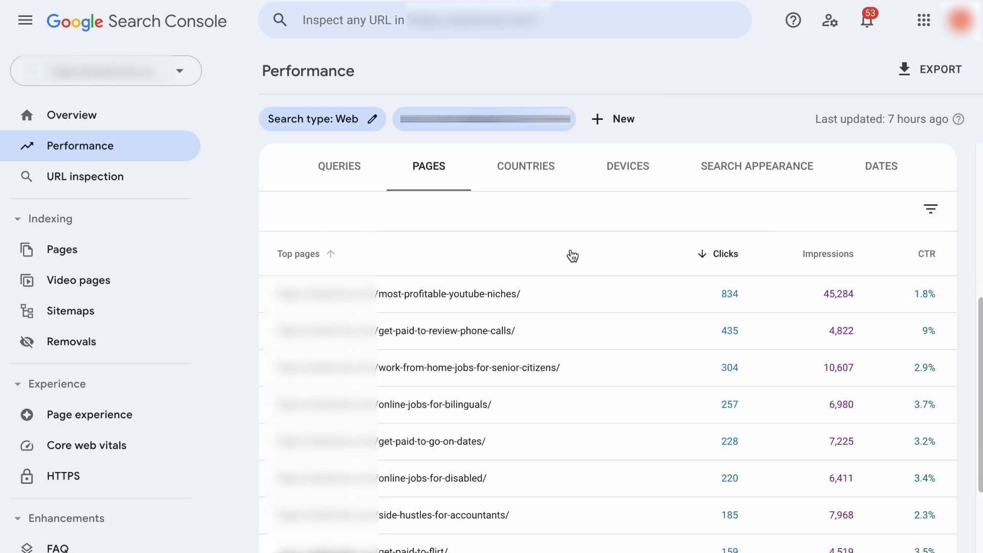
pyautogui.scroll(-3)
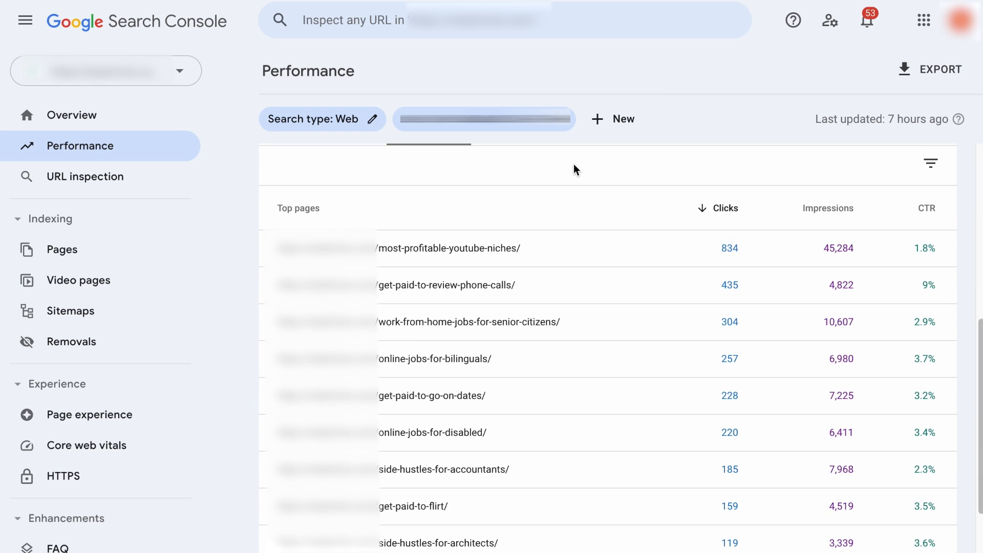
pyautogui.moveTo(246, 285)
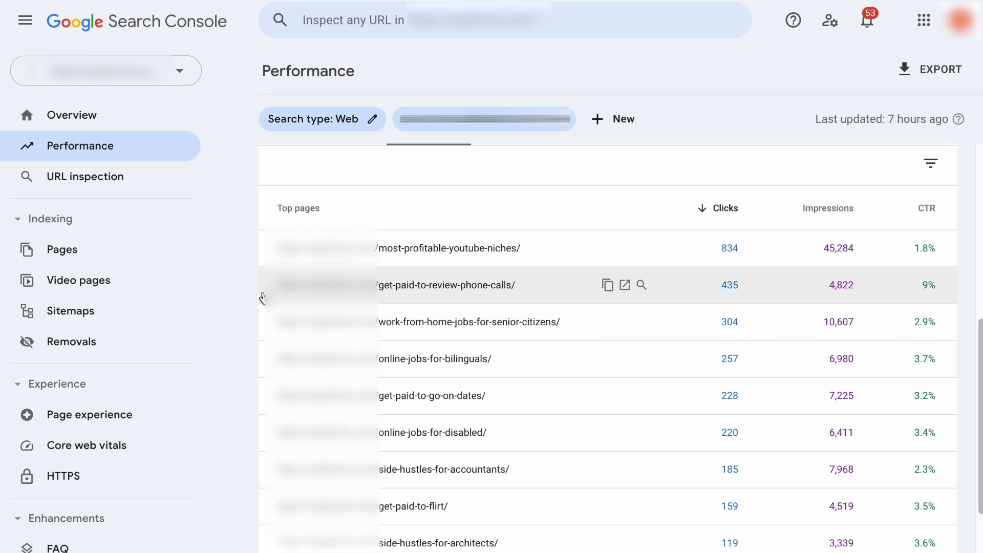
pyautogui.click(446, 285)
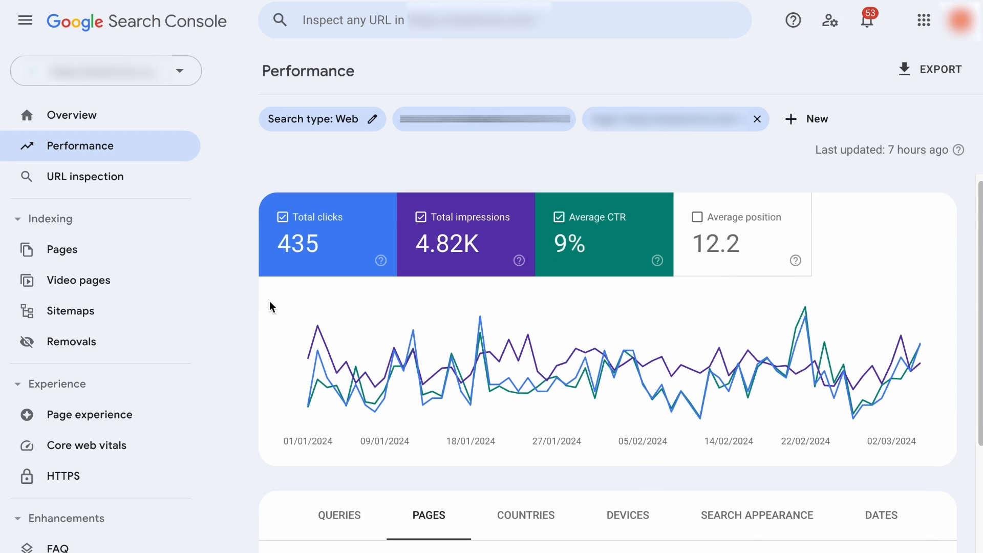
# - Sort that page's queries by click-through rate, highest first
pyautogui.scroll(-3)
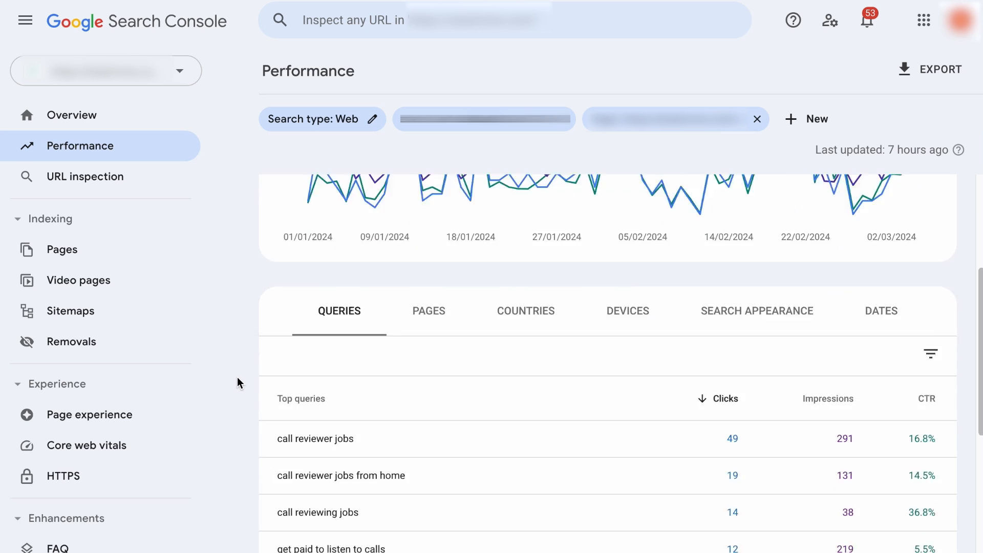
pyautogui.scroll(-3)
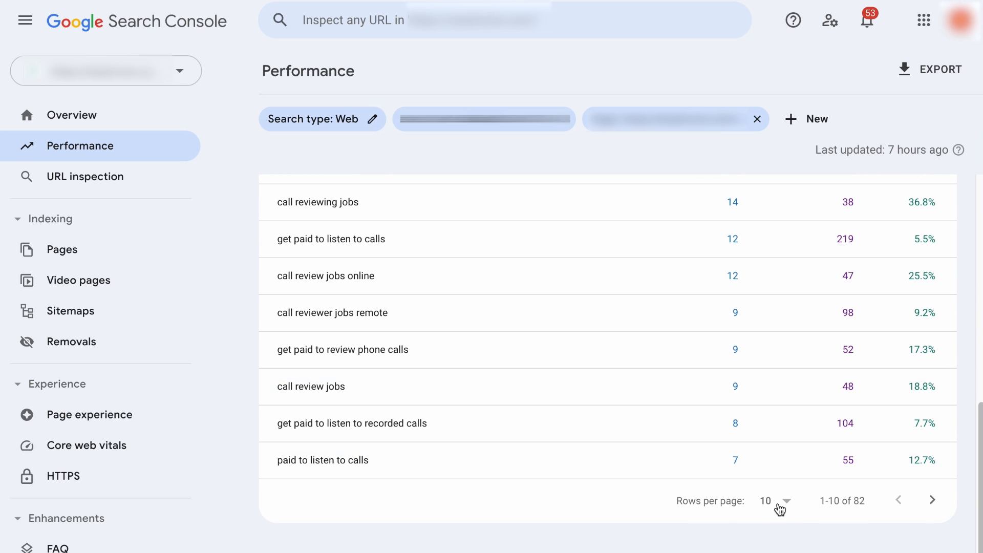
pyautogui.scroll(-3)
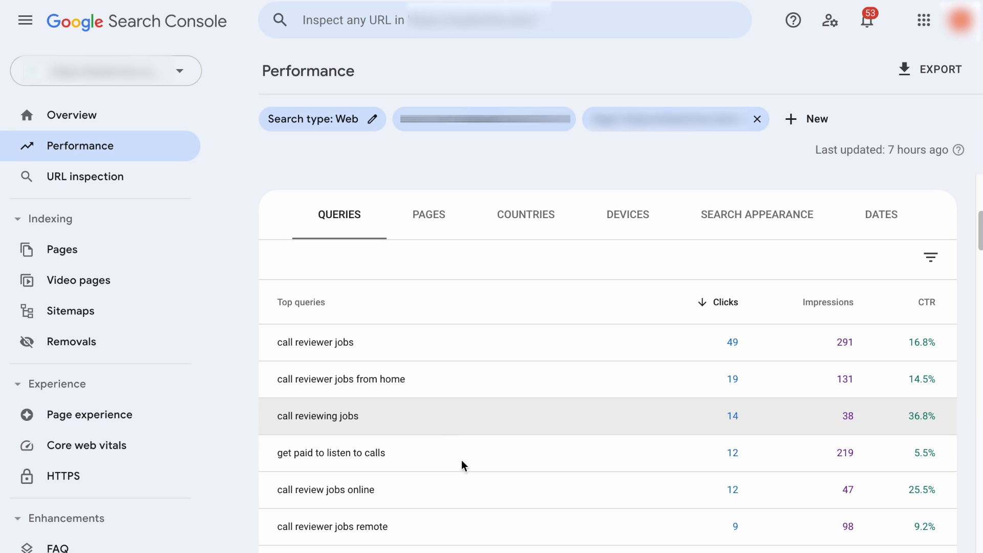
pyautogui.click(926, 302)
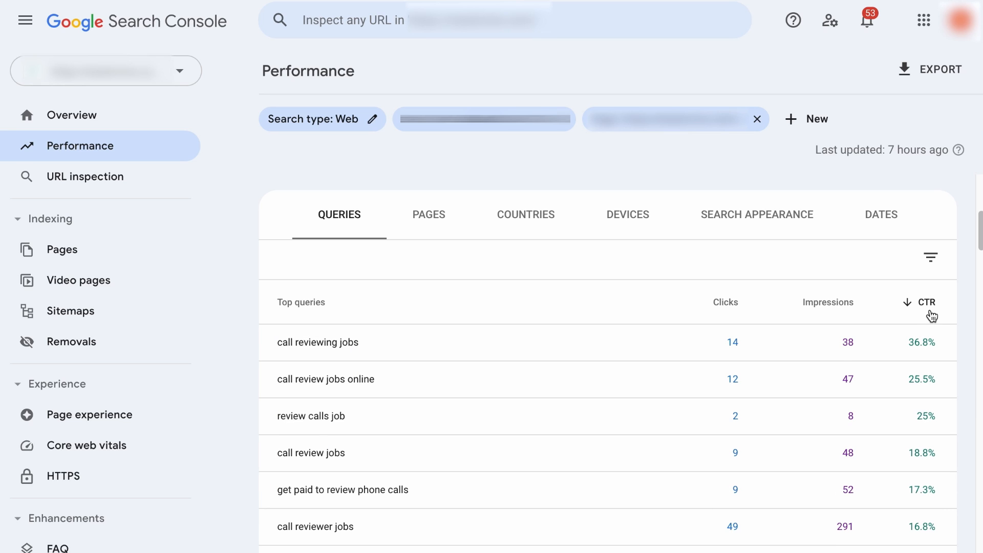
# - Reverse the CTR sort so 0% queries lead, topped by callrevu reviews with 44 impressions
pyautogui.click(926, 302)
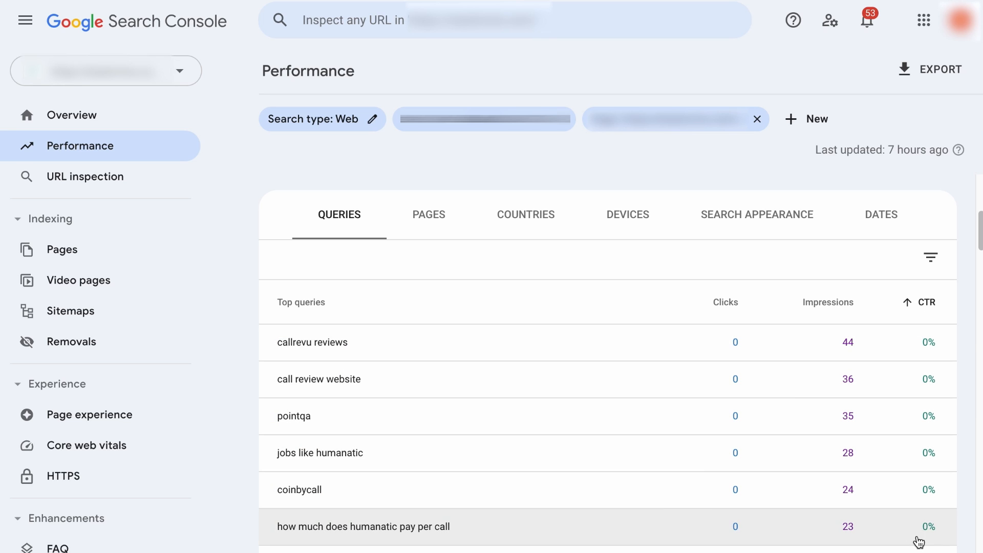
pyautogui.moveTo(890, 341)
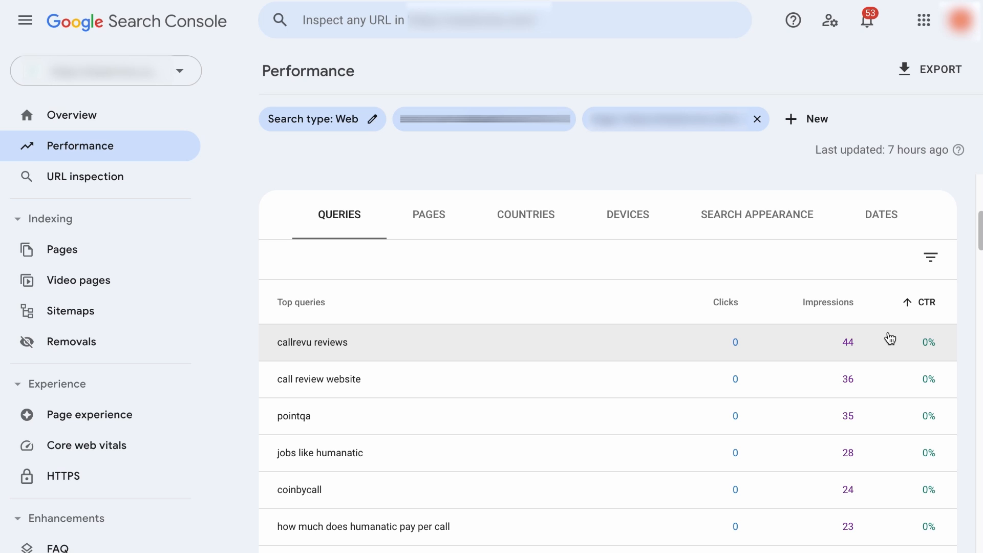
pyautogui.moveTo(492, 337)
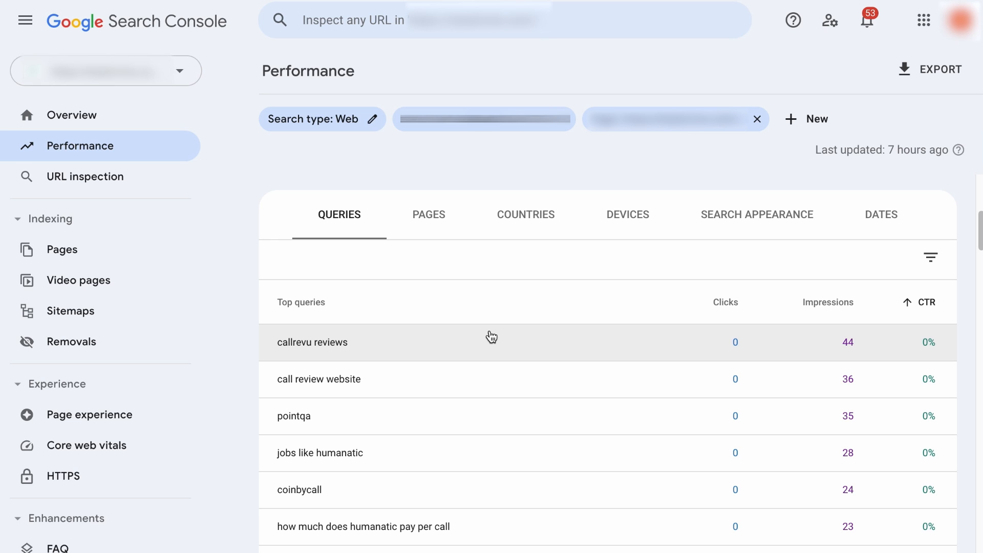
pyautogui.moveTo(329, 349)
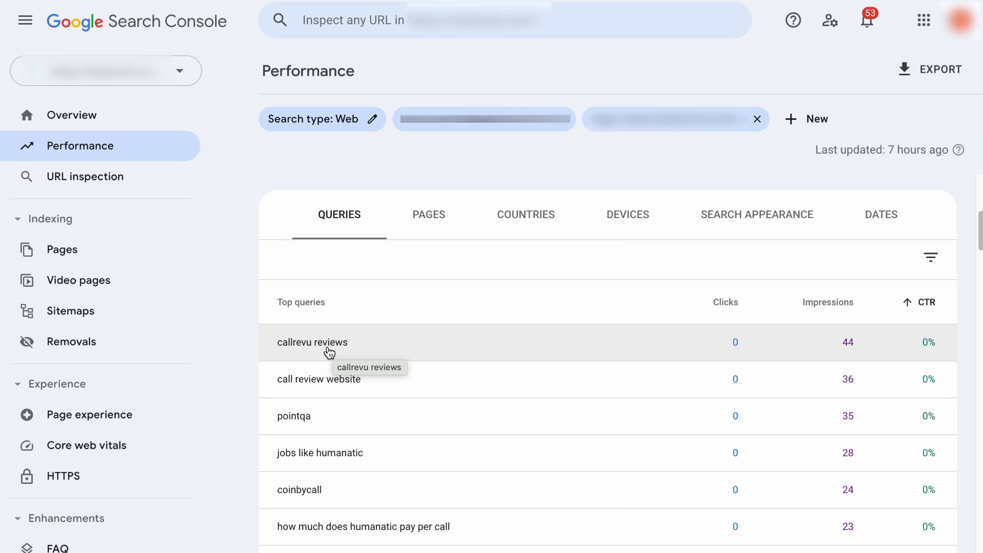
pyautogui.scroll(-3)
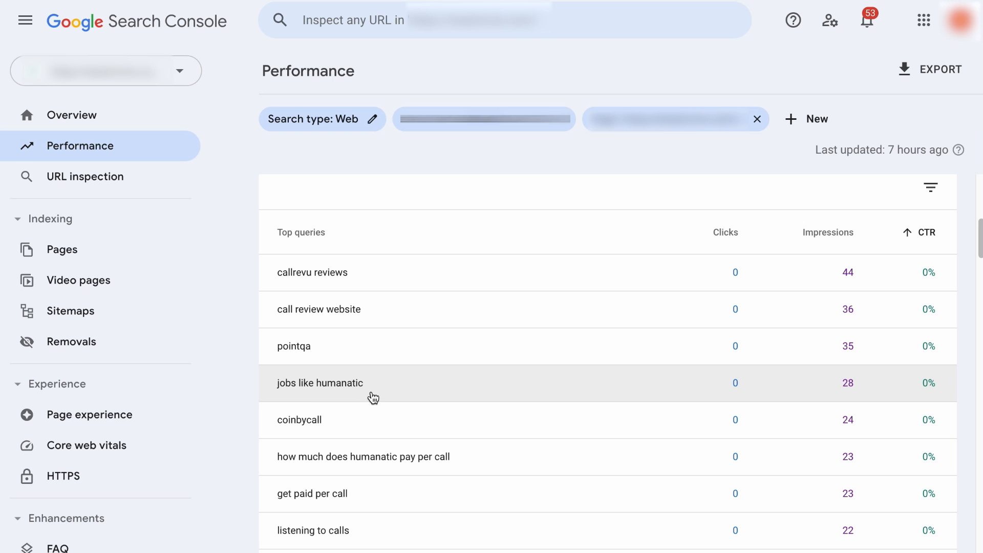
pyautogui.scroll(-3)
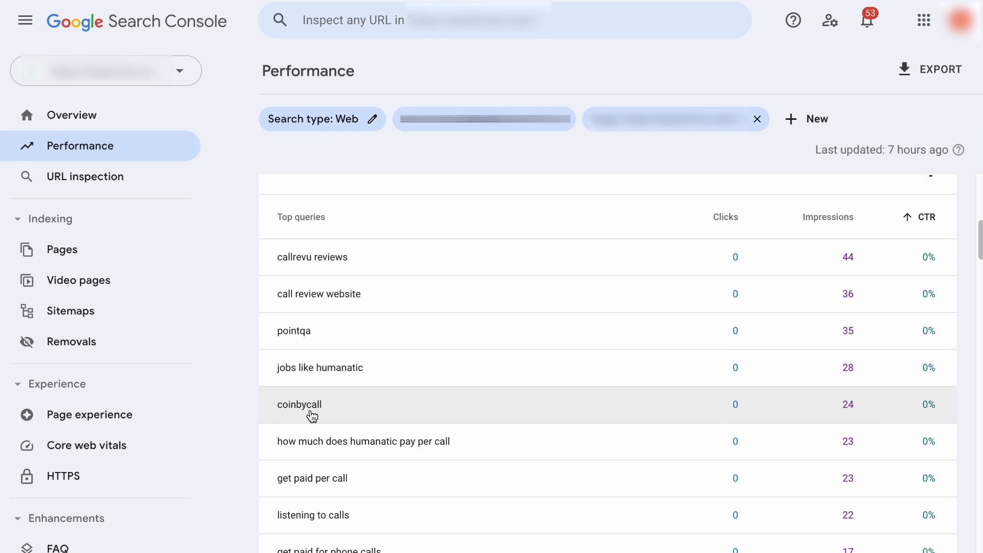
pyautogui.moveTo(281, 444)
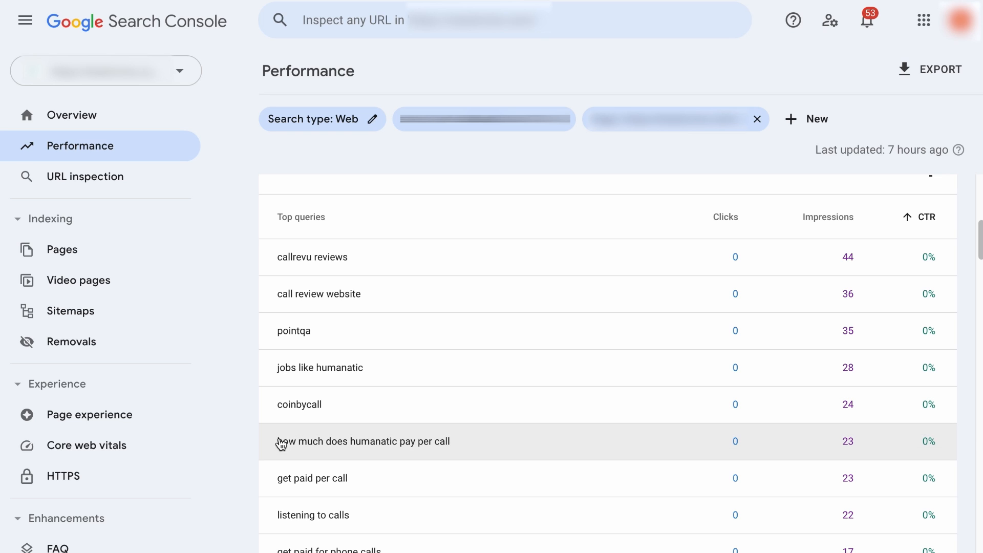
pyautogui.moveTo(450, 427)
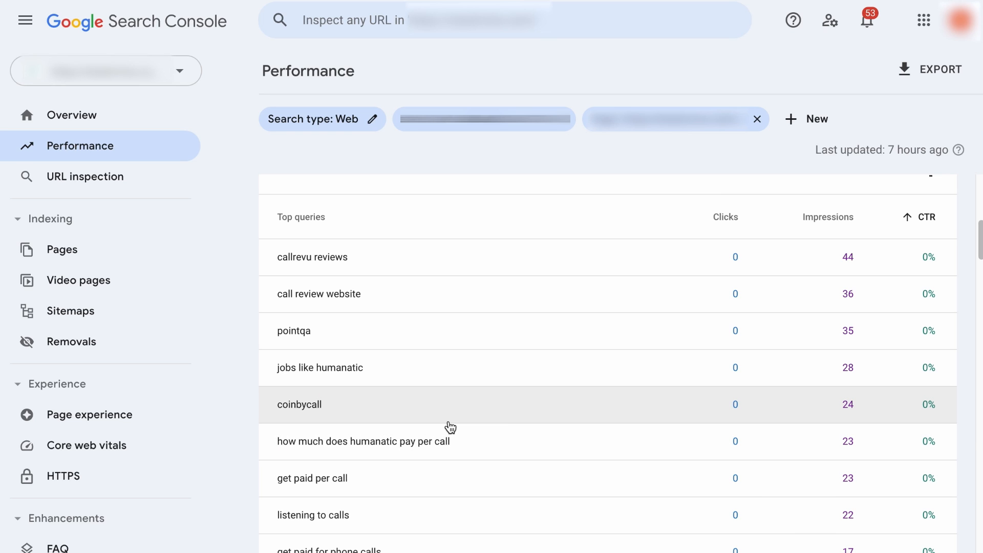
pyautogui.moveTo(470, 249)
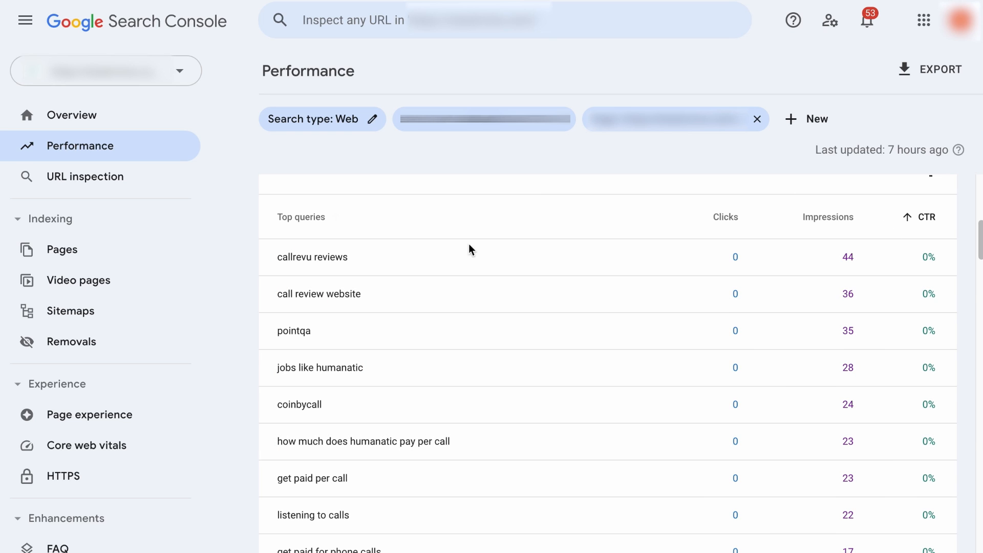
pyautogui.click(301, 217)
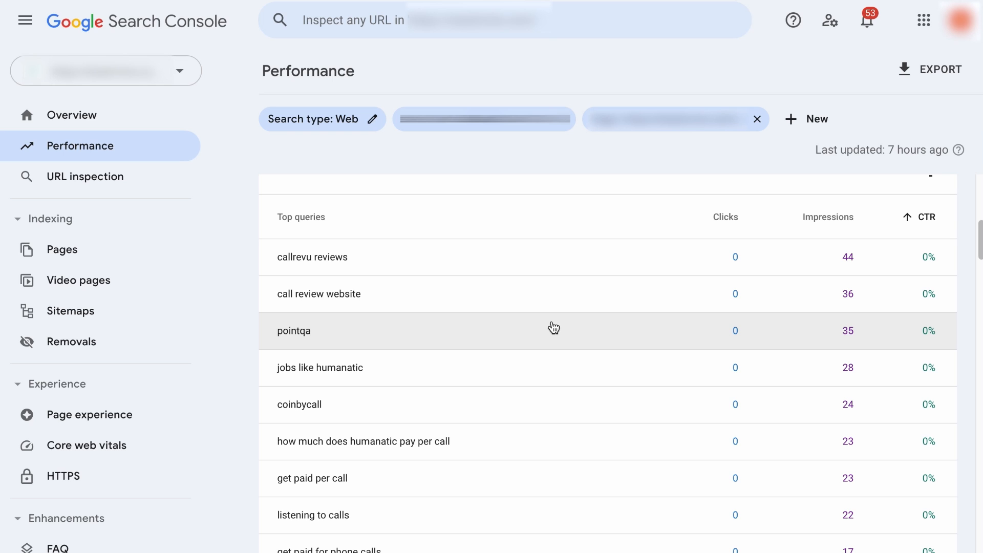
# - Sort the page's queries by average position, best first, led by call review jobs online
pyautogui.scroll(3)
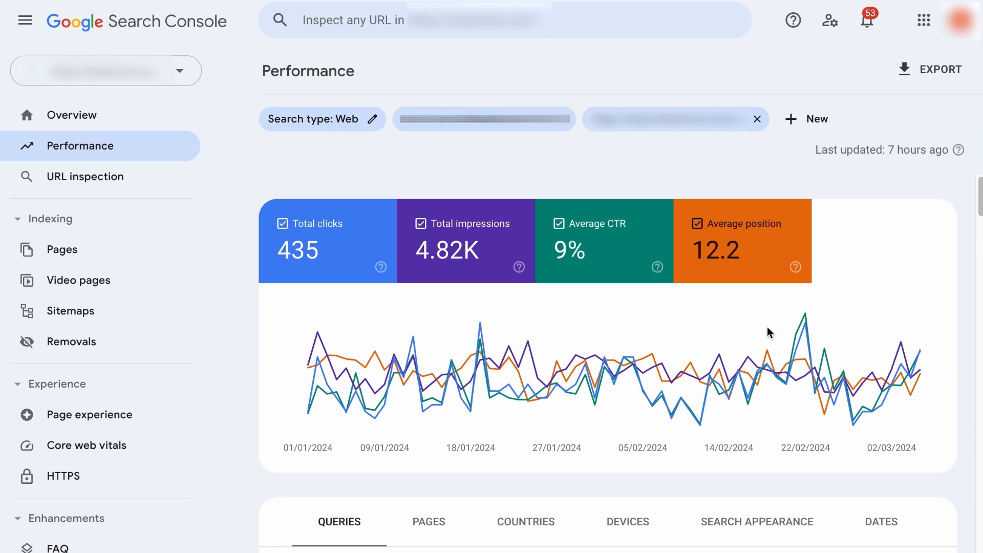
pyautogui.scroll(-3)
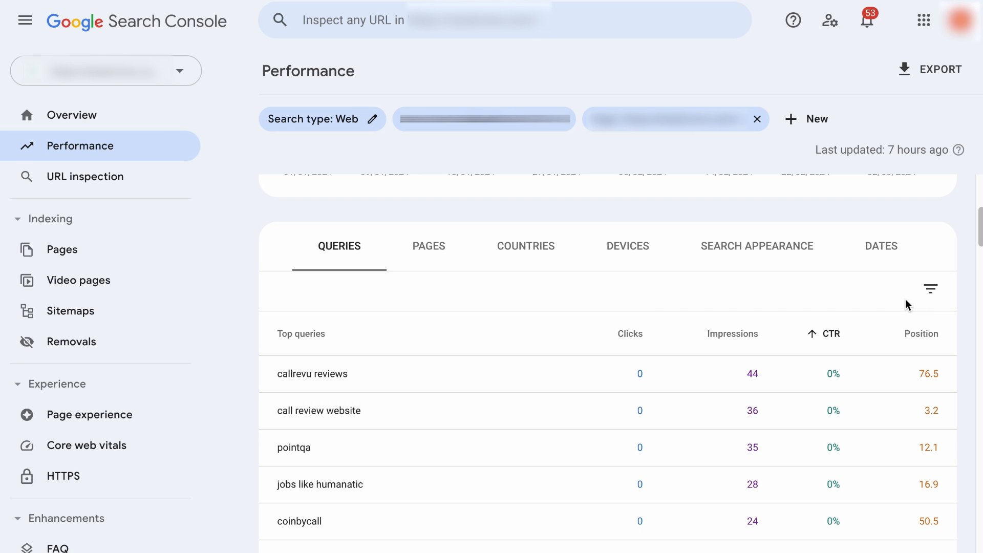
pyautogui.click(922, 333)
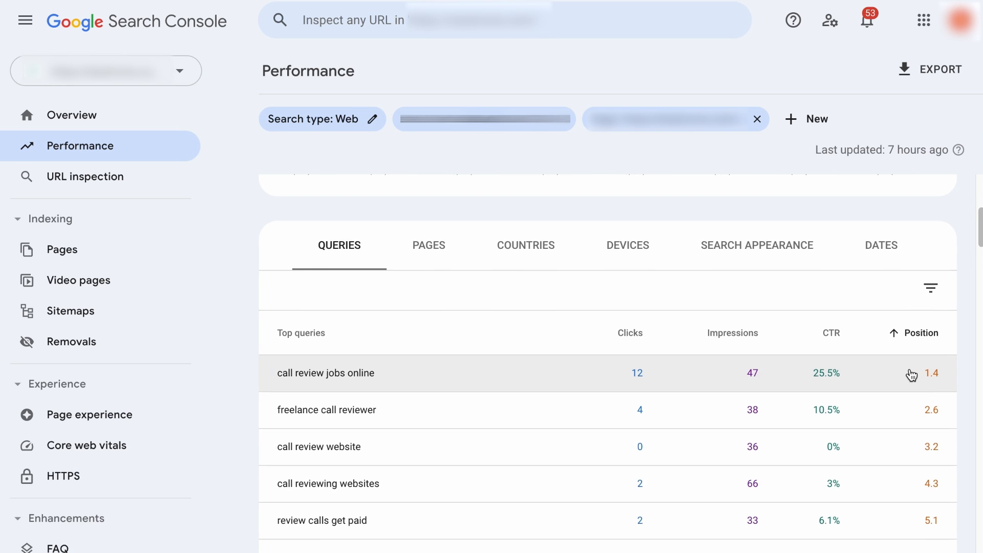
pyautogui.scroll(-3)
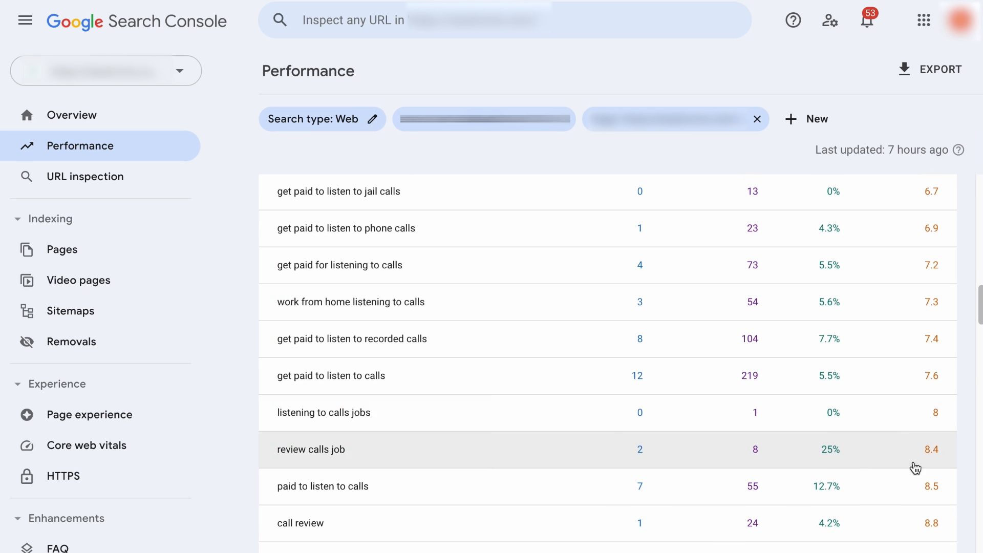
pyautogui.scroll(-3)
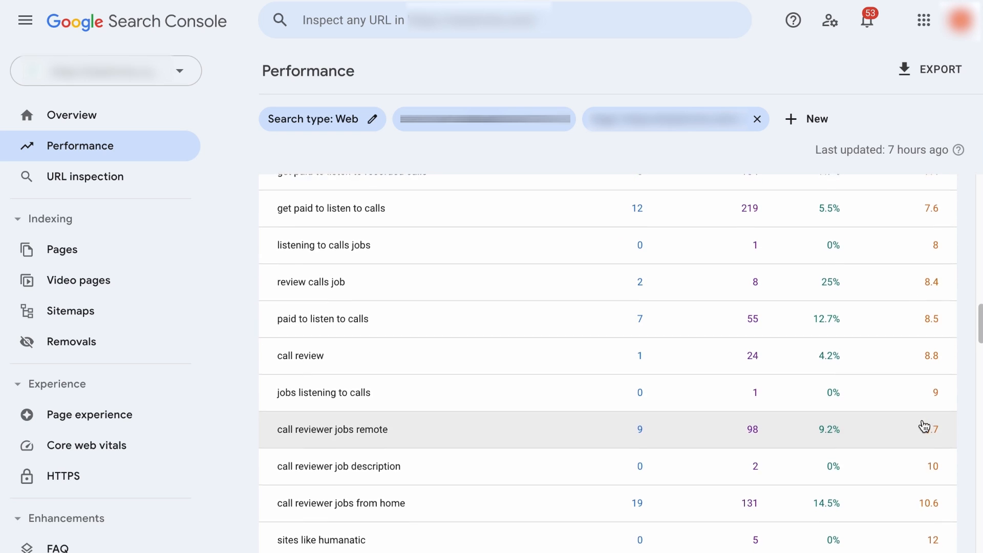
pyautogui.scroll(-3)
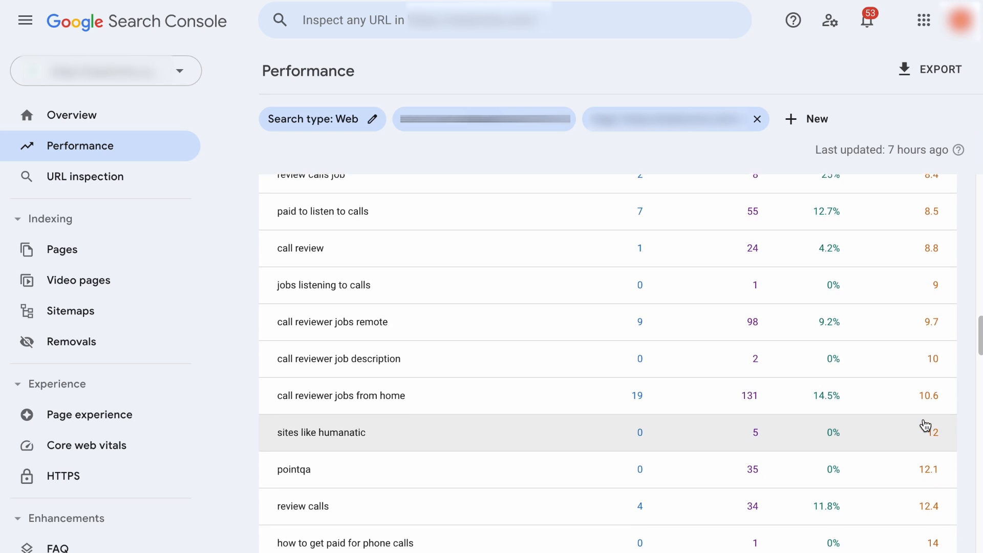
pyautogui.scroll(-3)
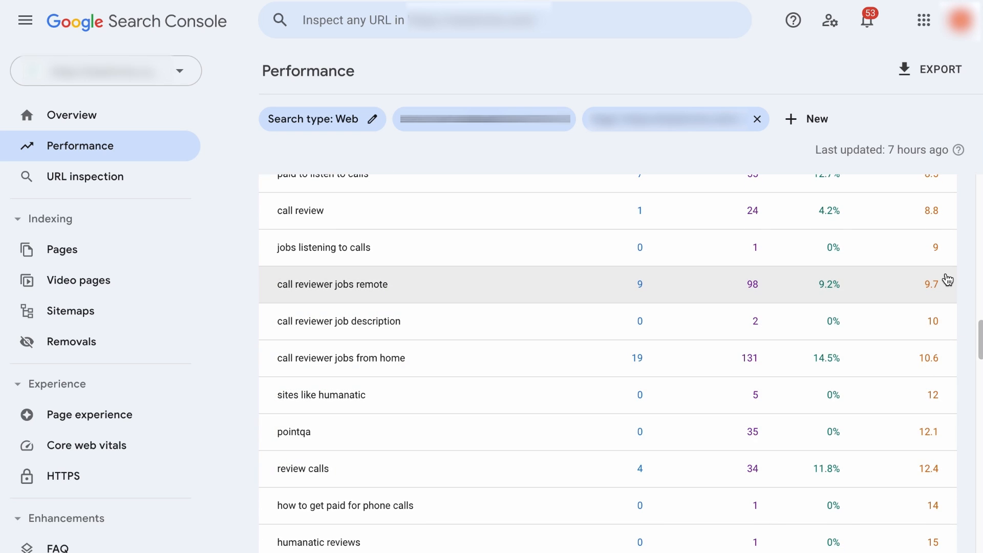
pyautogui.moveTo(376, 247)
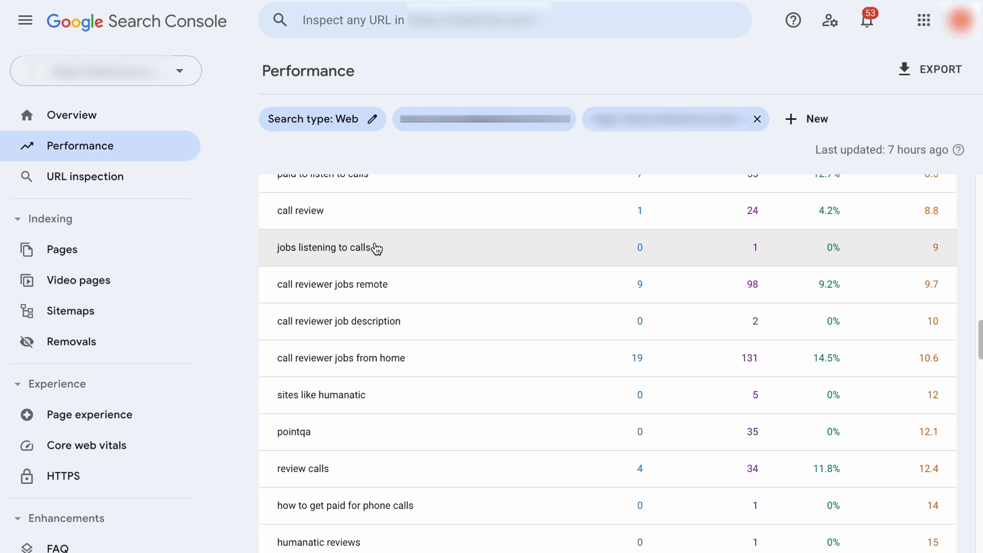
pyautogui.moveTo(392, 382)
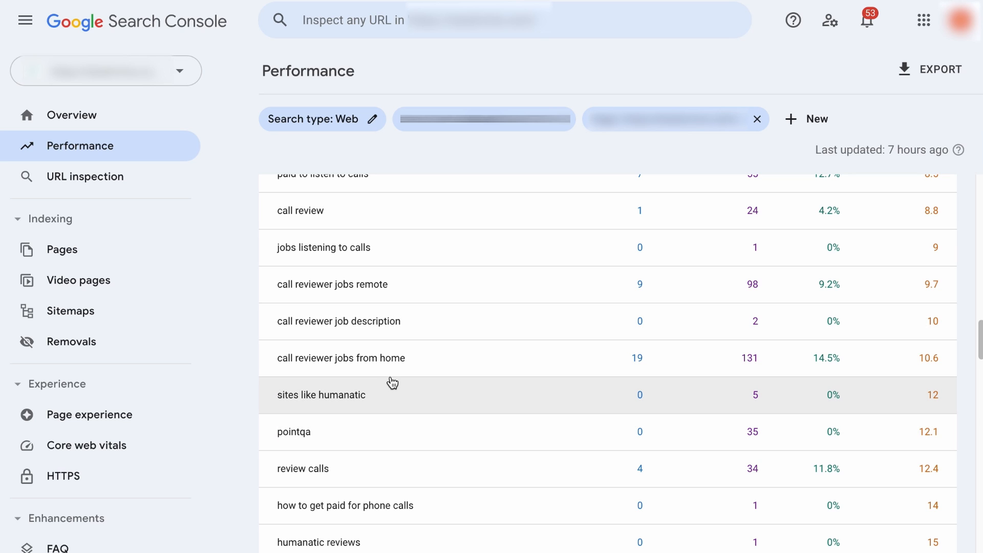
pyautogui.moveTo(400, 311)
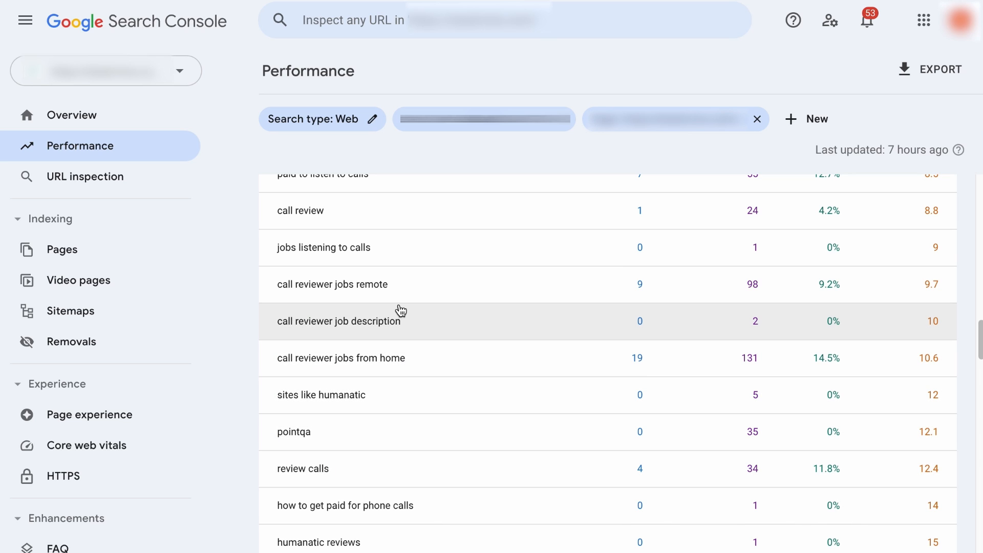
pyautogui.moveTo(381, 247)
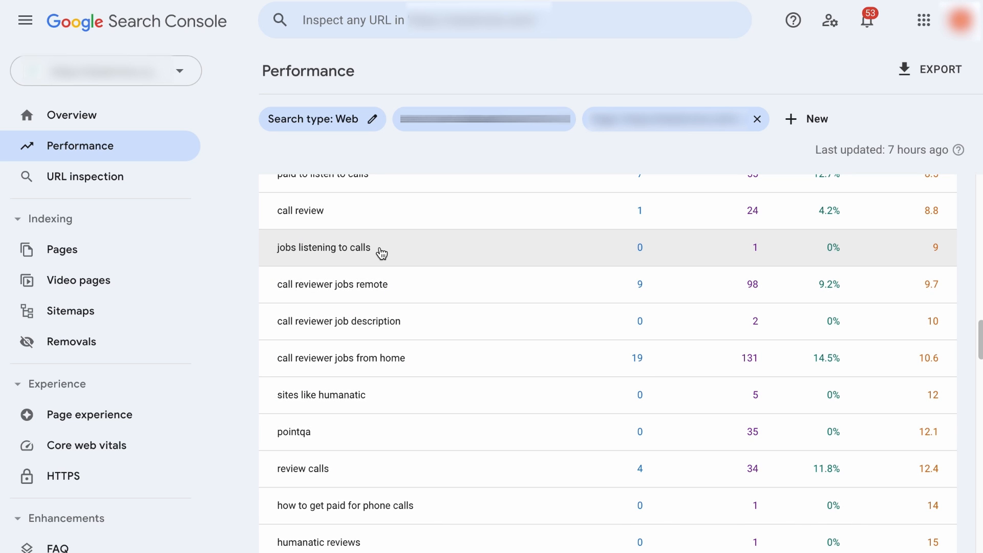